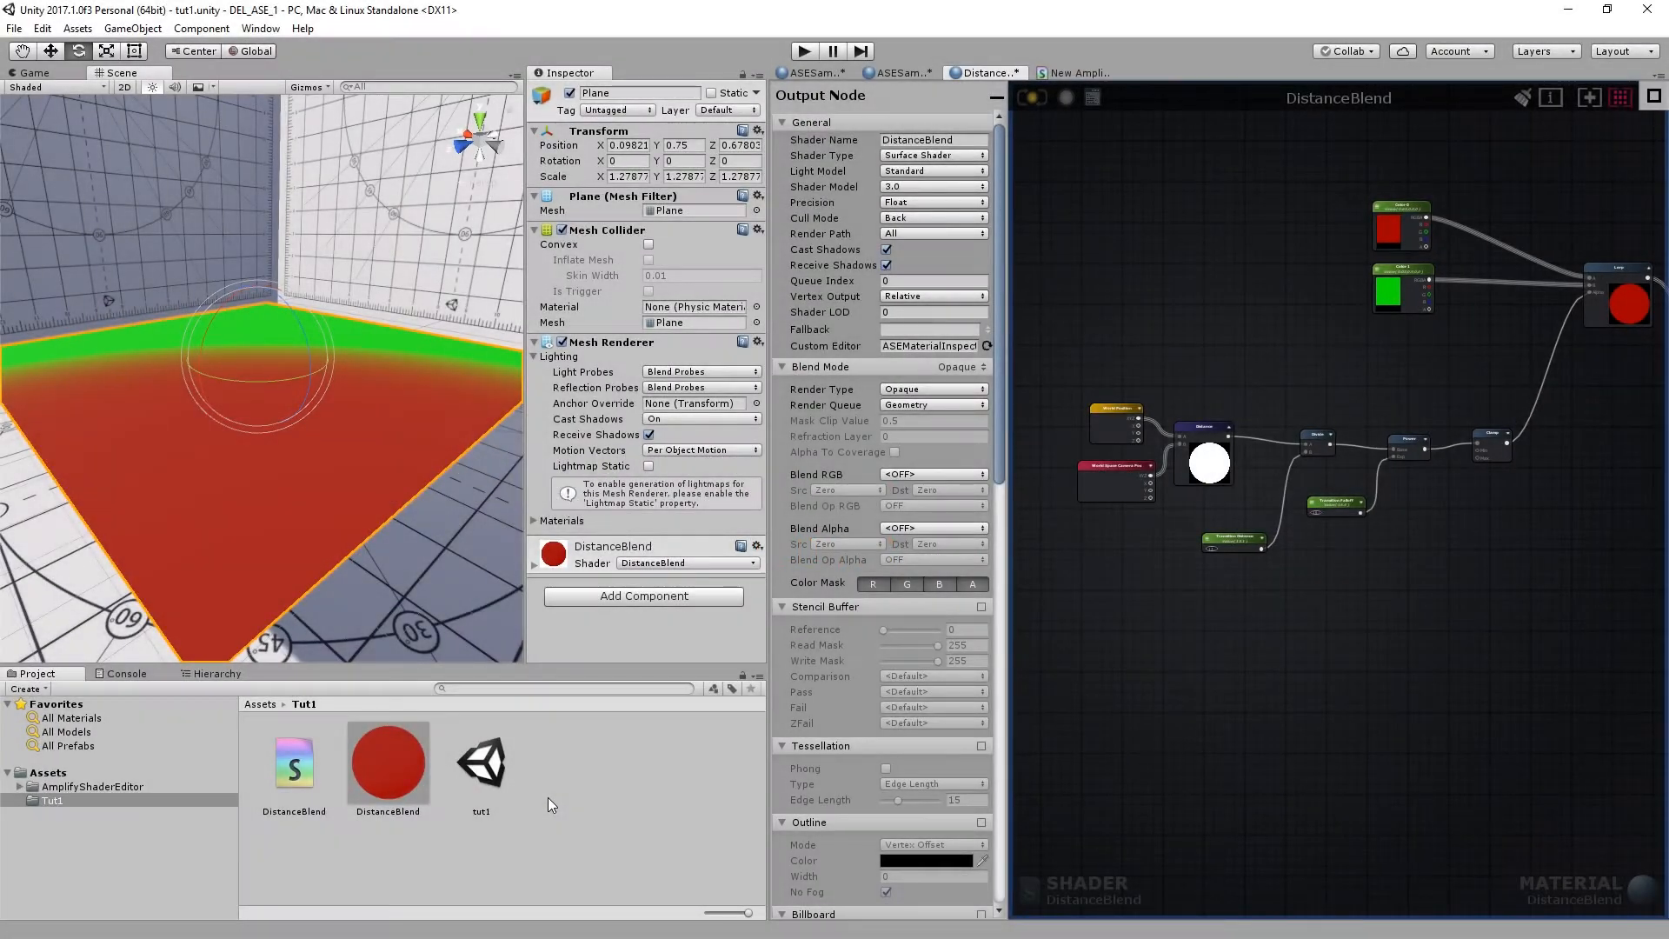
Create a new Amplify Shader Function asset in the Tut1 project folder
right_click(552, 806)
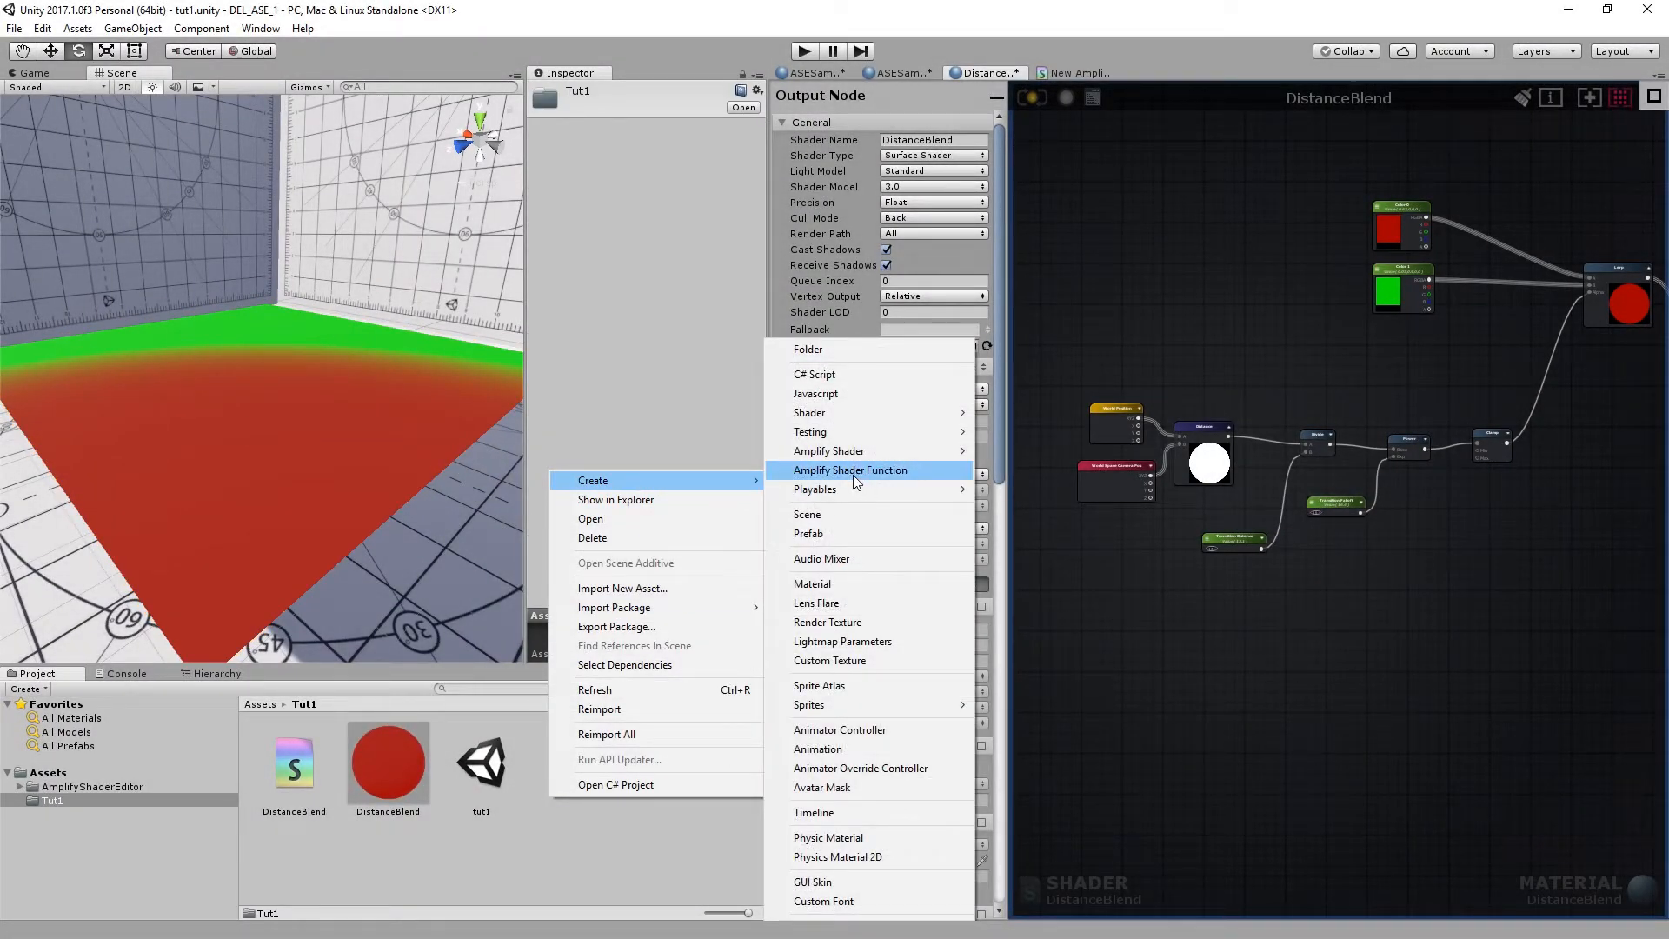
click(849, 469)
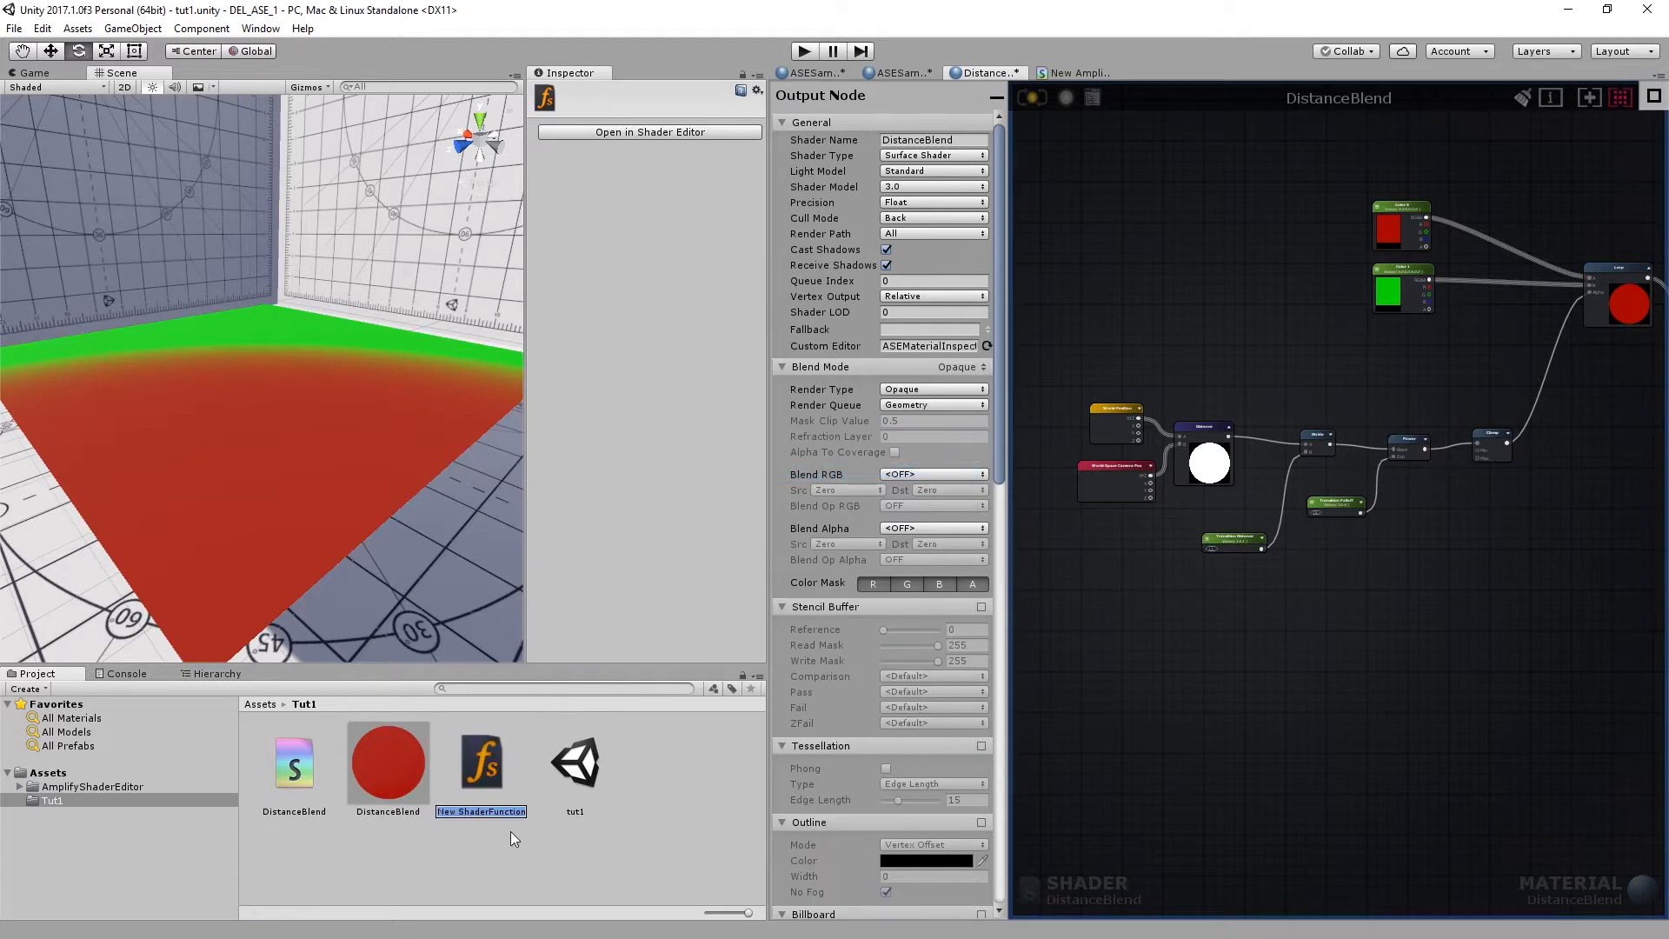
mouse_move(546, 840)
text(DistanceBlend)
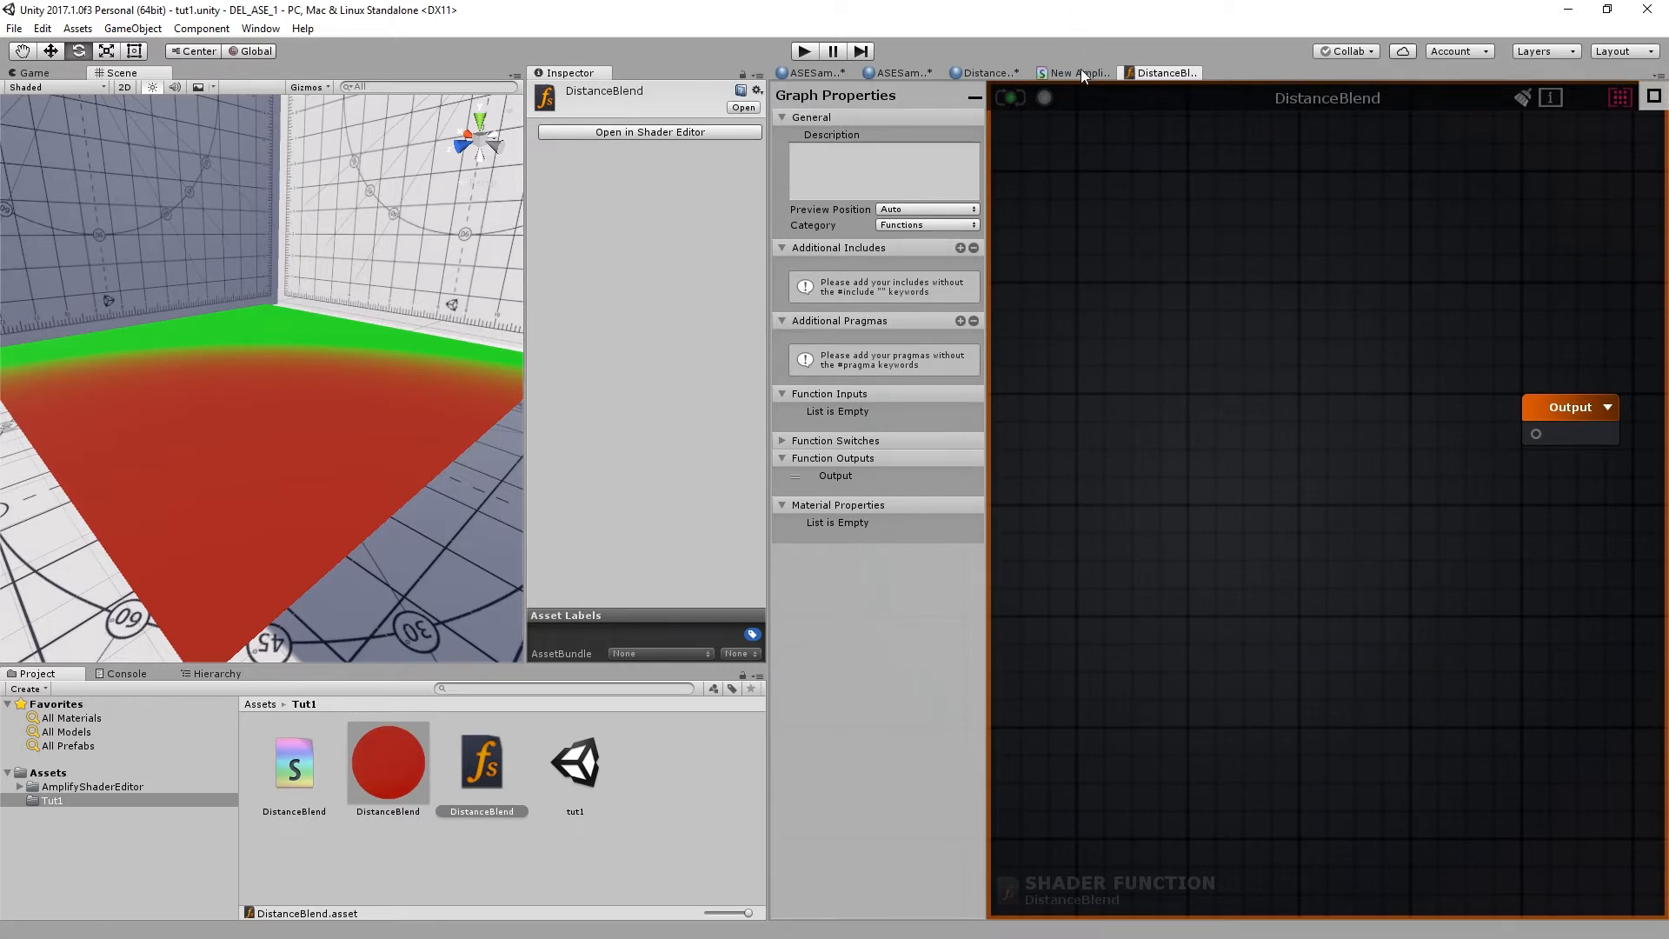
Drop the DistanceBlend function asset onto the DistanceBlend shader graph as a node
click(1062, 72)
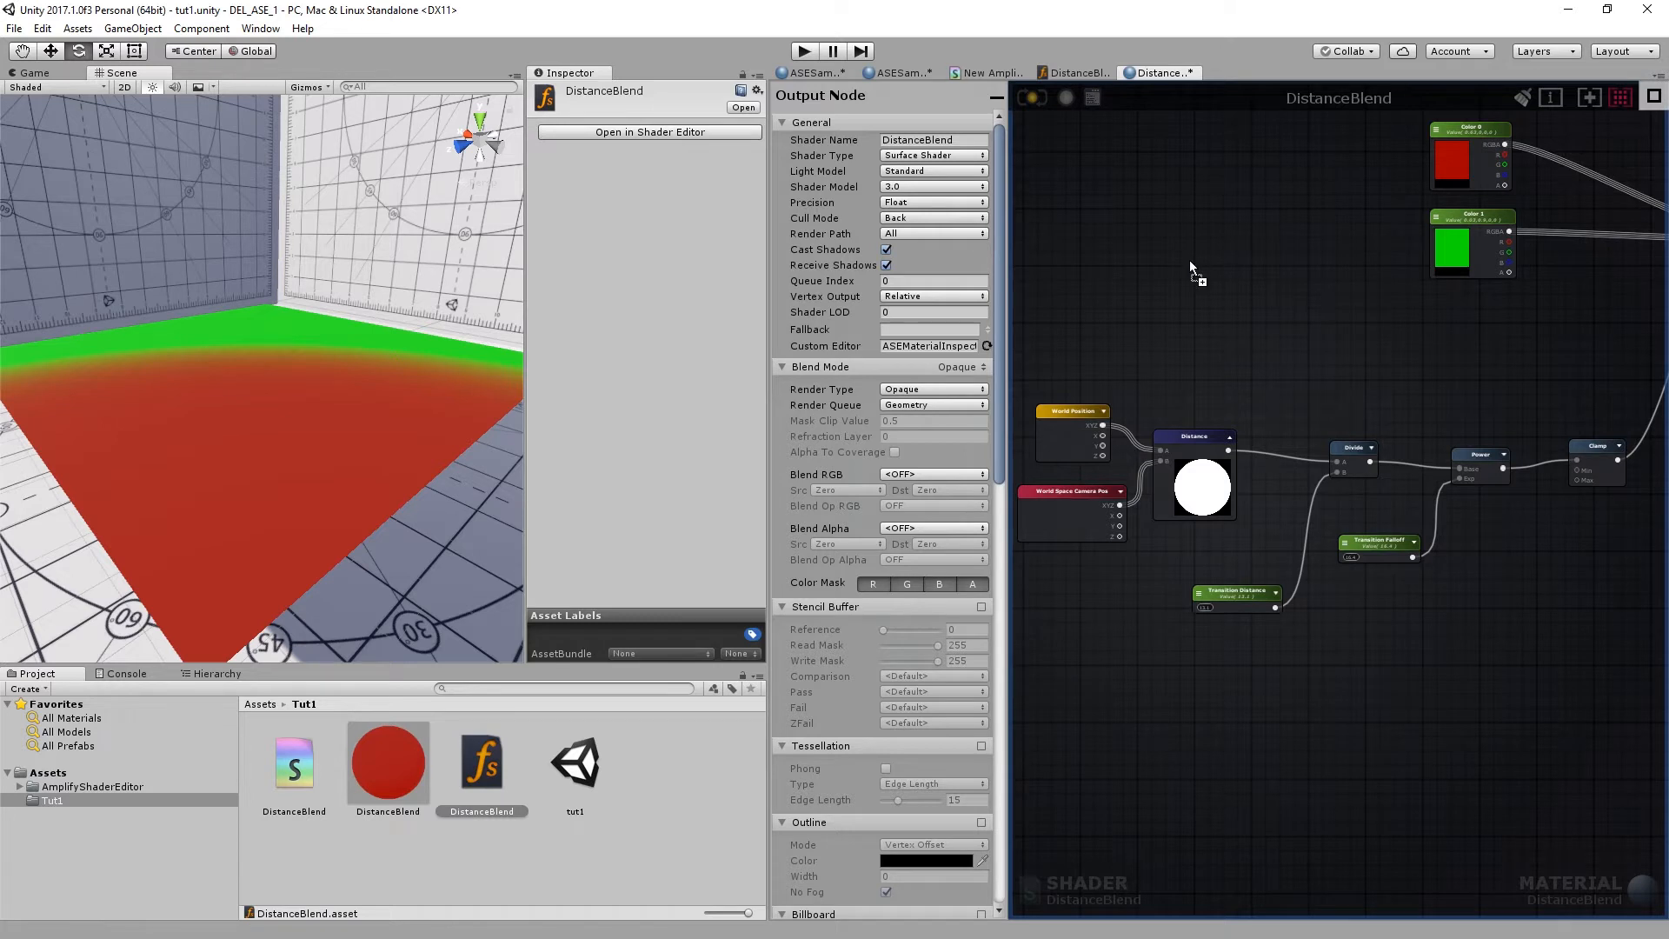
click(1208, 339)
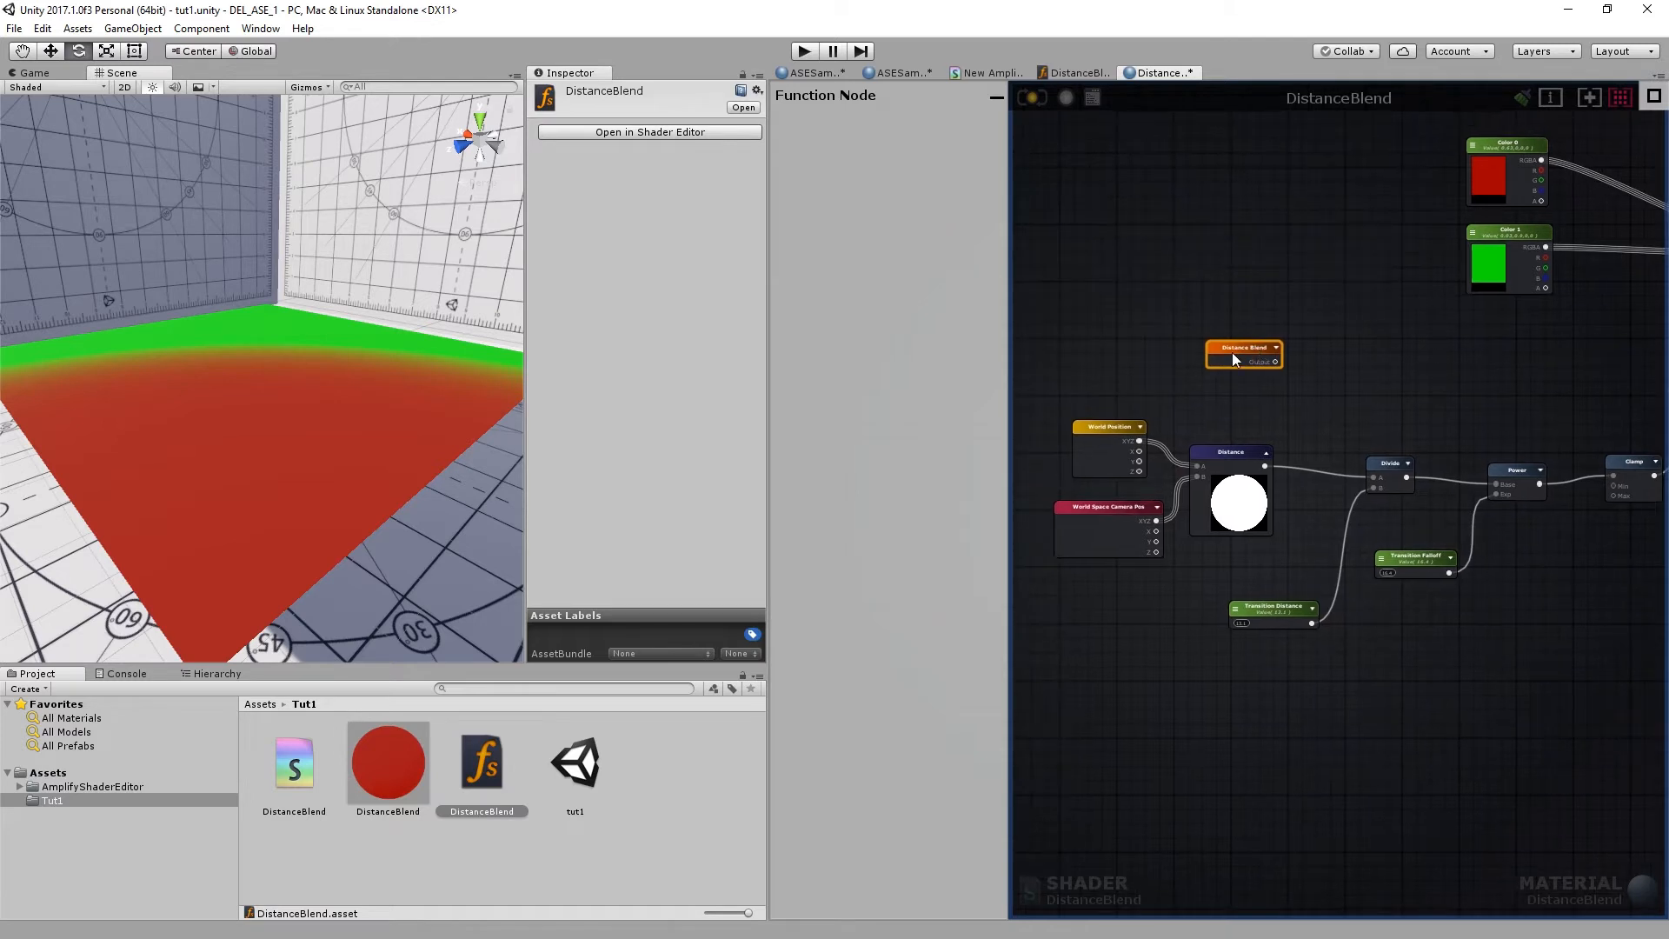
mouse_move(1241, 359)
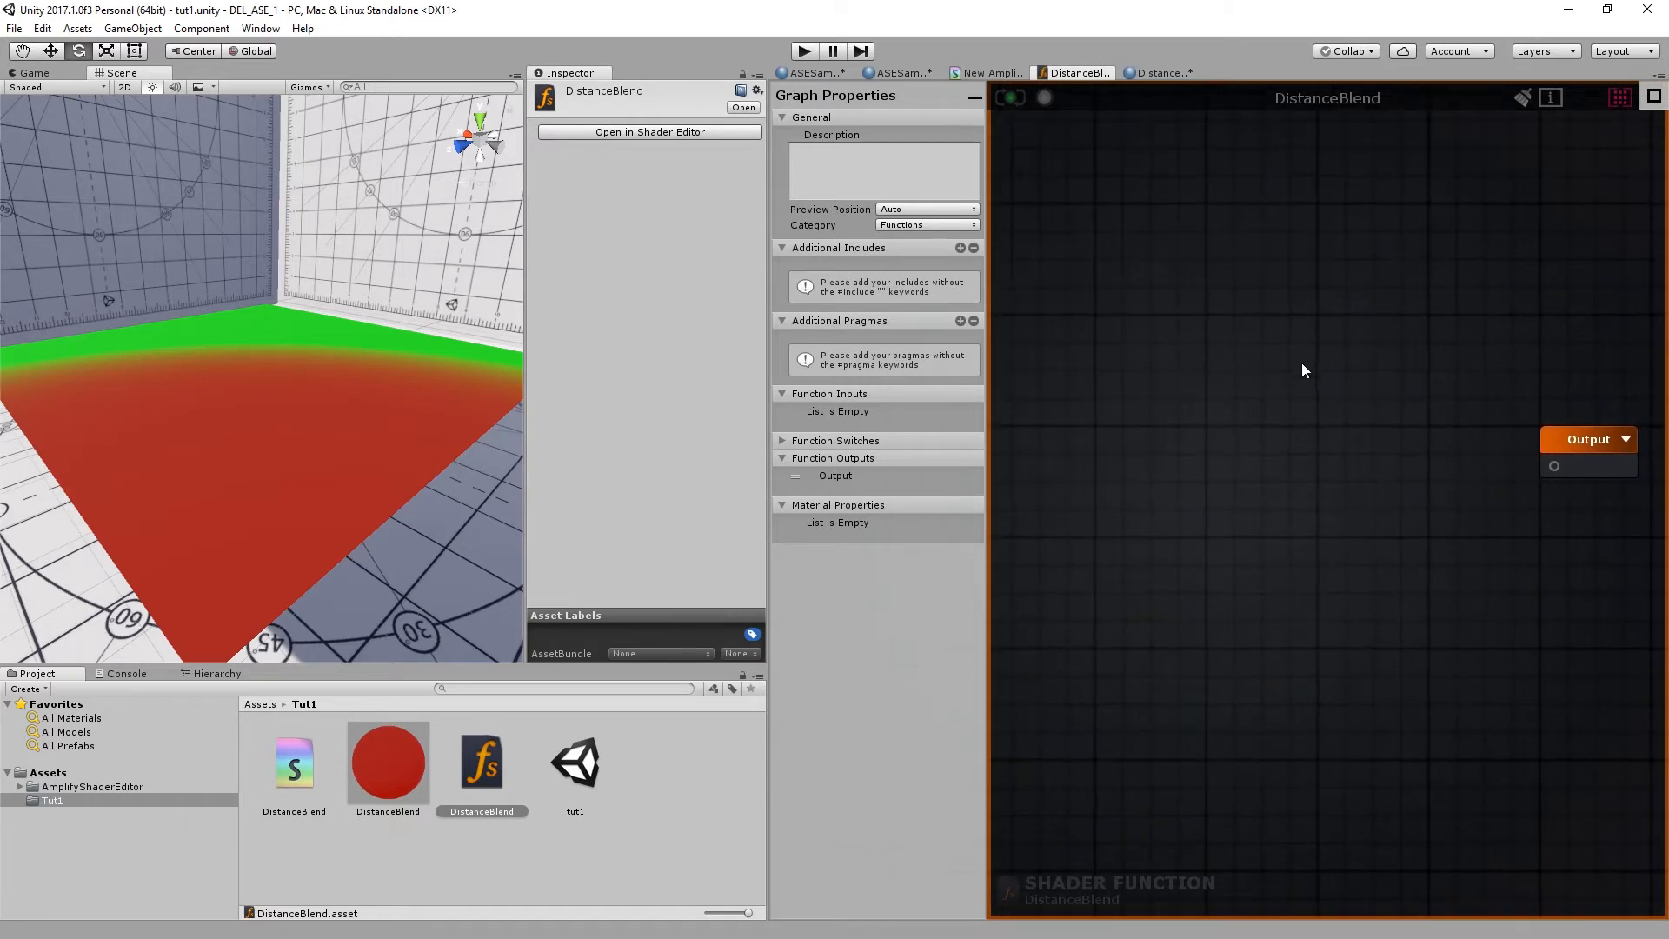
mouse_move(1120, 326)
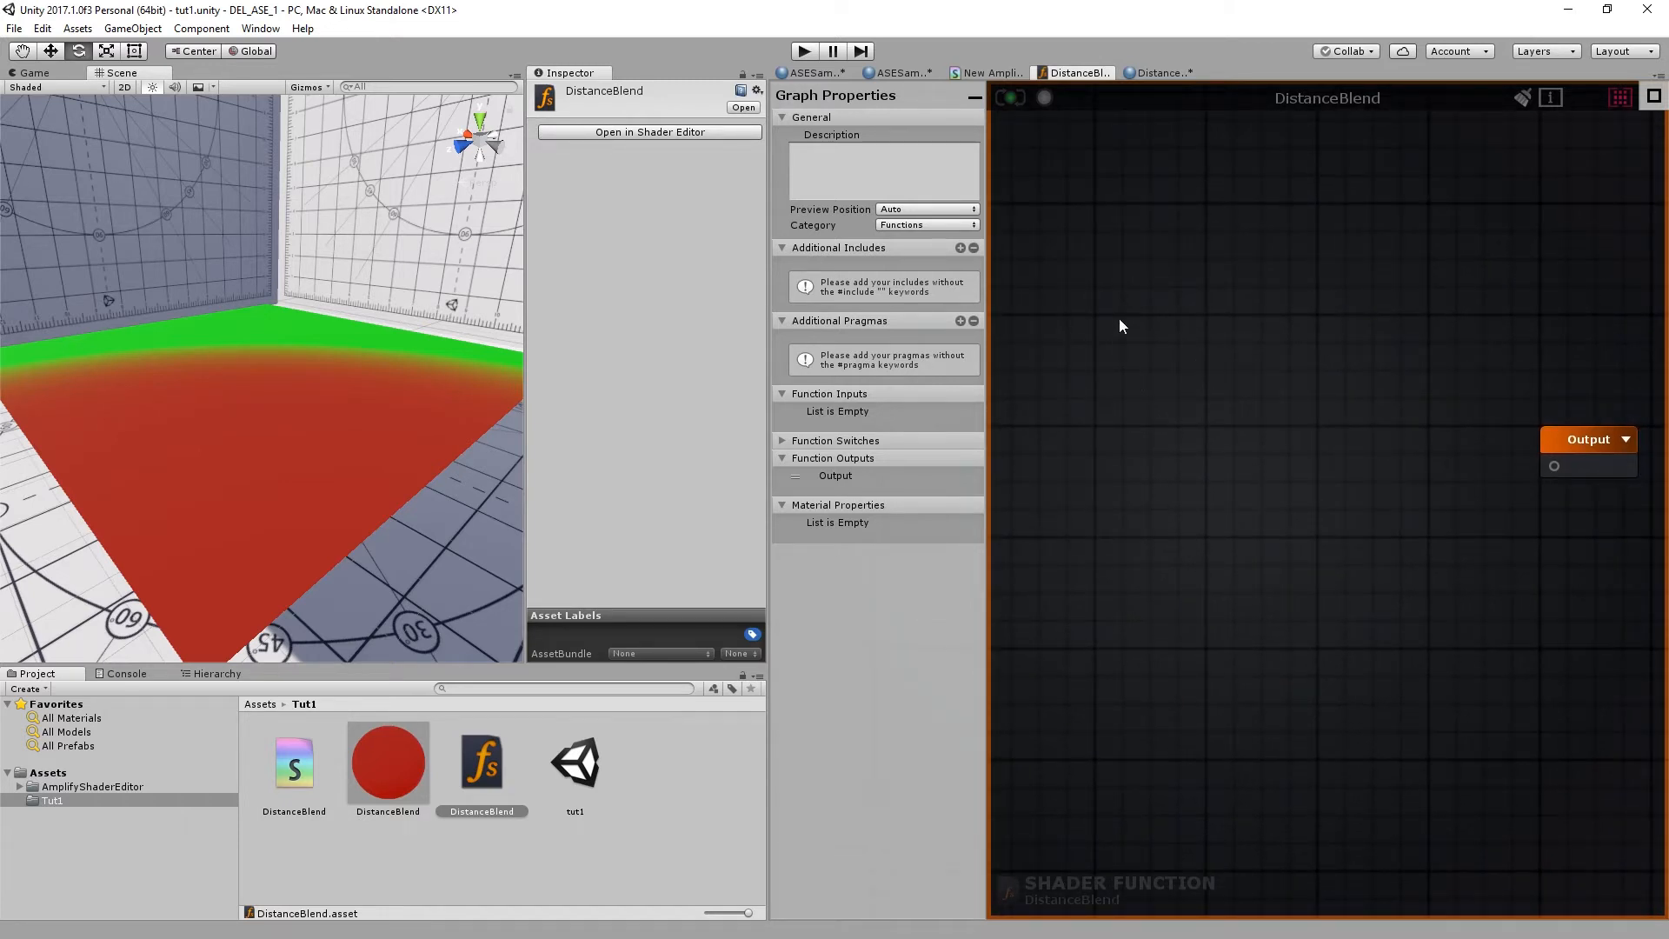
mouse_move(1127, 322)
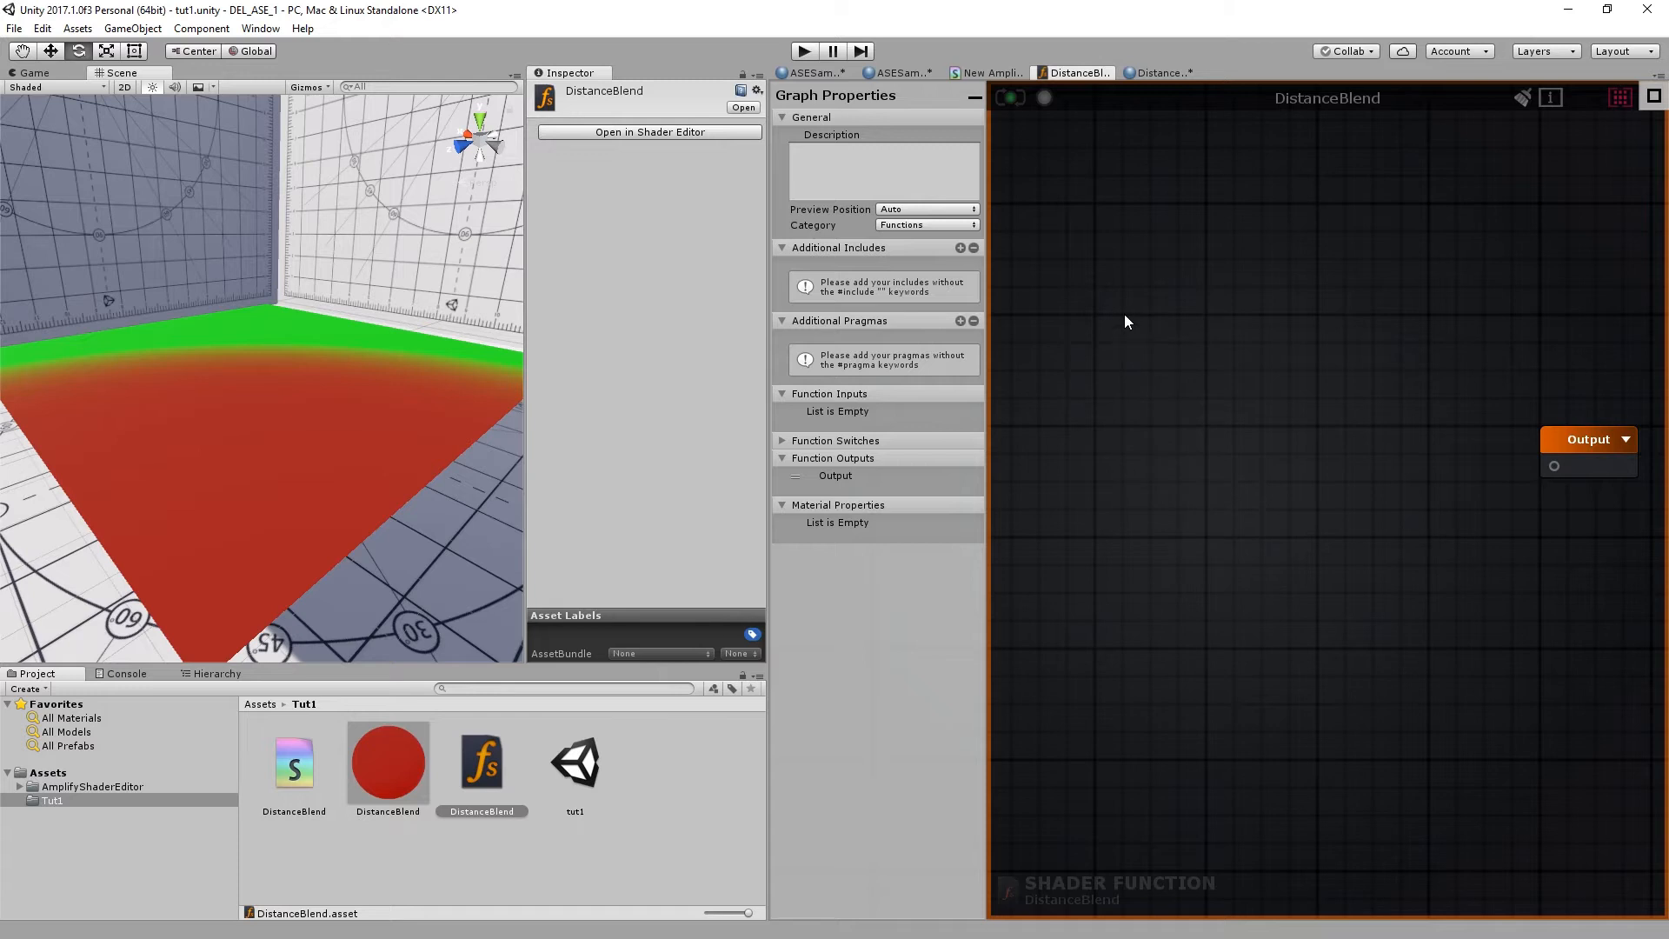
mouse_move(1201, 359)
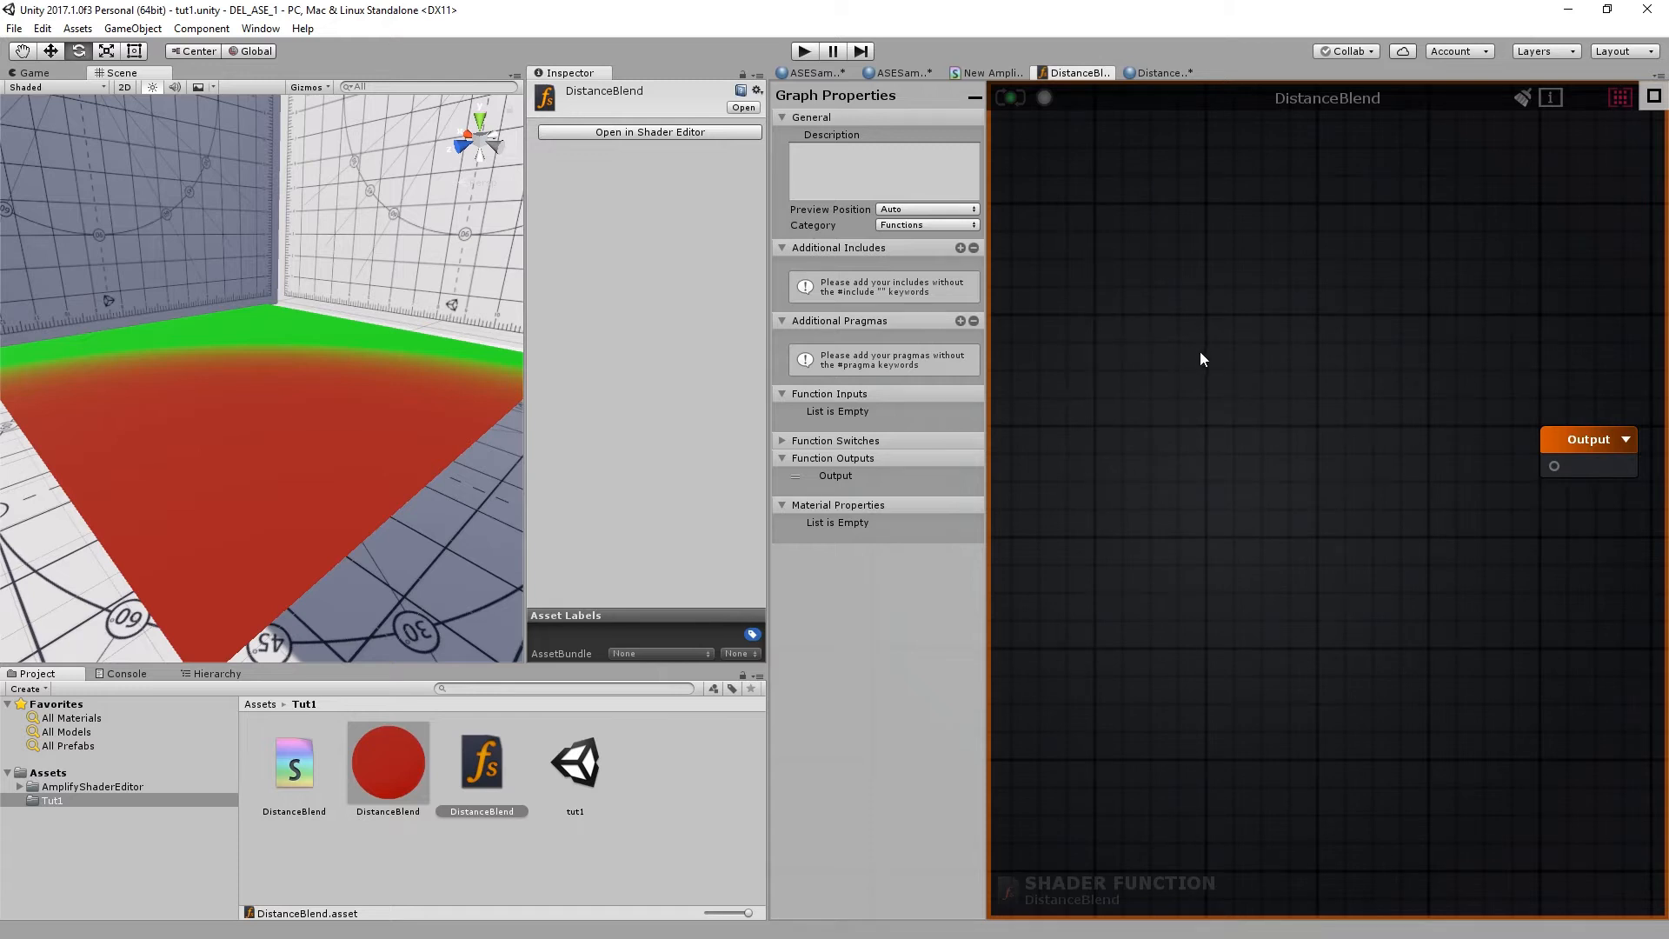
mouse_move(1210, 327)
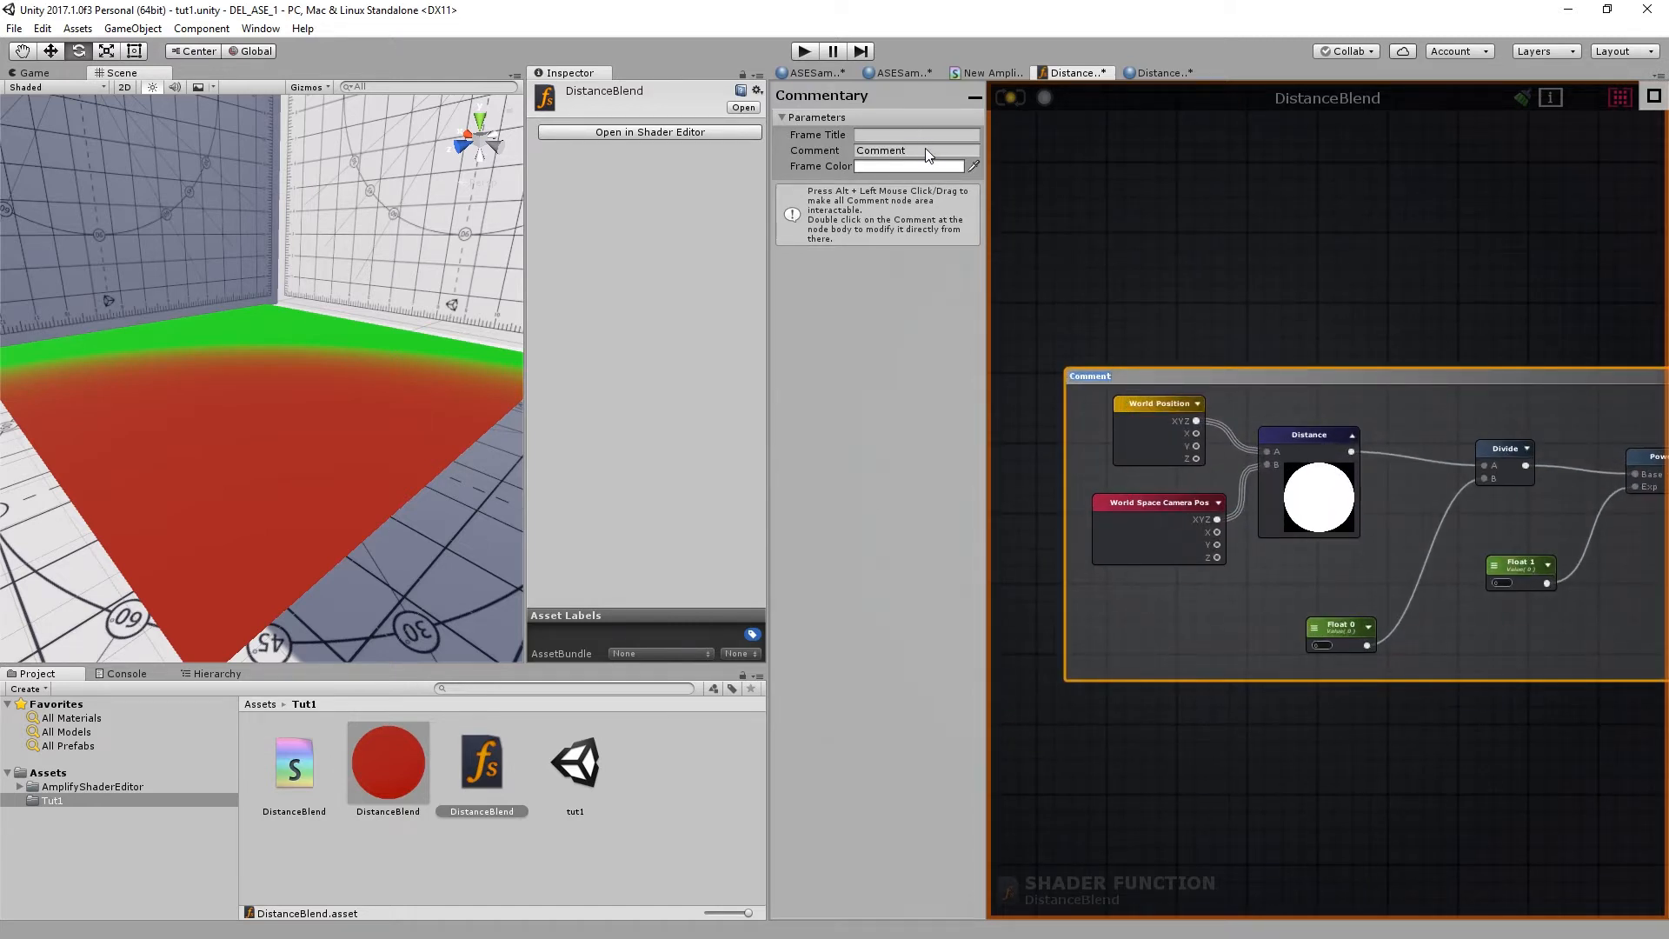
Title the comment around the pasted distance, divide and power nodes 'DistanceBlend'
text(DistanceBlend)
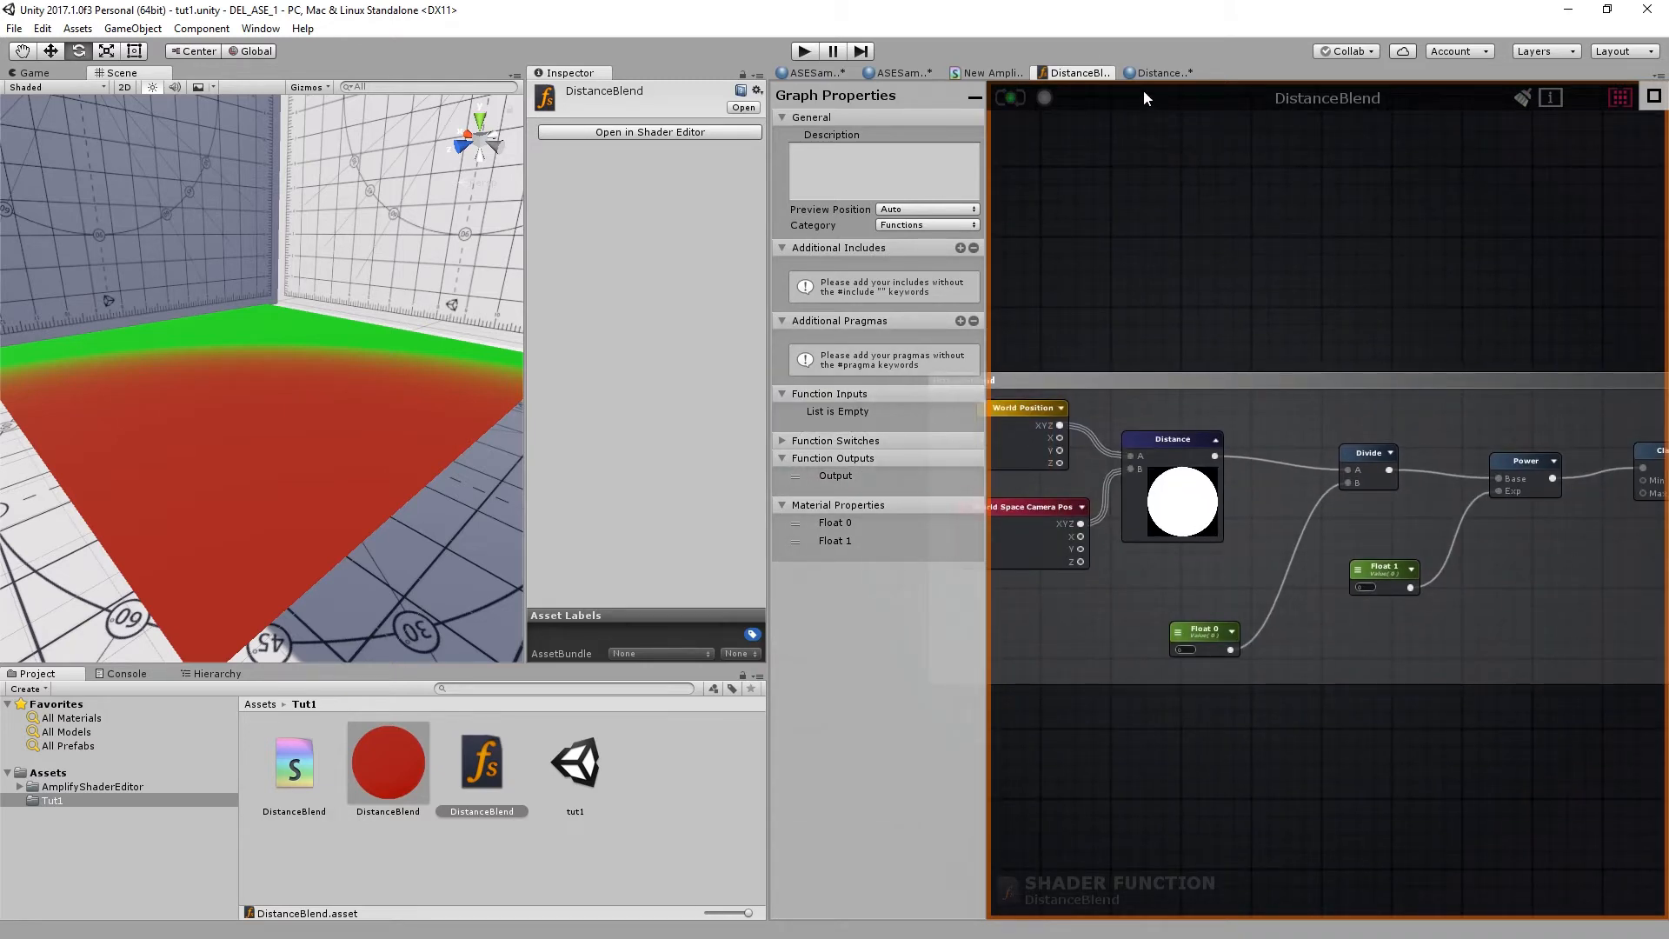
click(1158, 72)
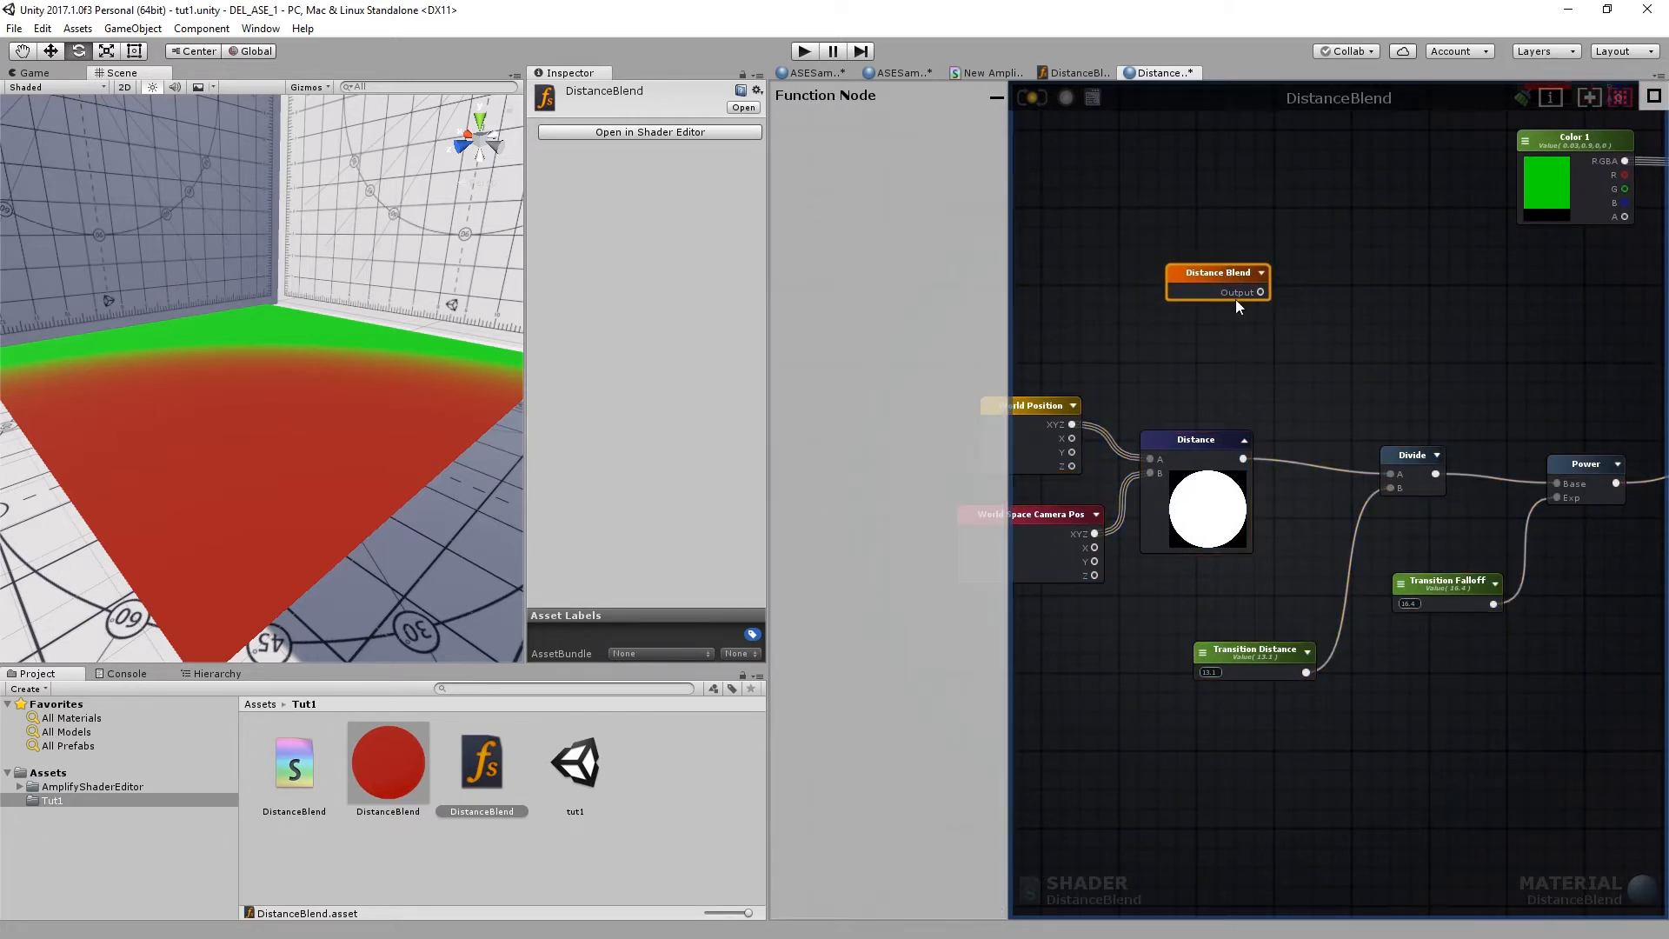
Wire the Distance Blend node's Output into the Lerp node's Alpha input
scroll(down, 3)
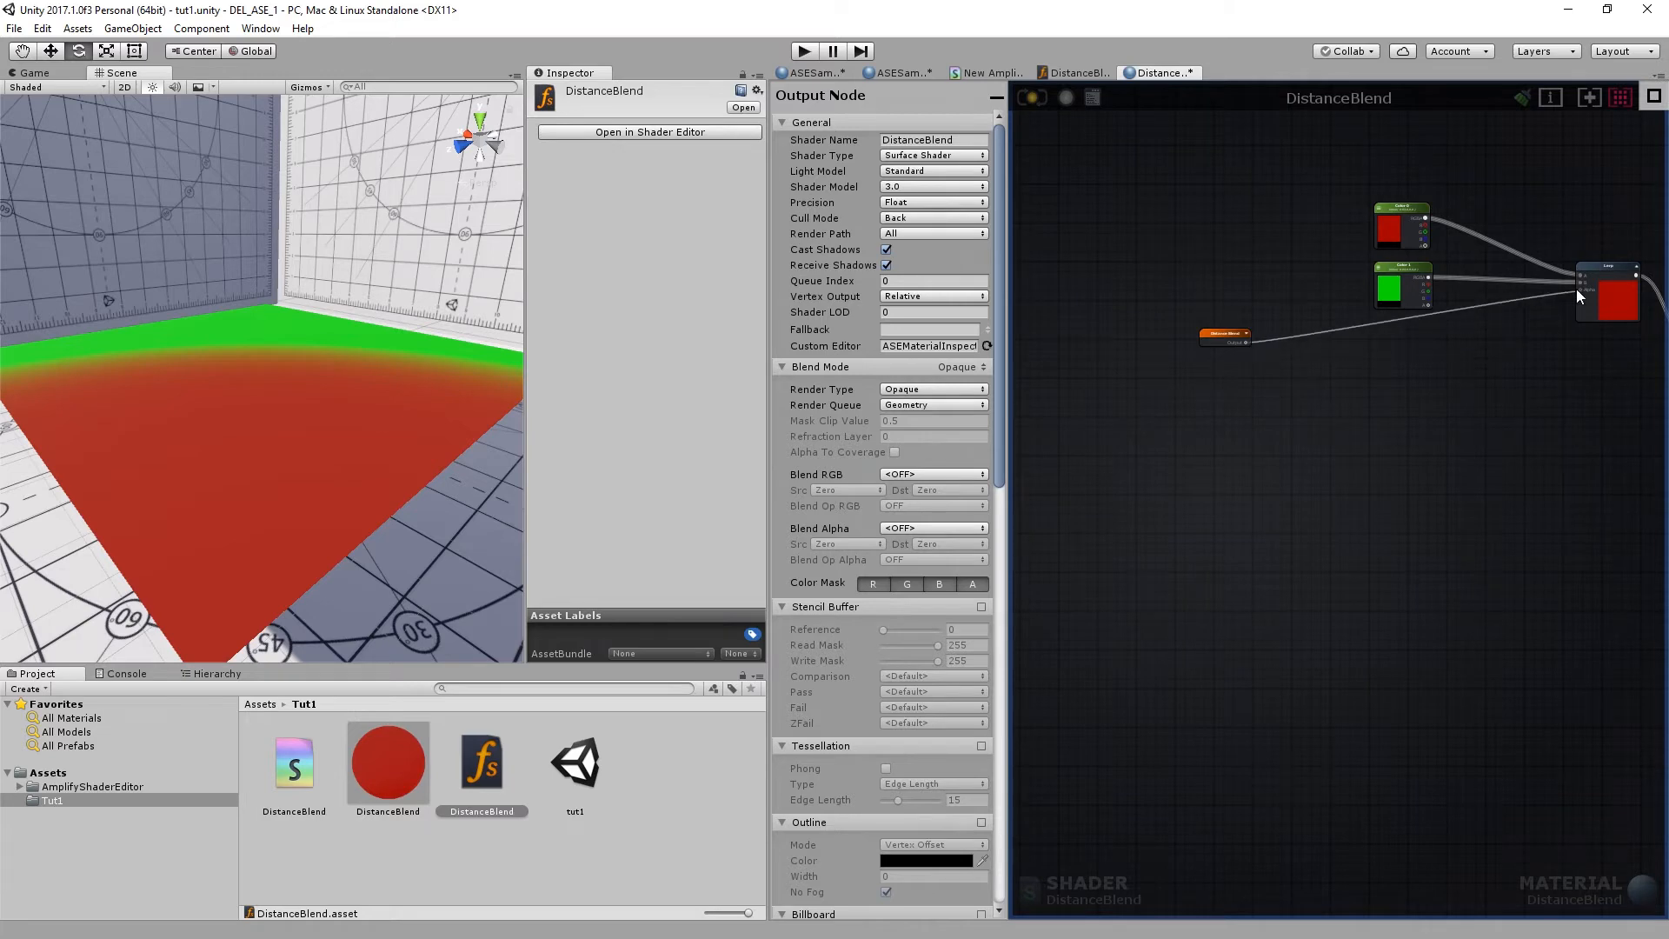
click(1224, 338)
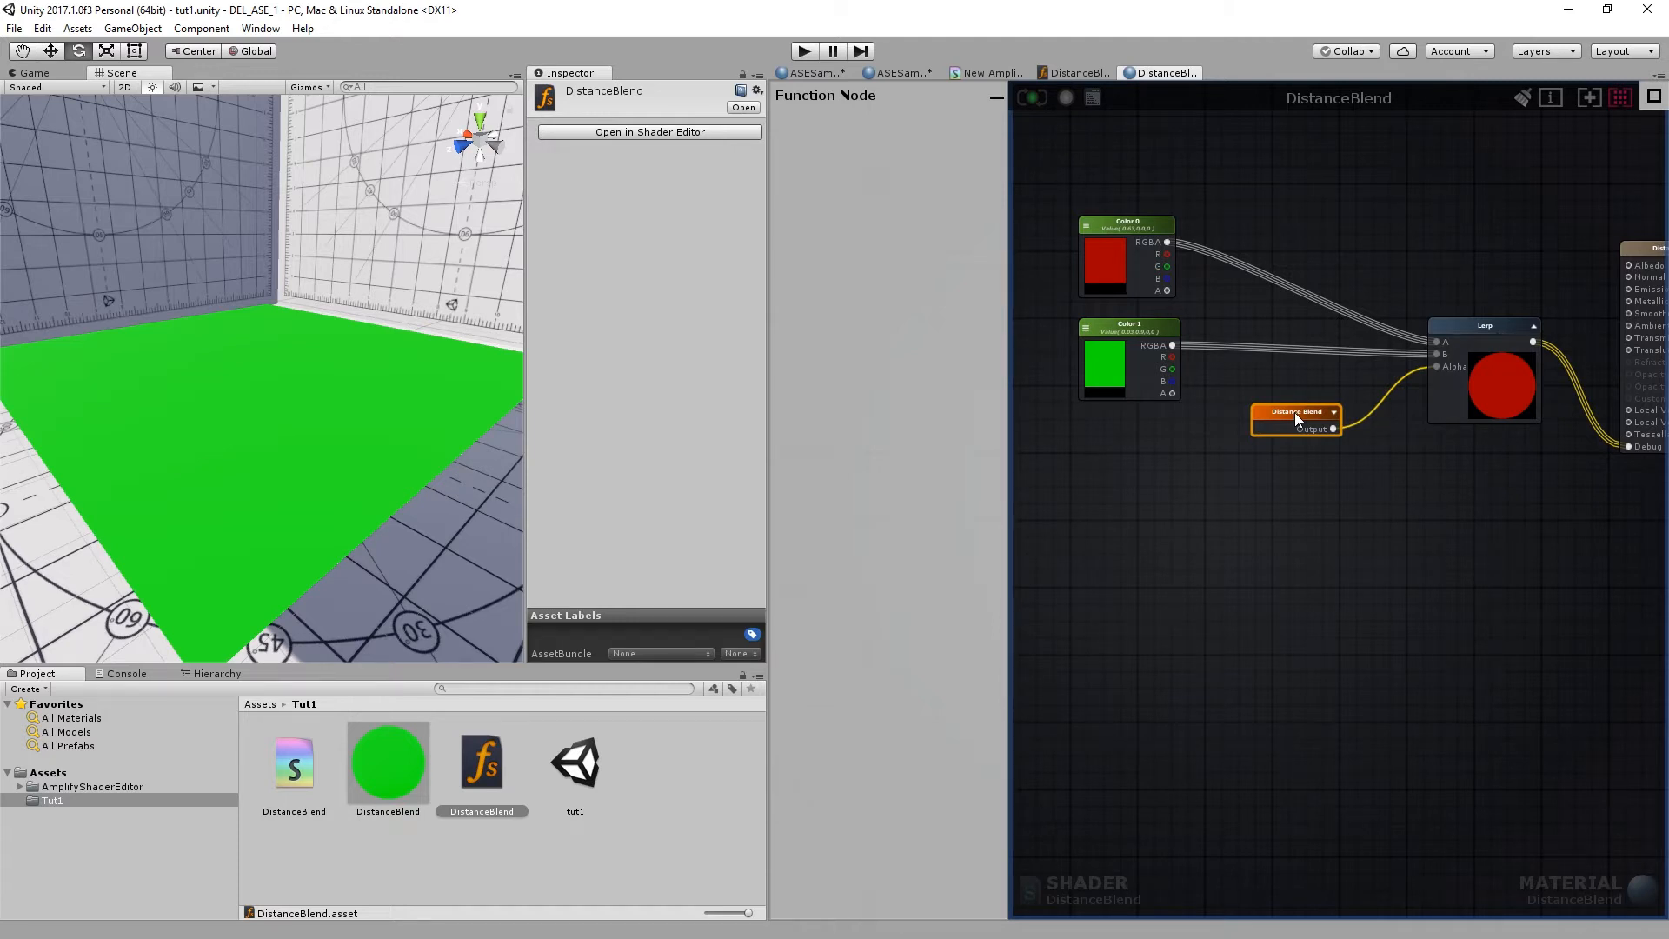
Enter the DistanceBlend function graph and bring up the node search list
double_click(1296, 417)
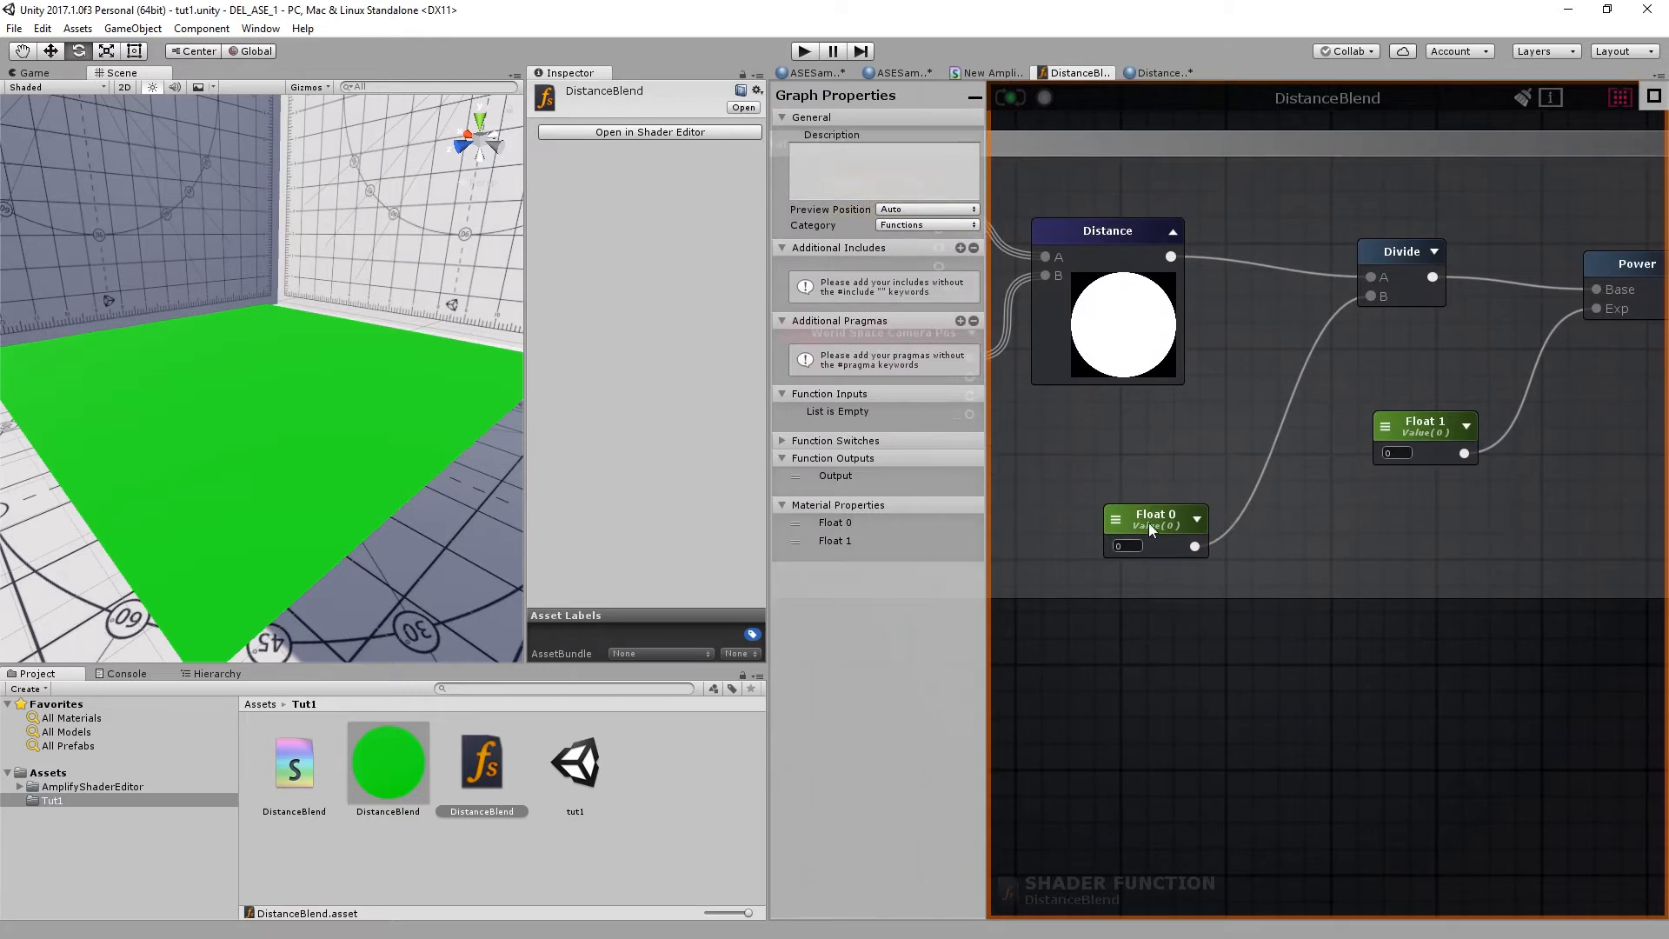
mouse_move(1152, 516)
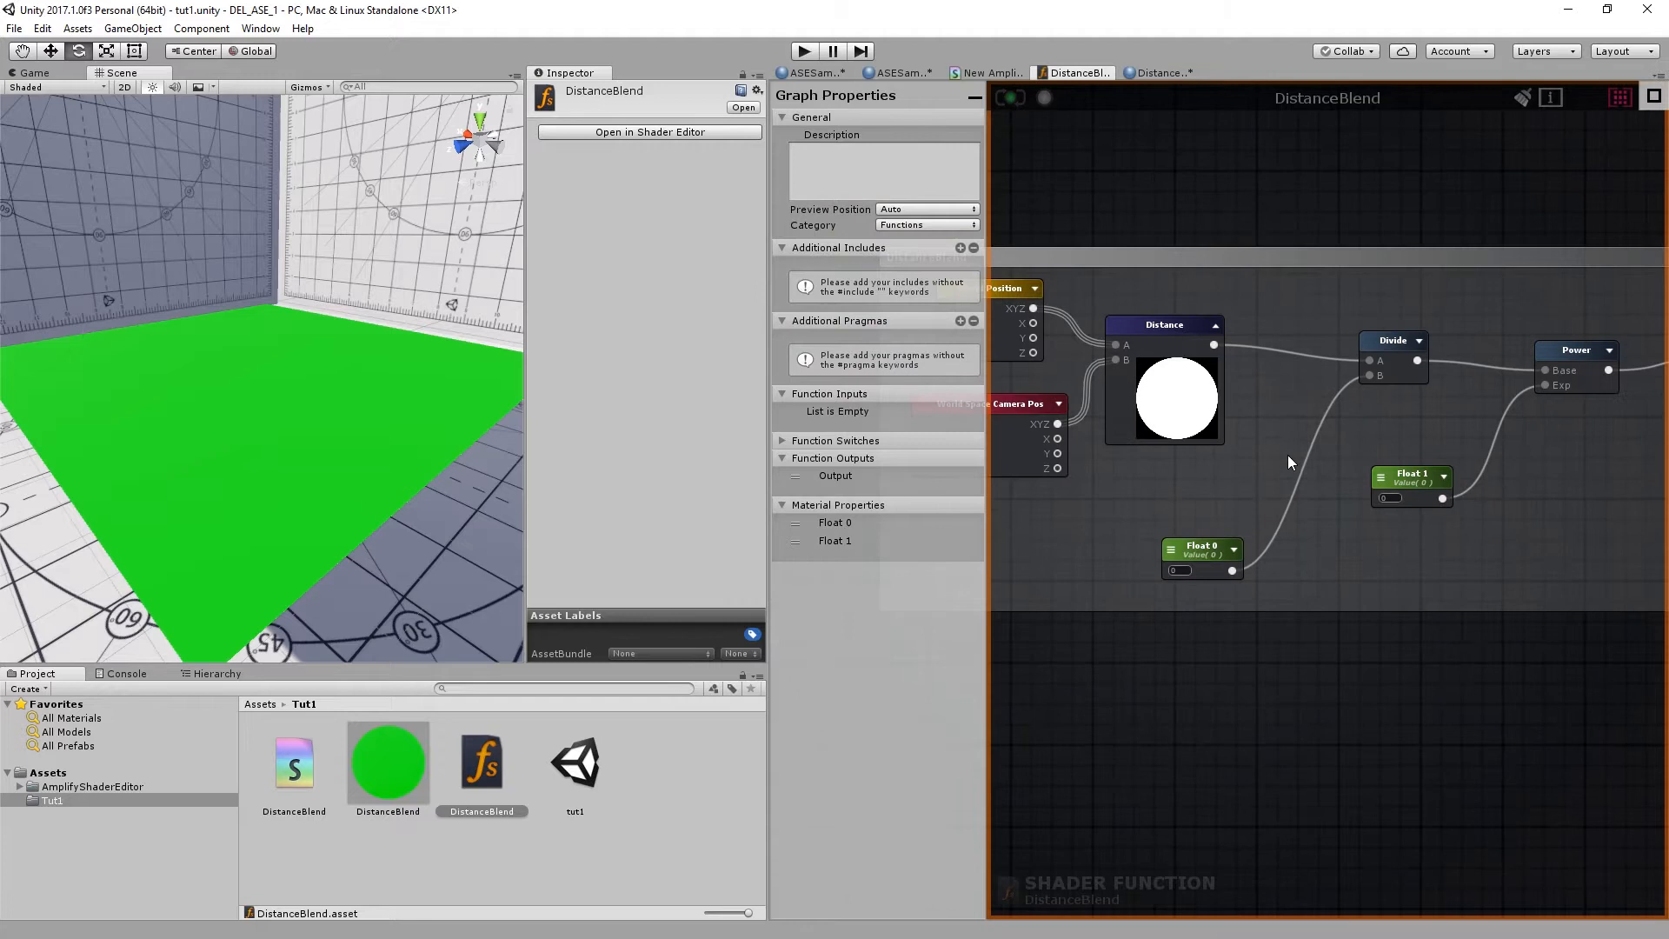
mouse_move(1289, 465)
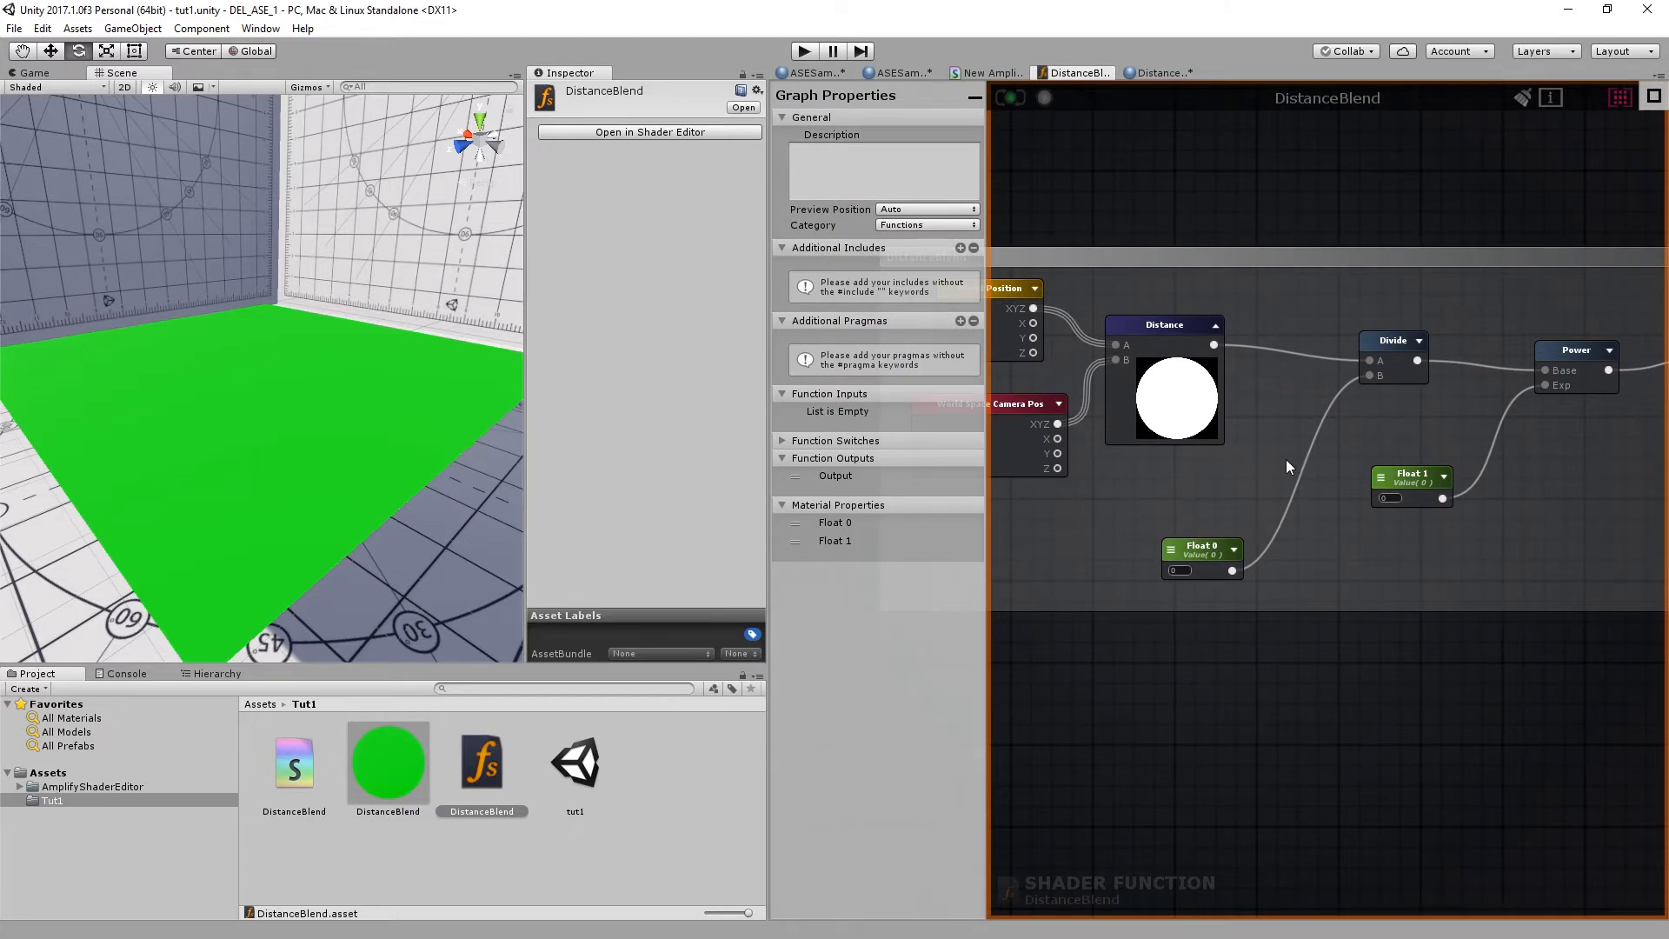
mouse_move(1248, 219)
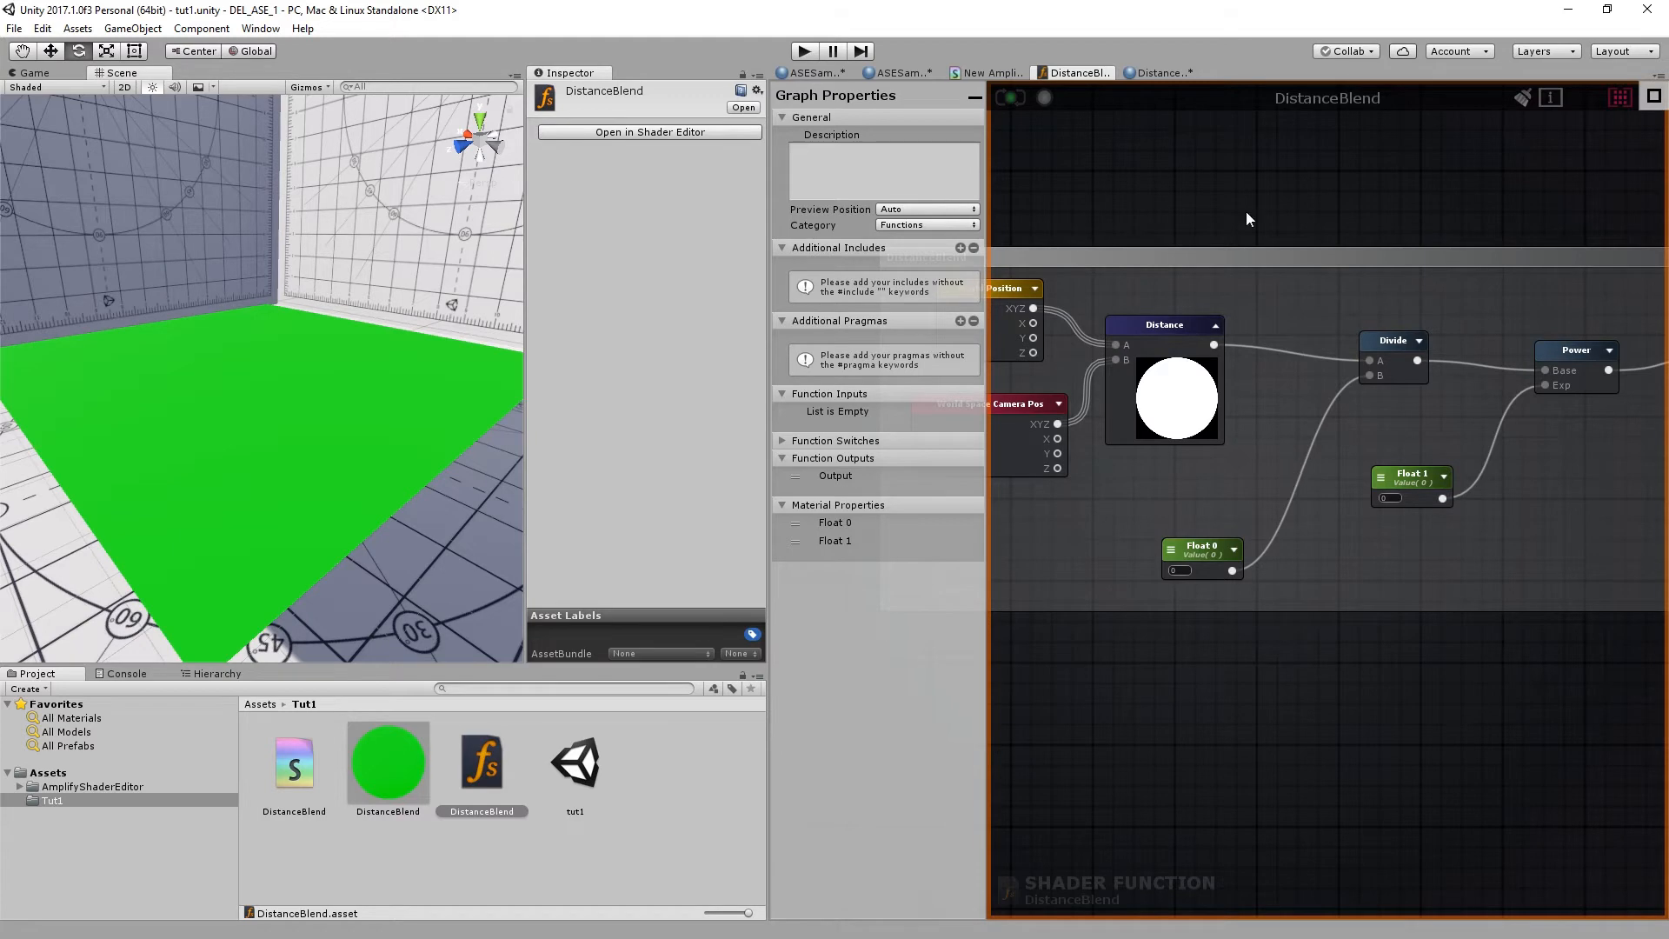
click(1162, 73)
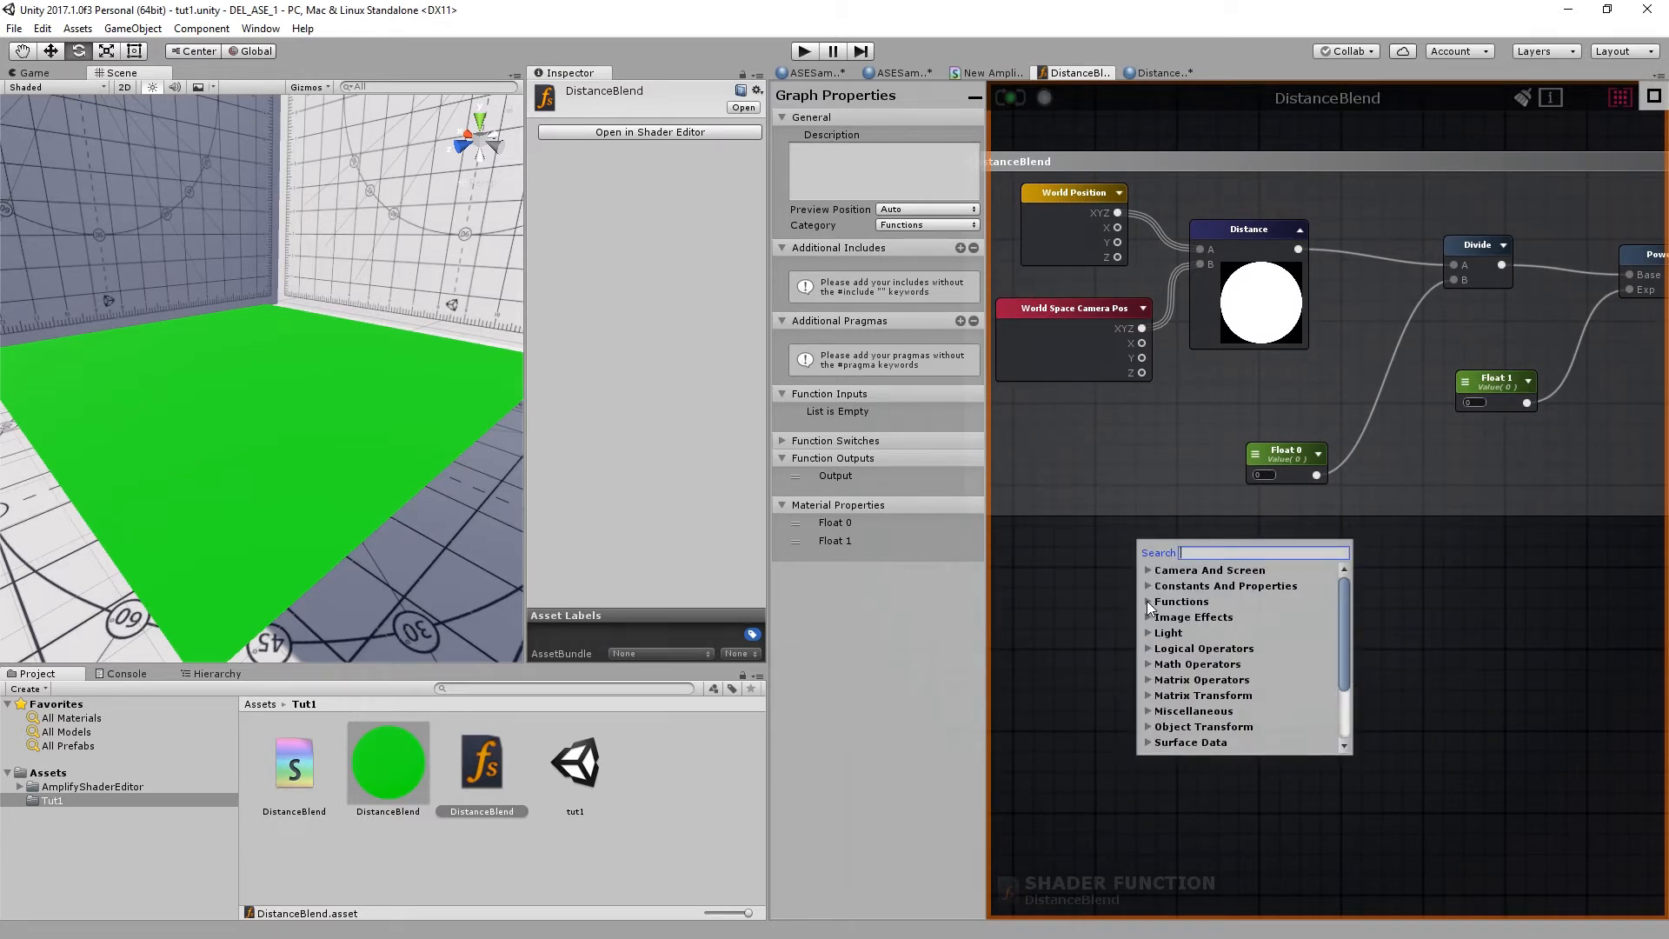
Add Function Input nodes and name them Transition Distance and Transition Falloff
click(1180, 601)
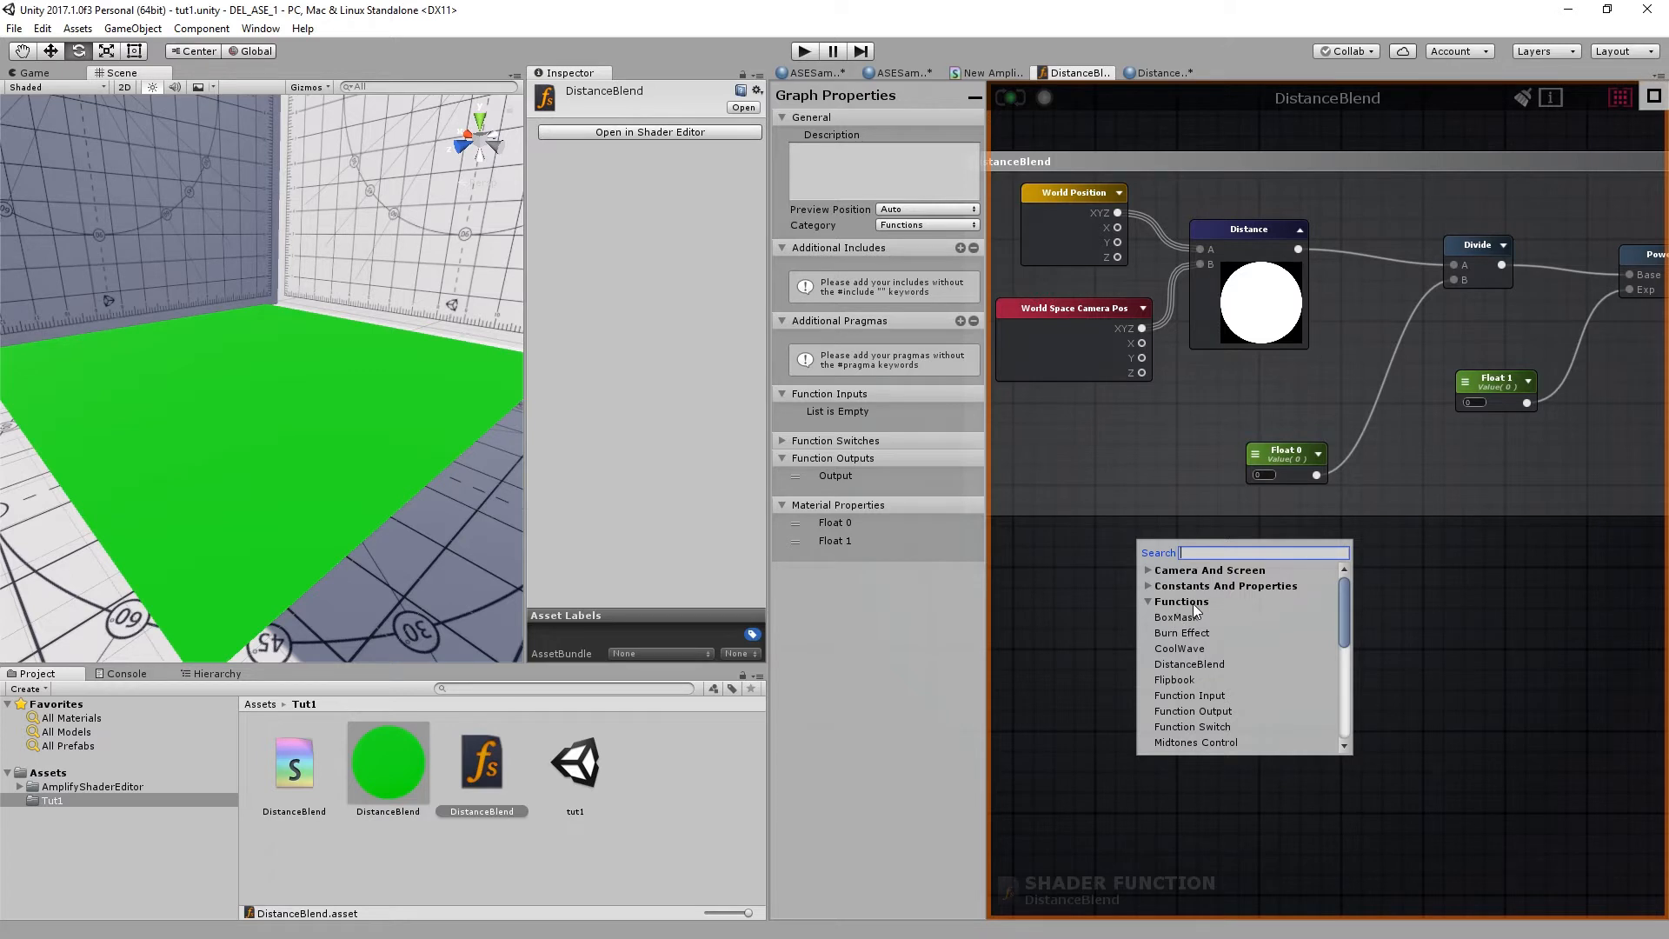
scroll(down, 3)
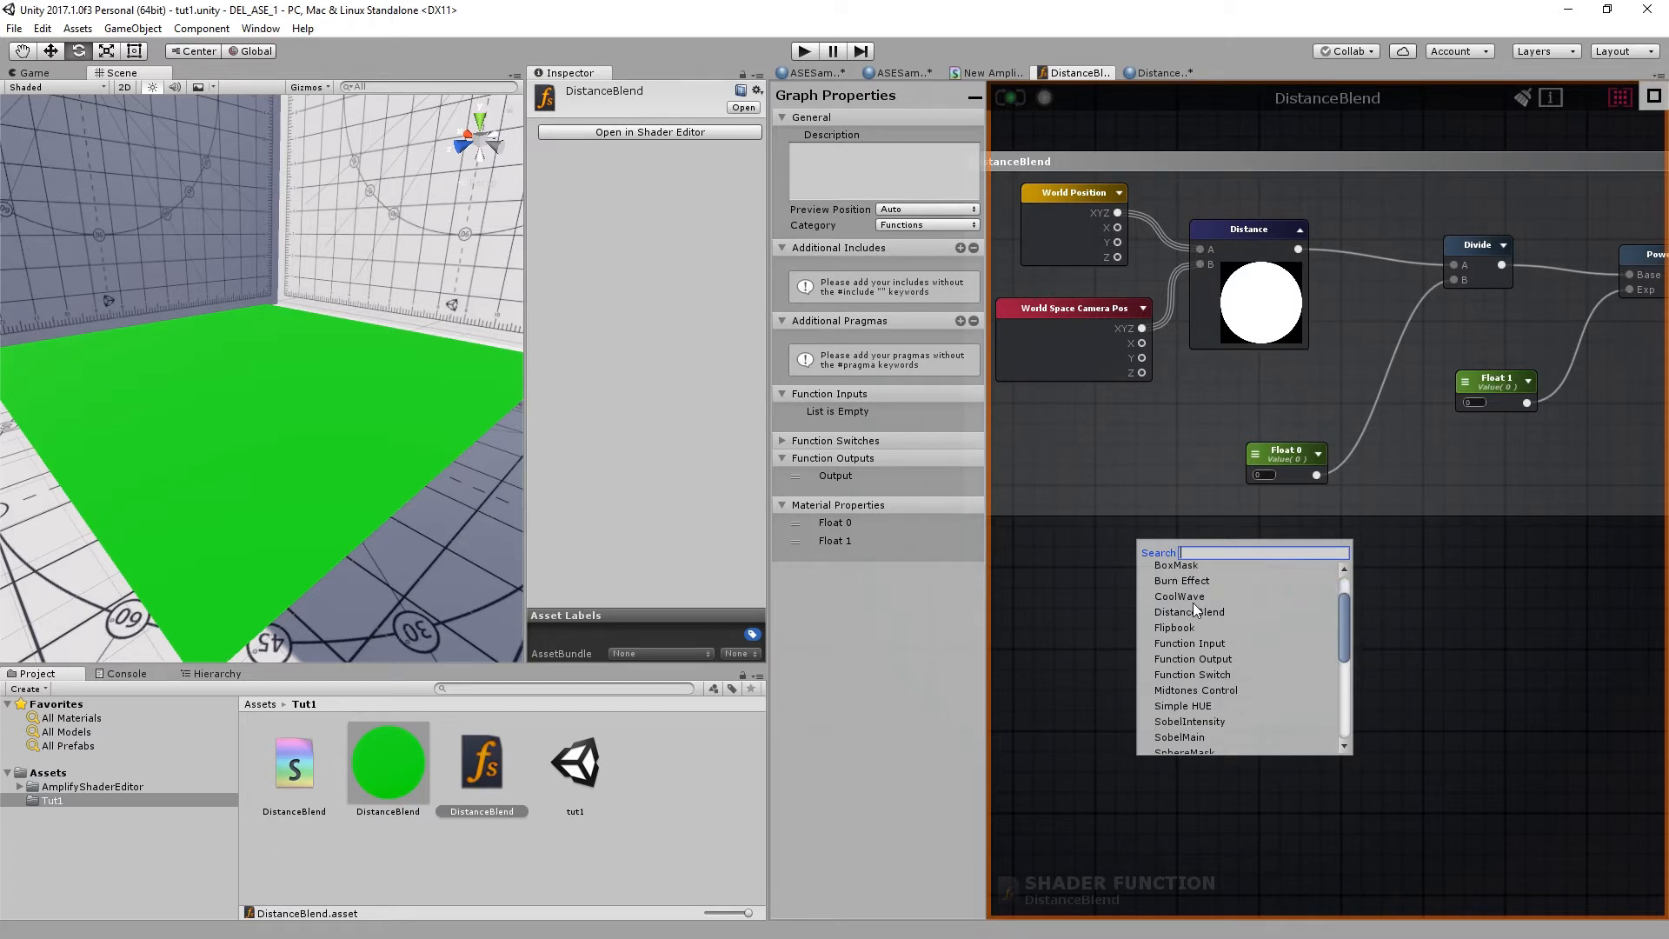
mouse_move(1177, 653)
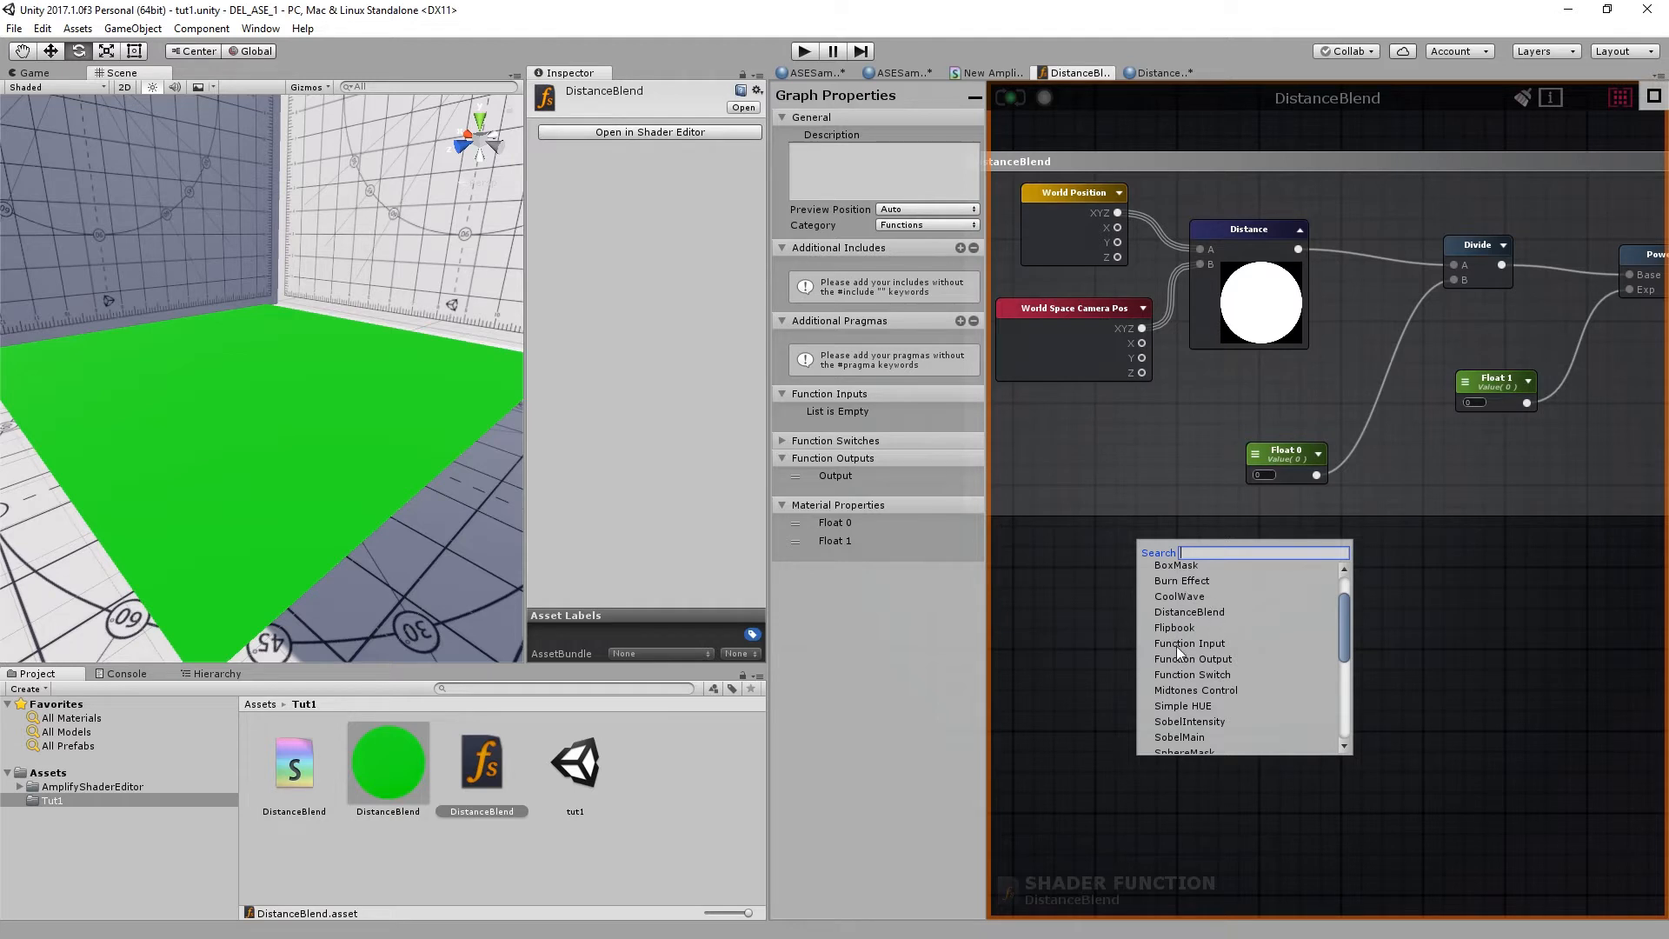
mouse_move(1179, 654)
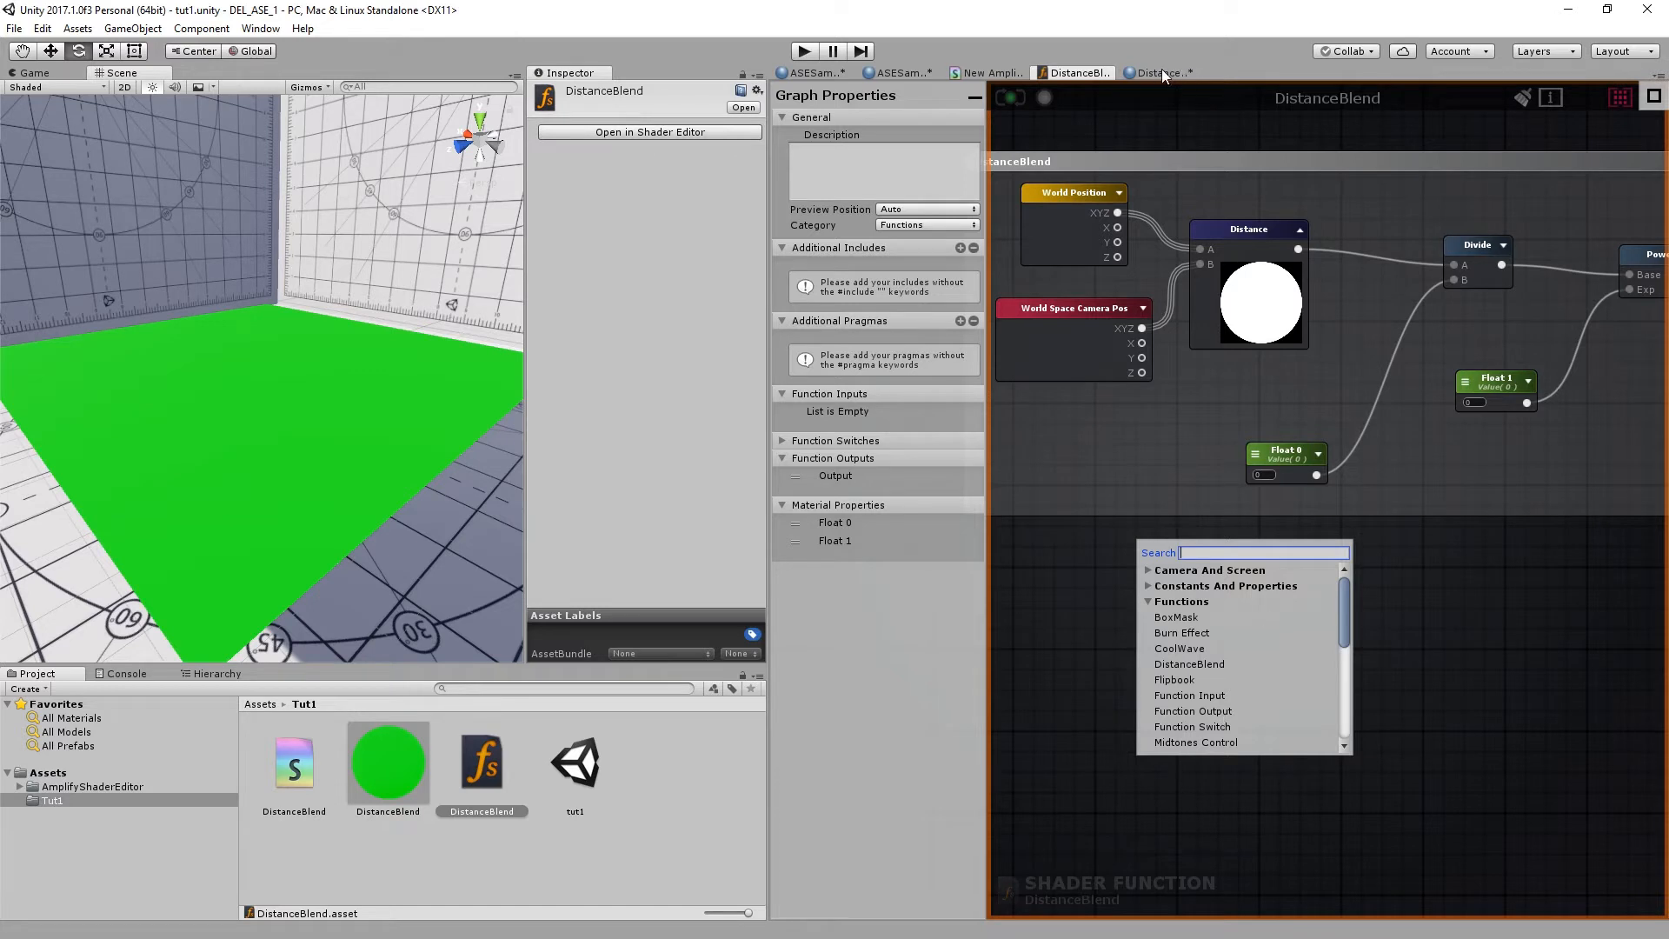
mouse_move(1407, 594)
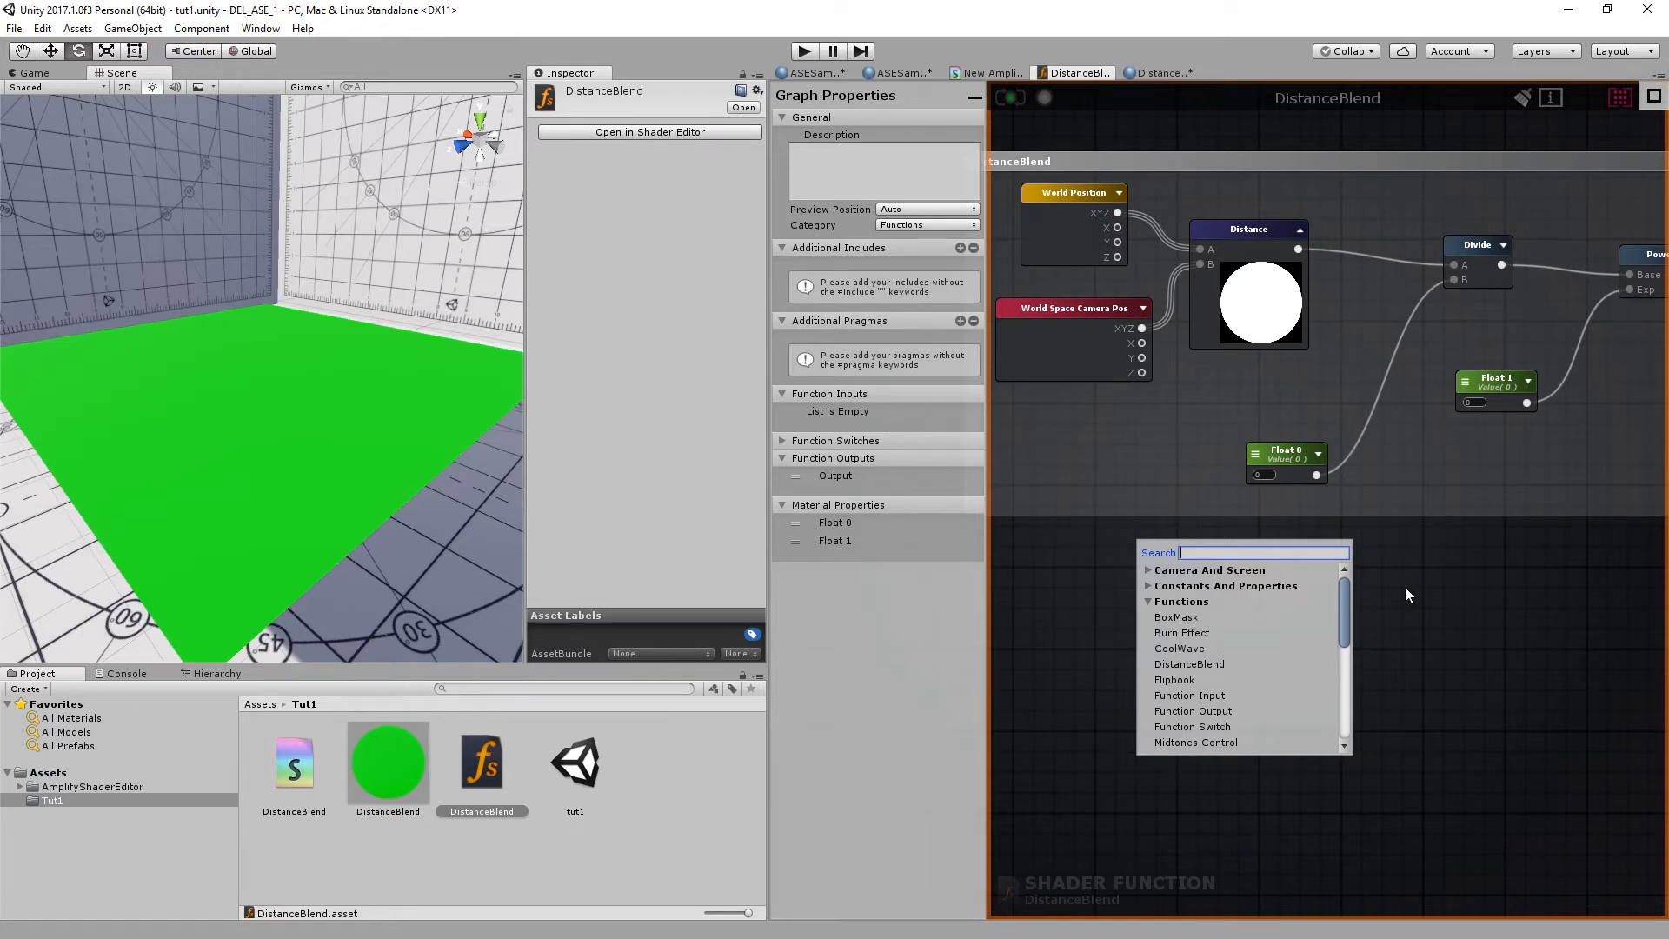
click(1189, 696)
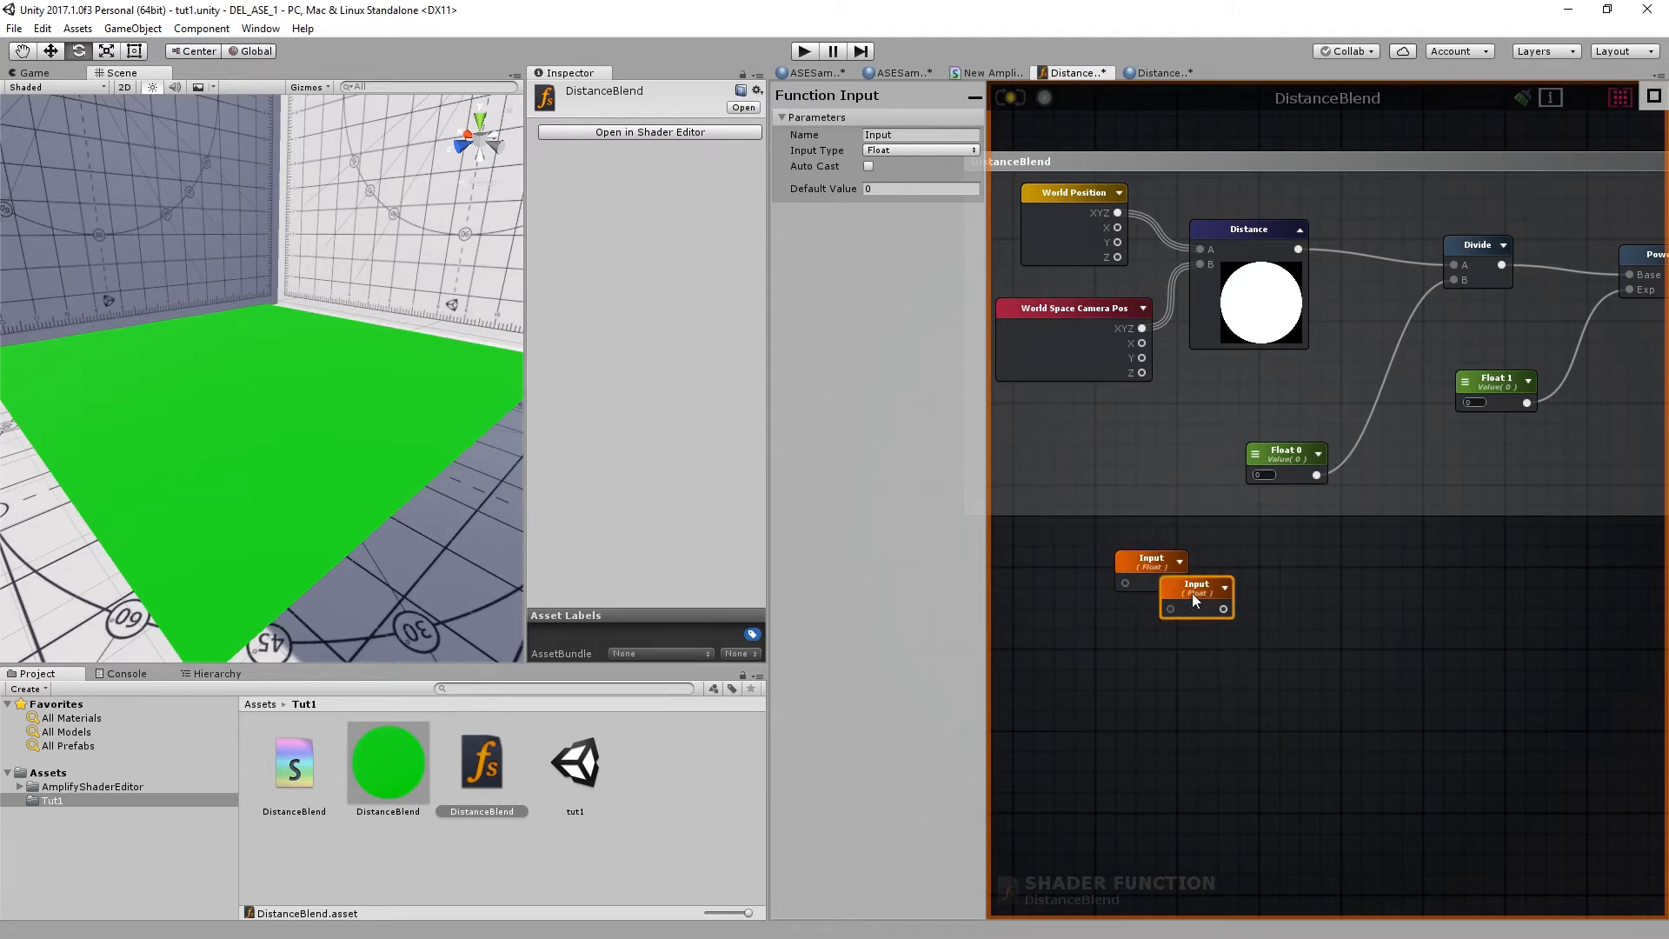
click(1495, 381)
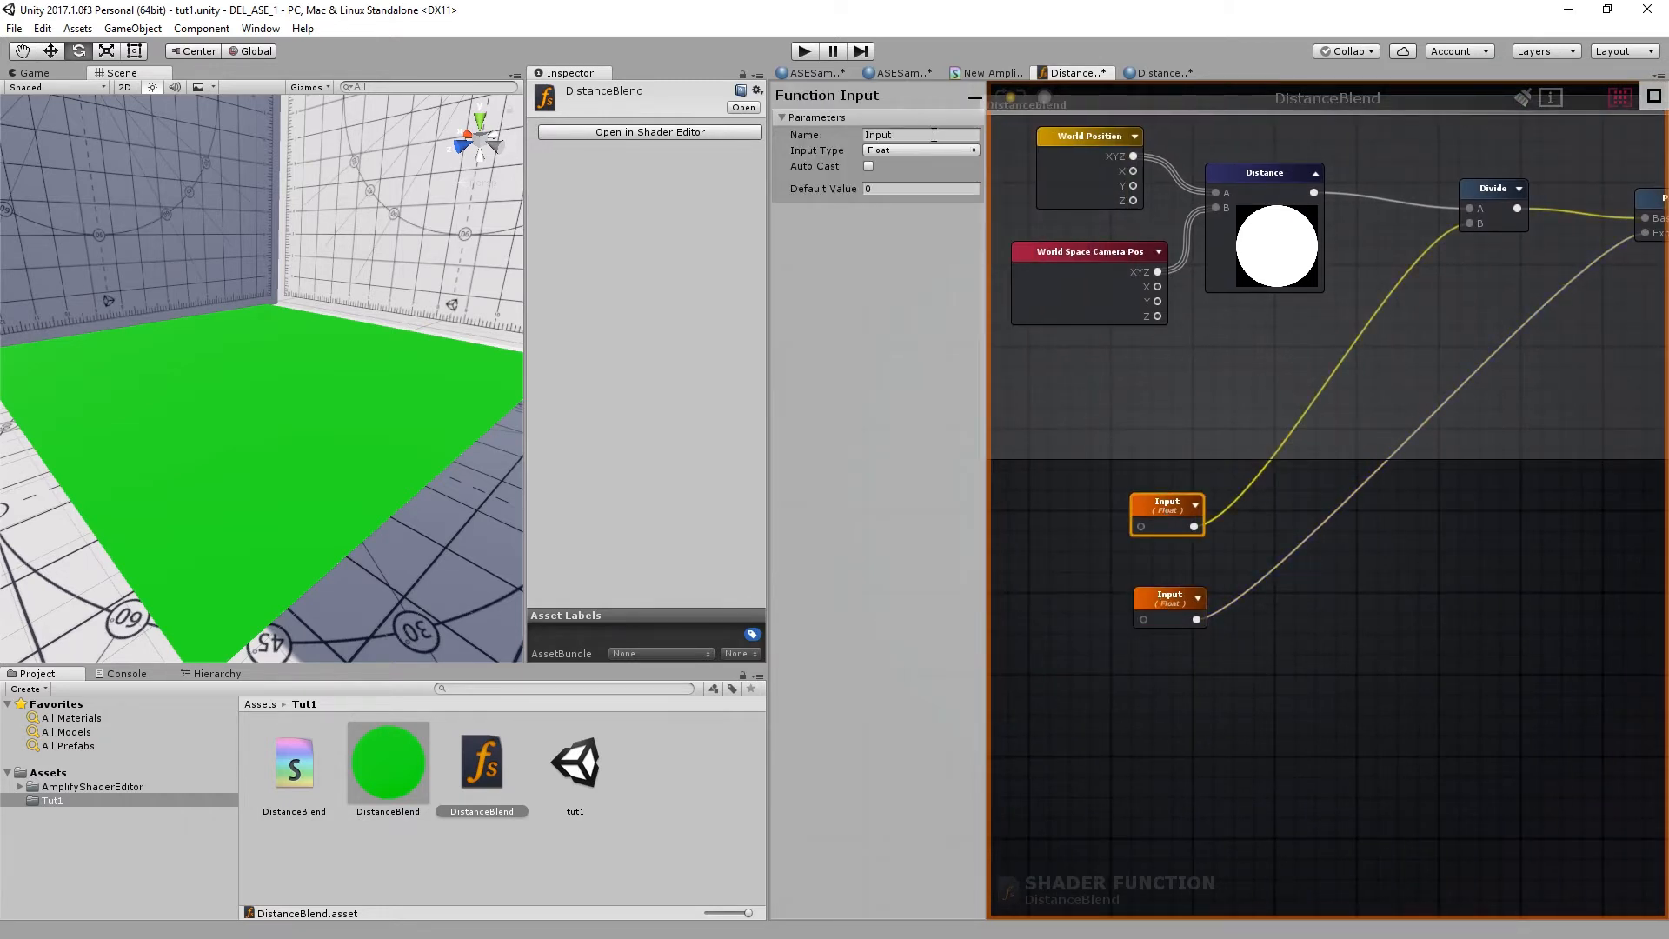
text(Transition Falloff)
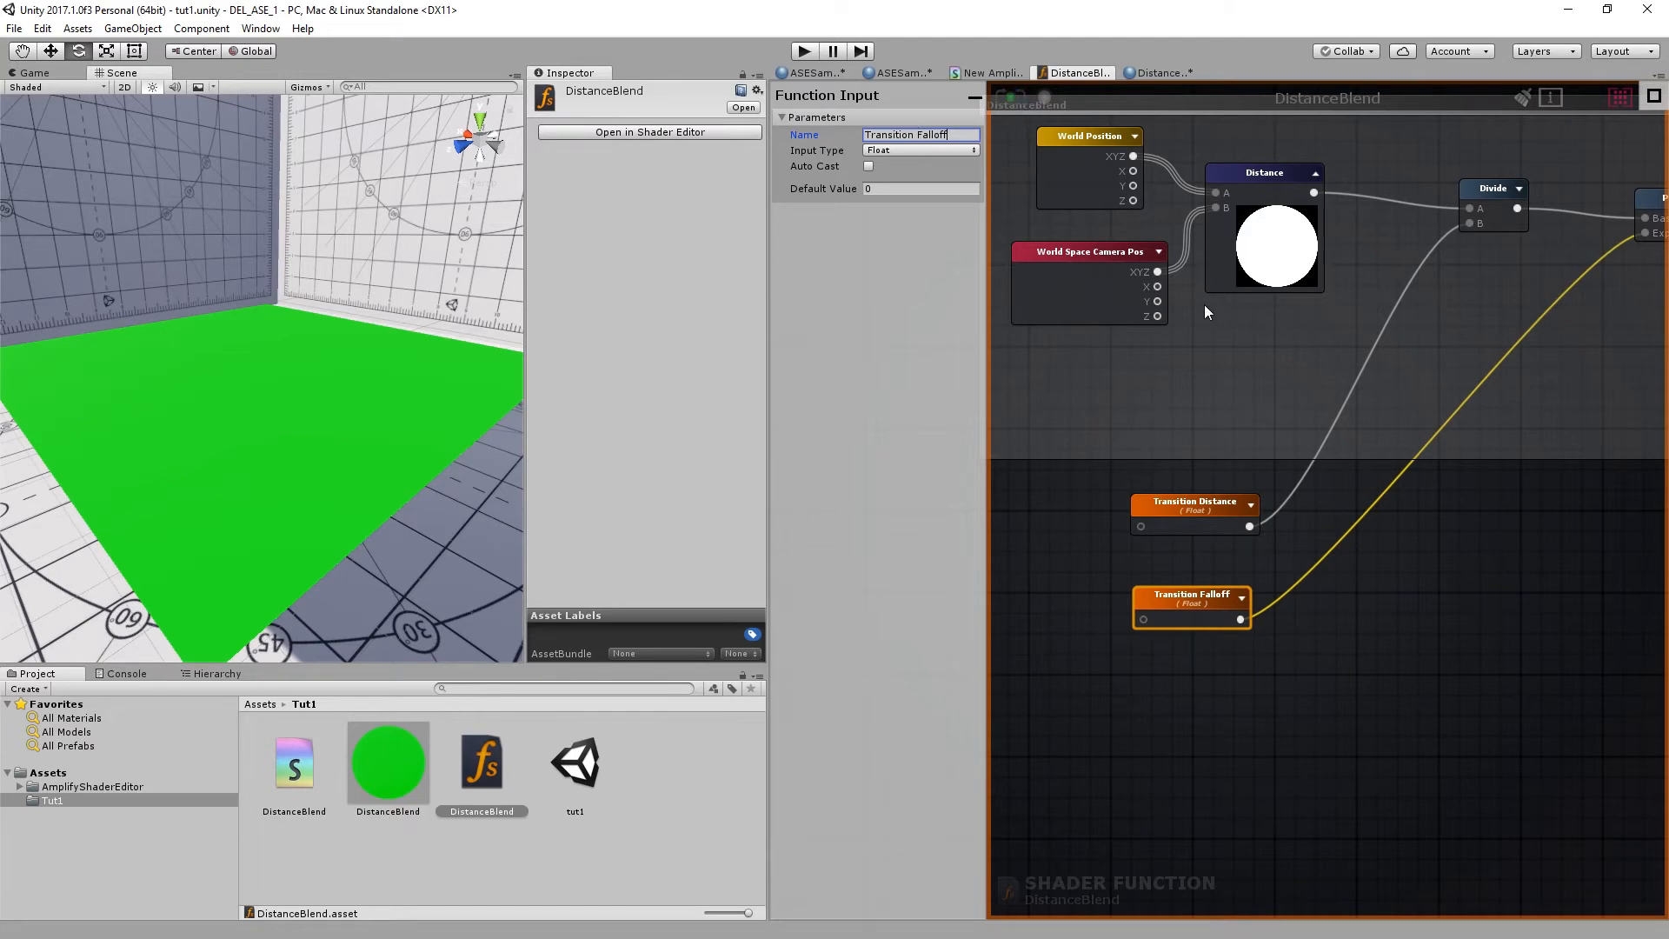
click(1158, 73)
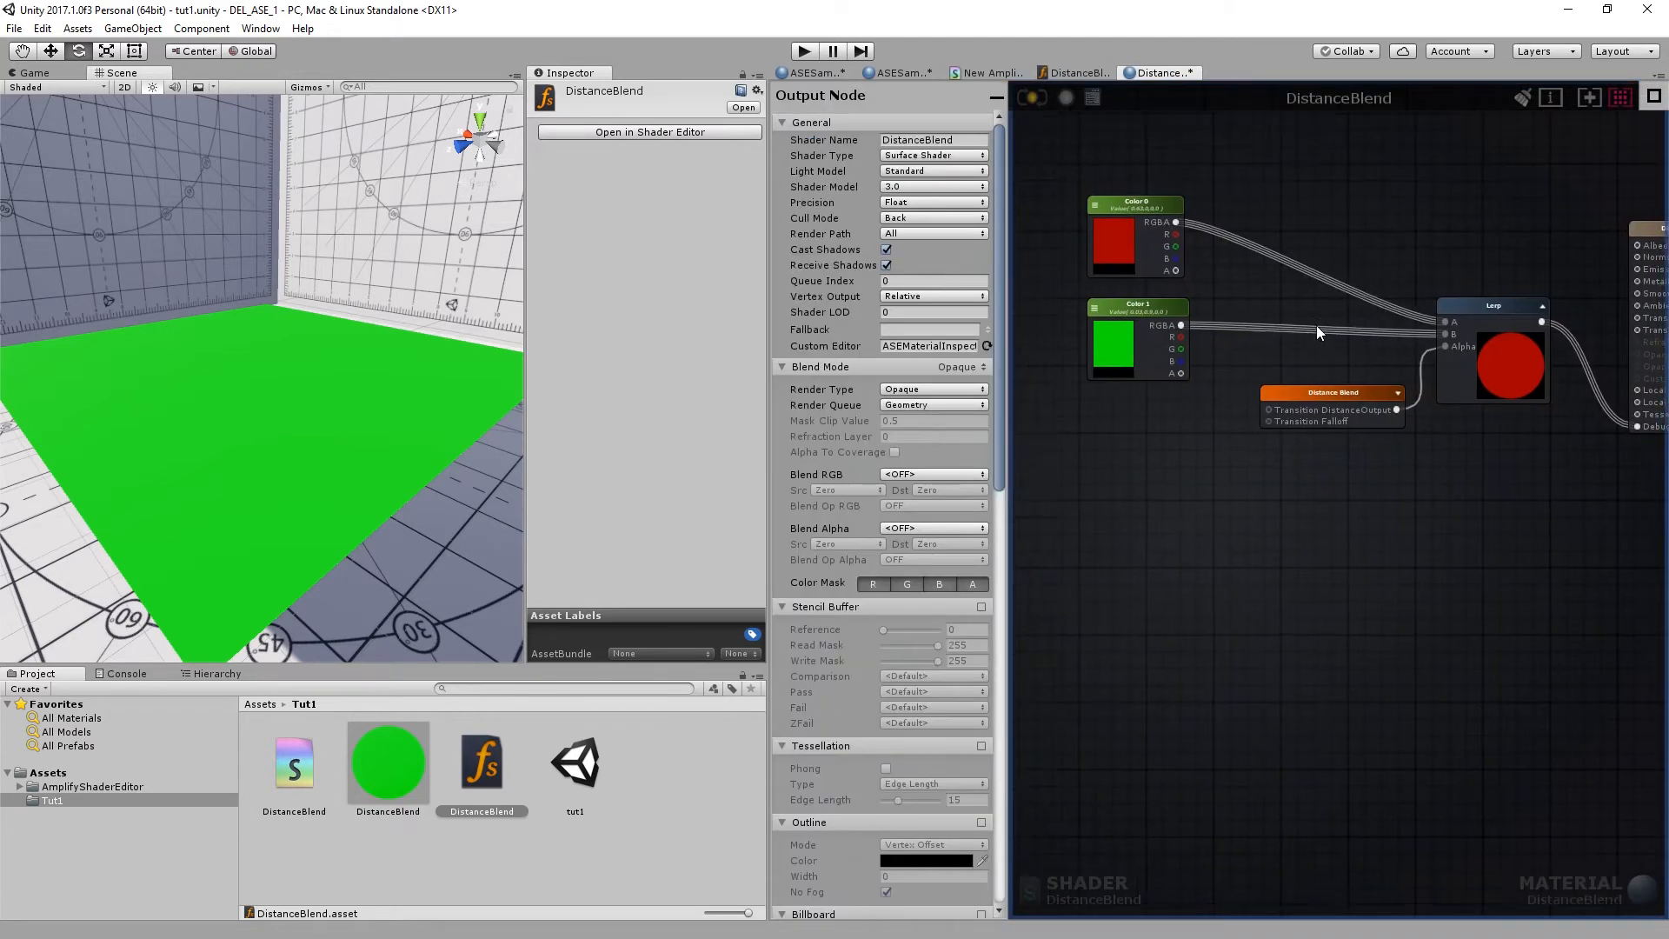
click(1330, 392)
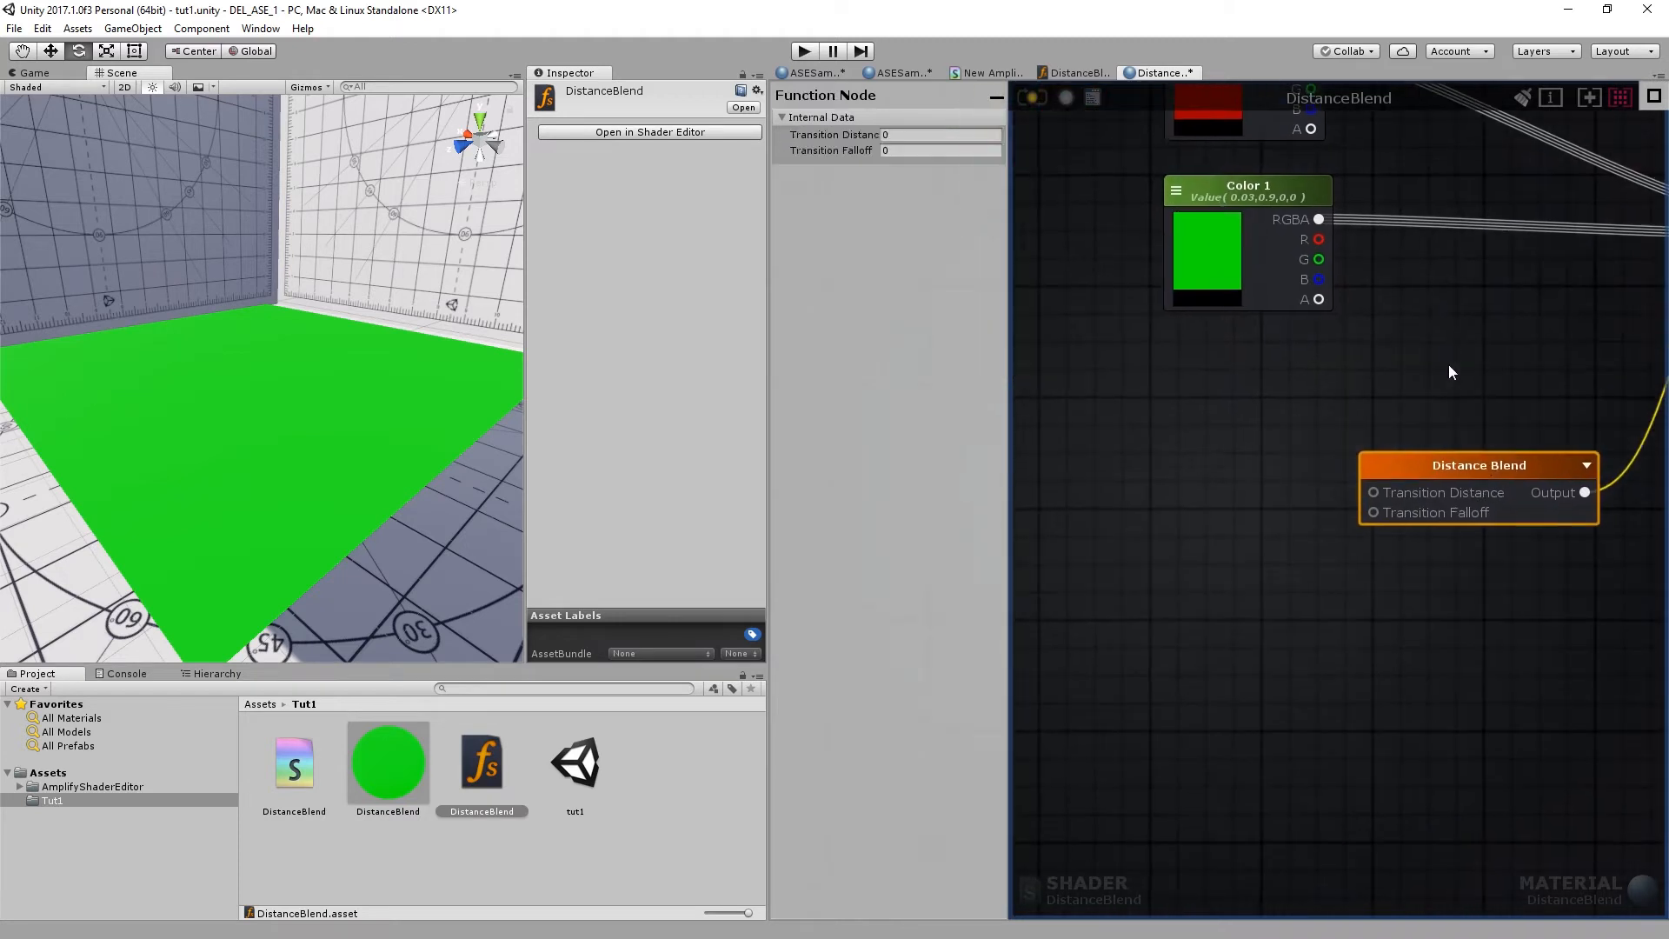
mouse_move(1405, 493)
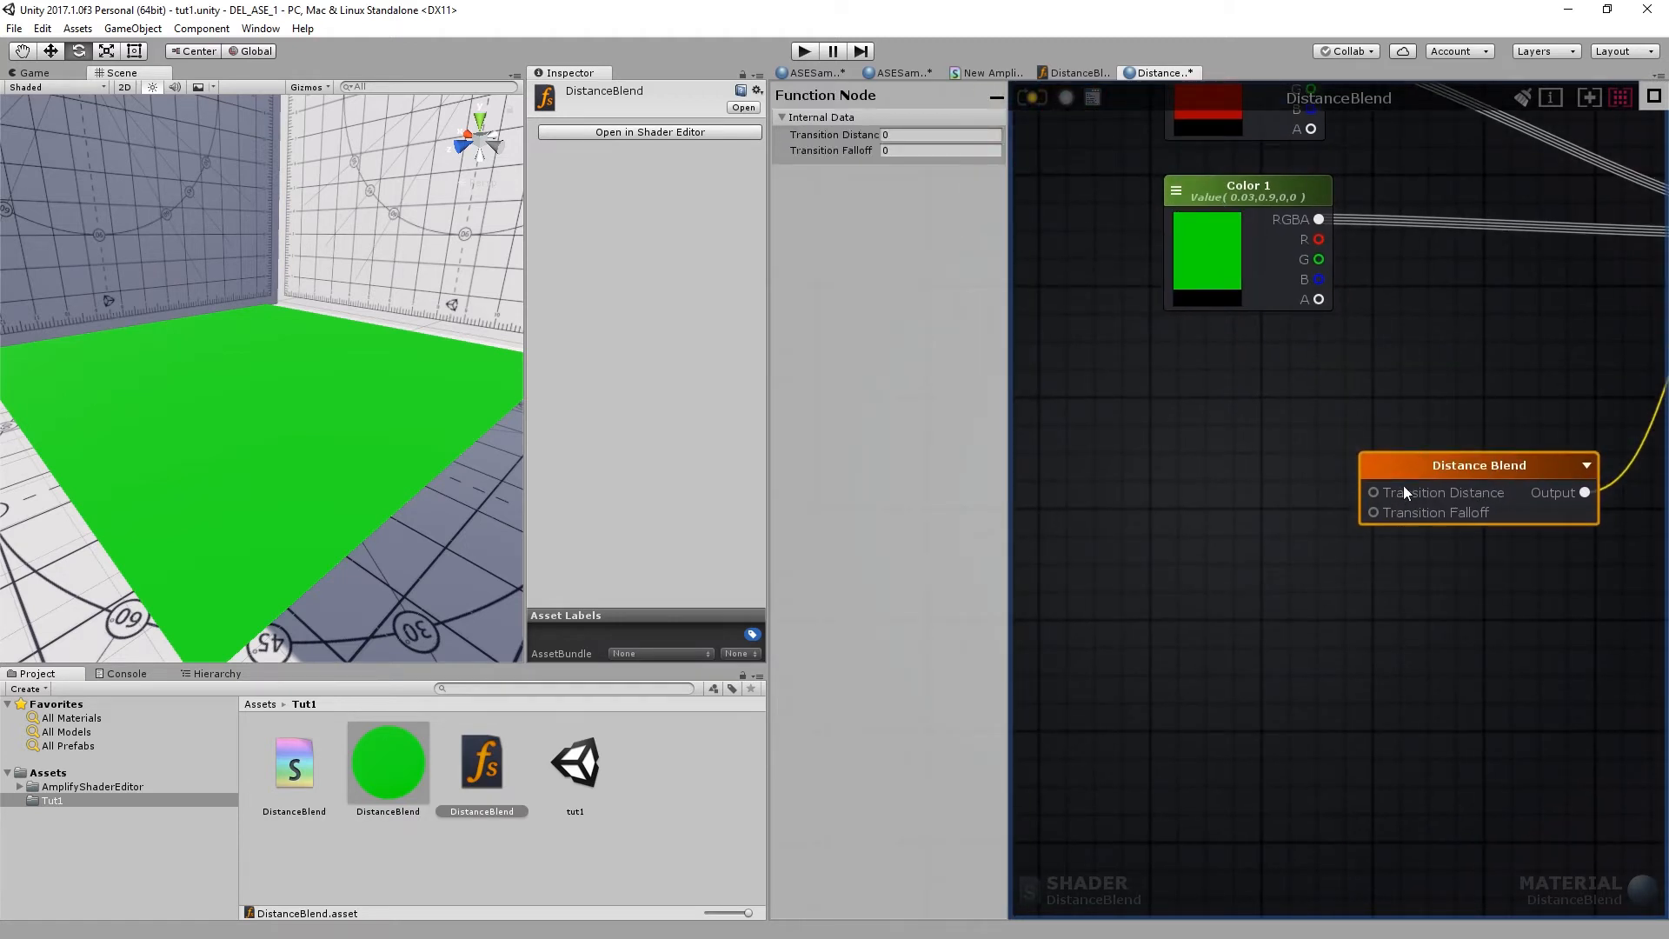
mouse_move(1274, 403)
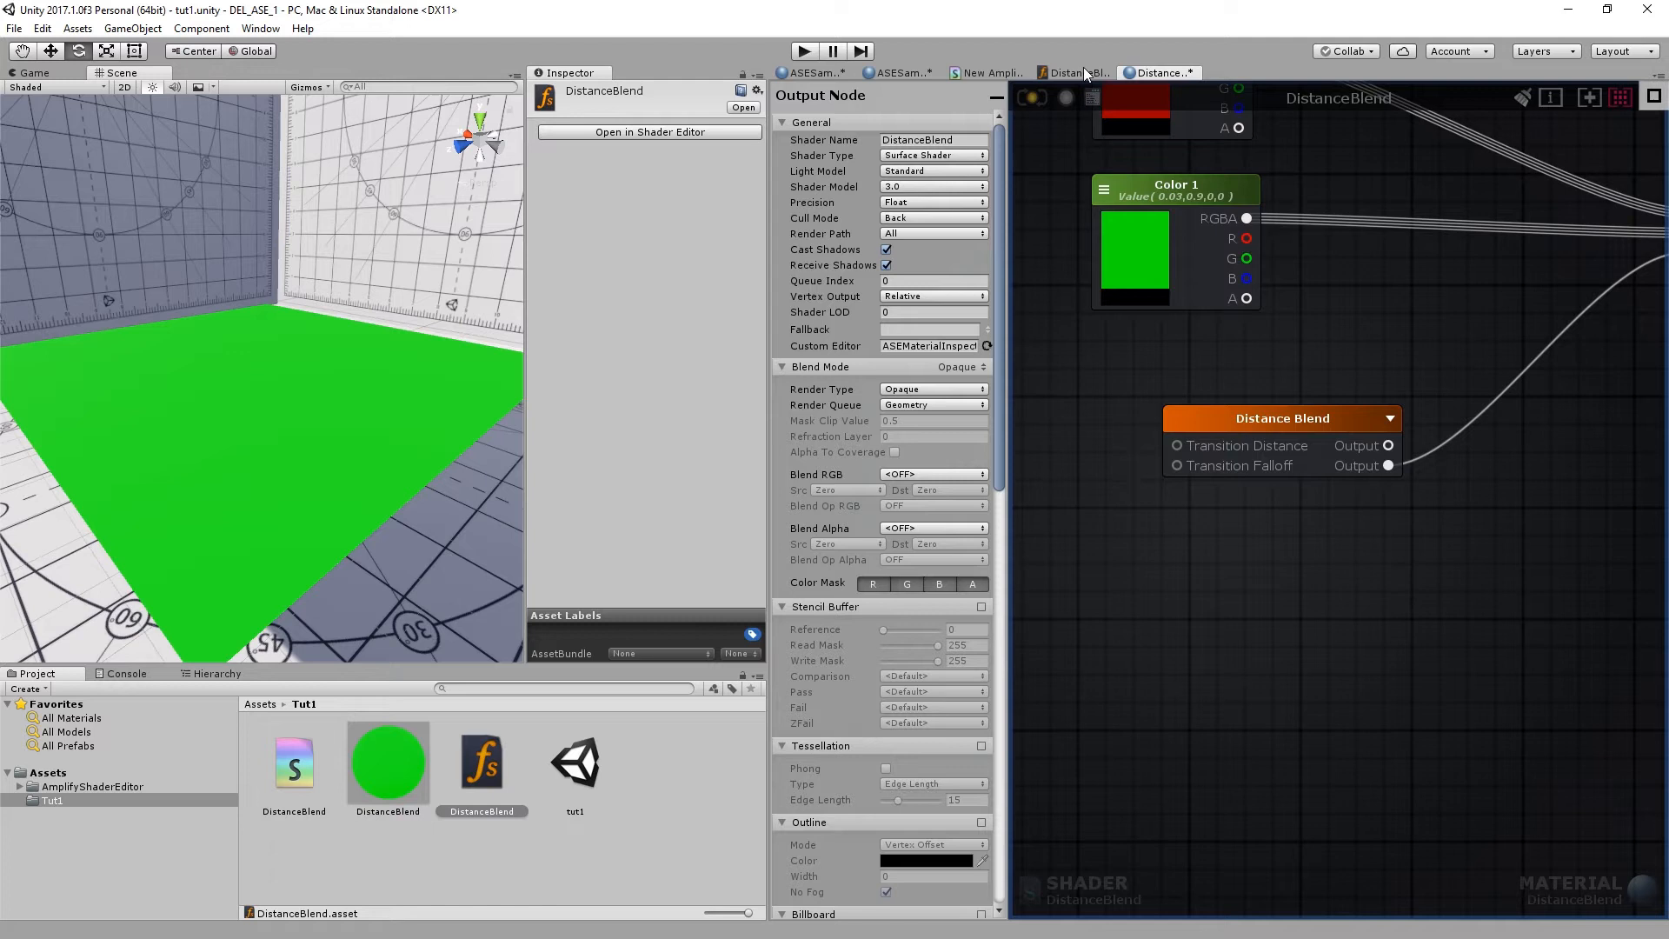
click(1073, 73)
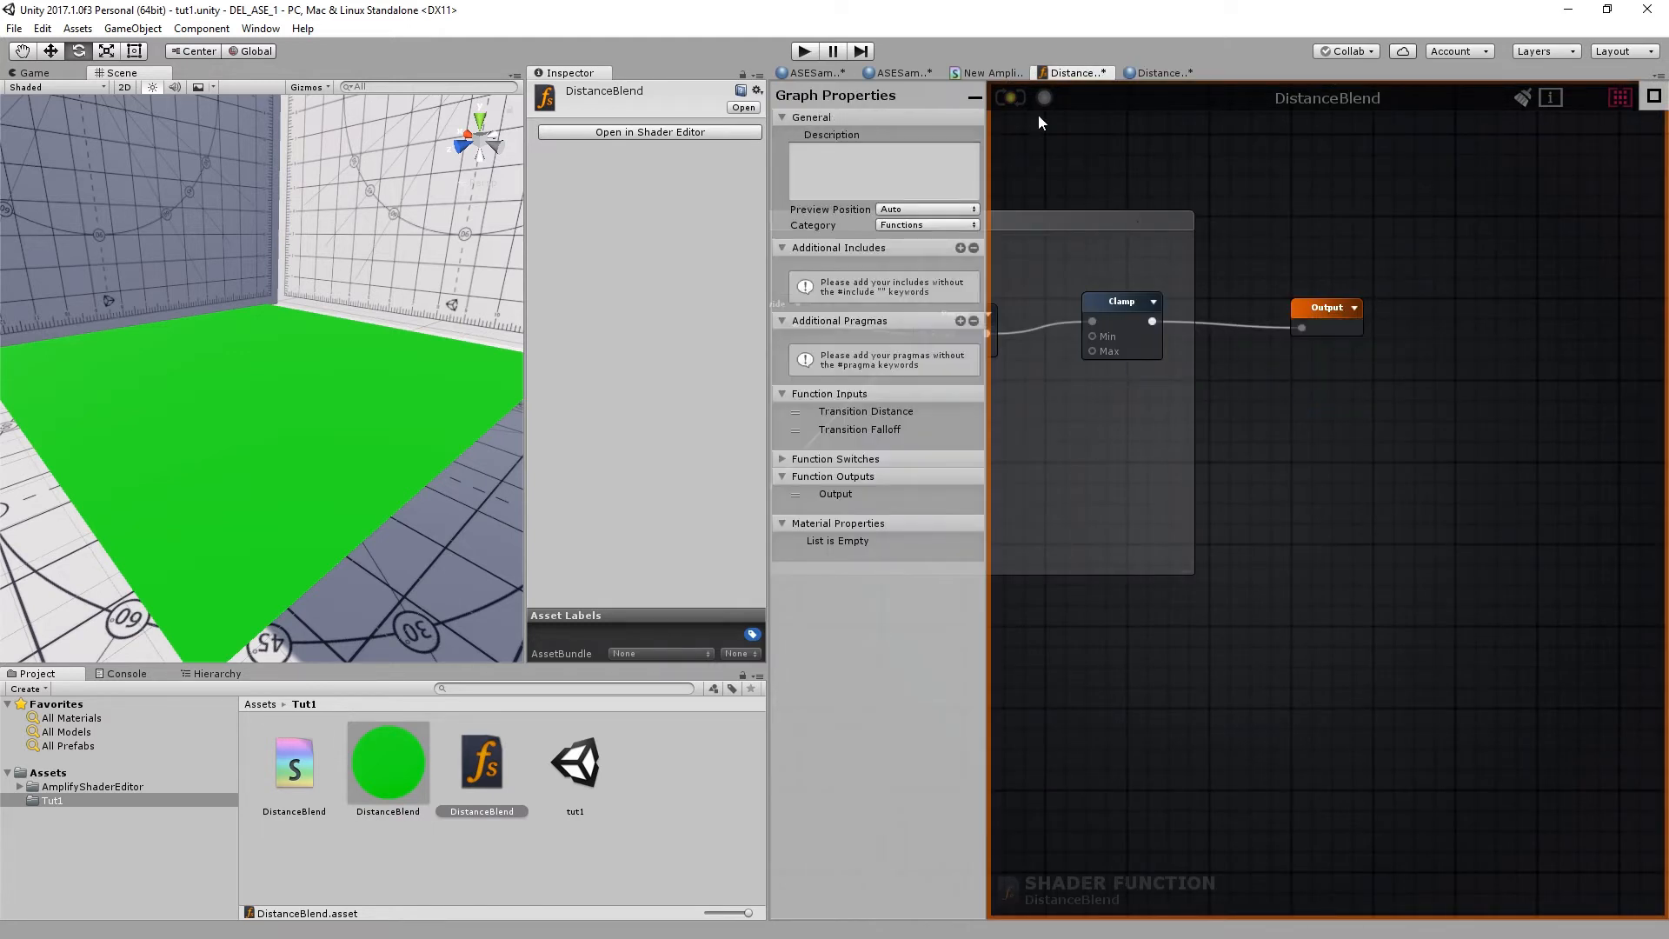
Feed Float nodes into Transition Distance and Falloff, setting one value to 6.59
click(1159, 72)
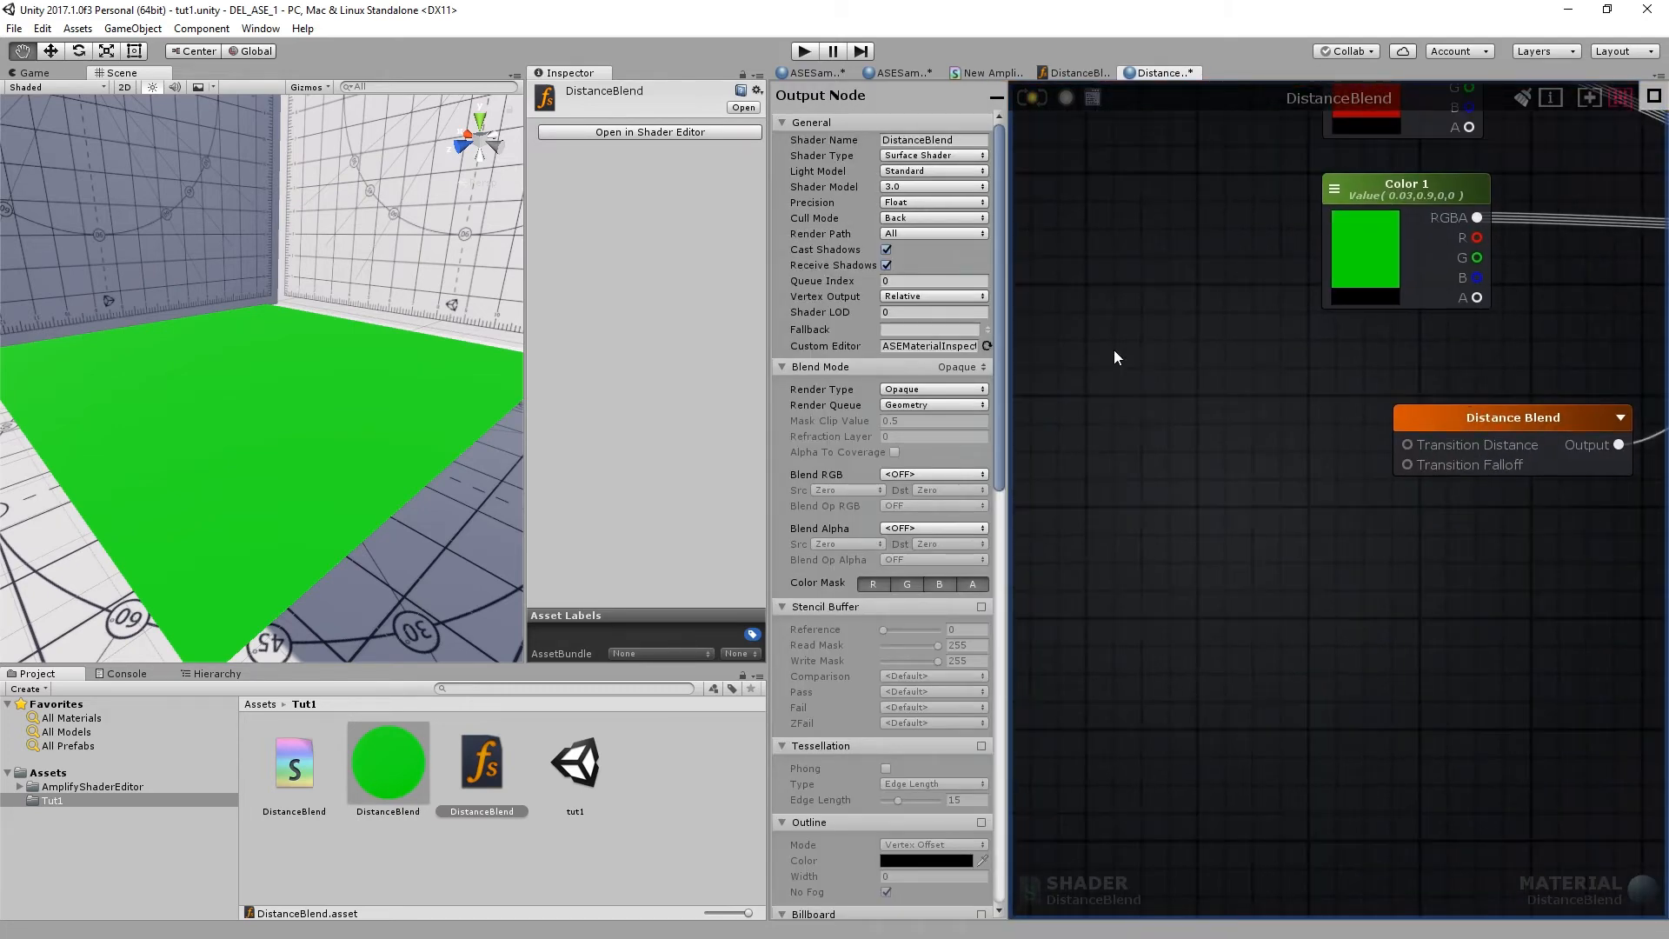
mouse_move(1102, 352)
text(0.21)
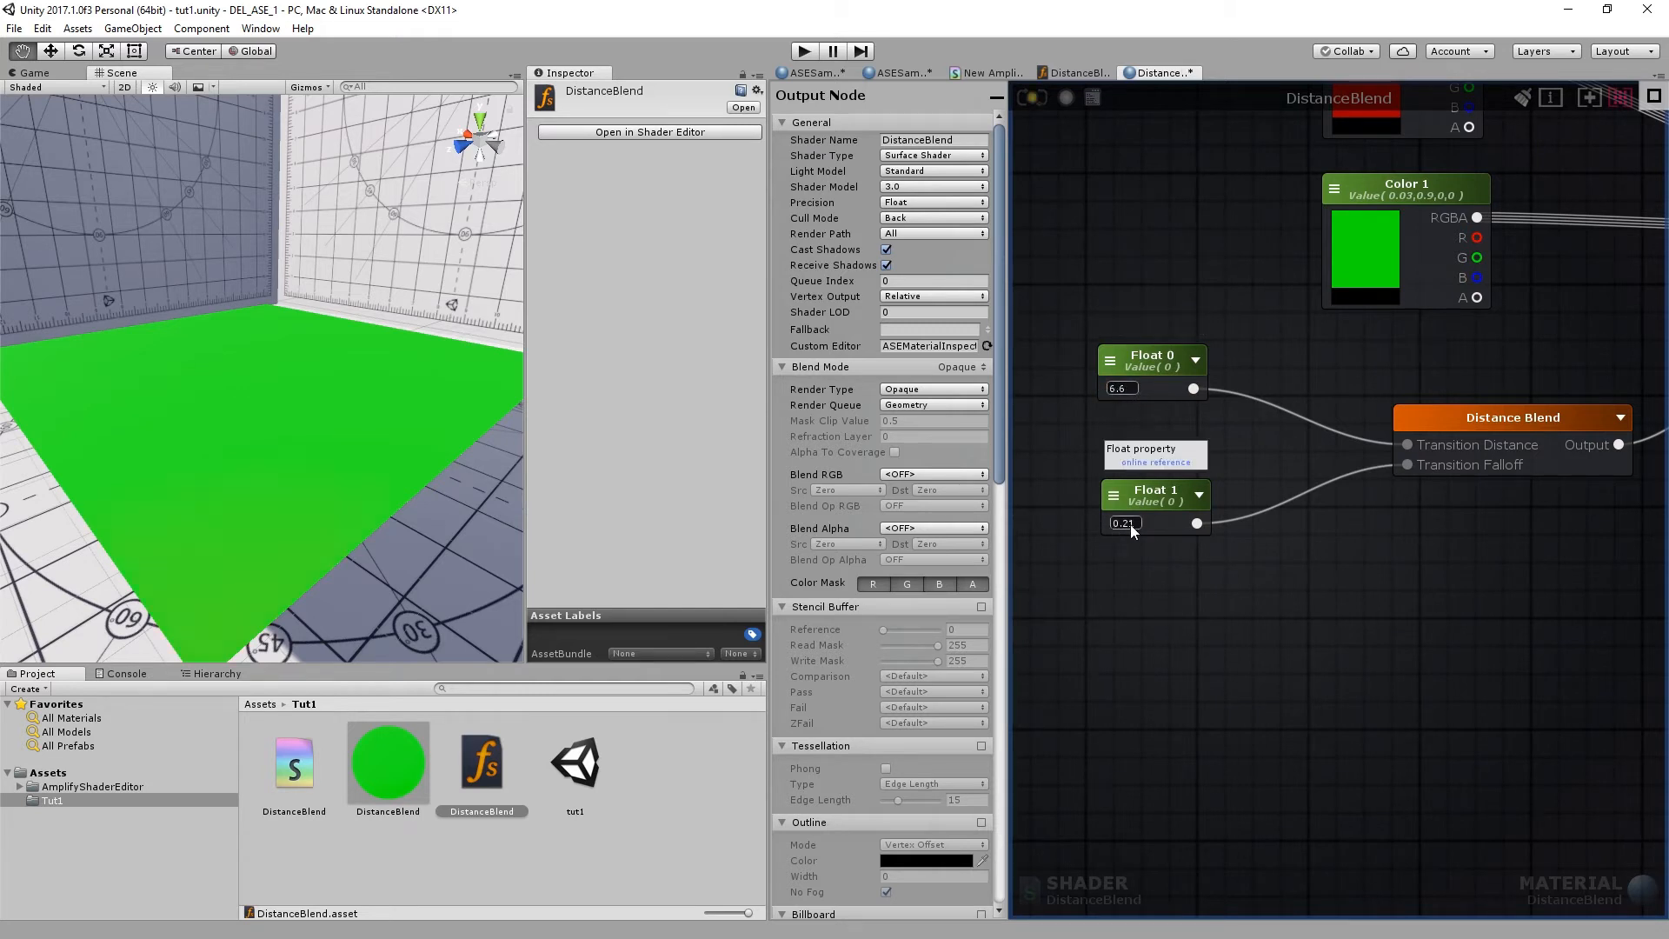
text(6.59)
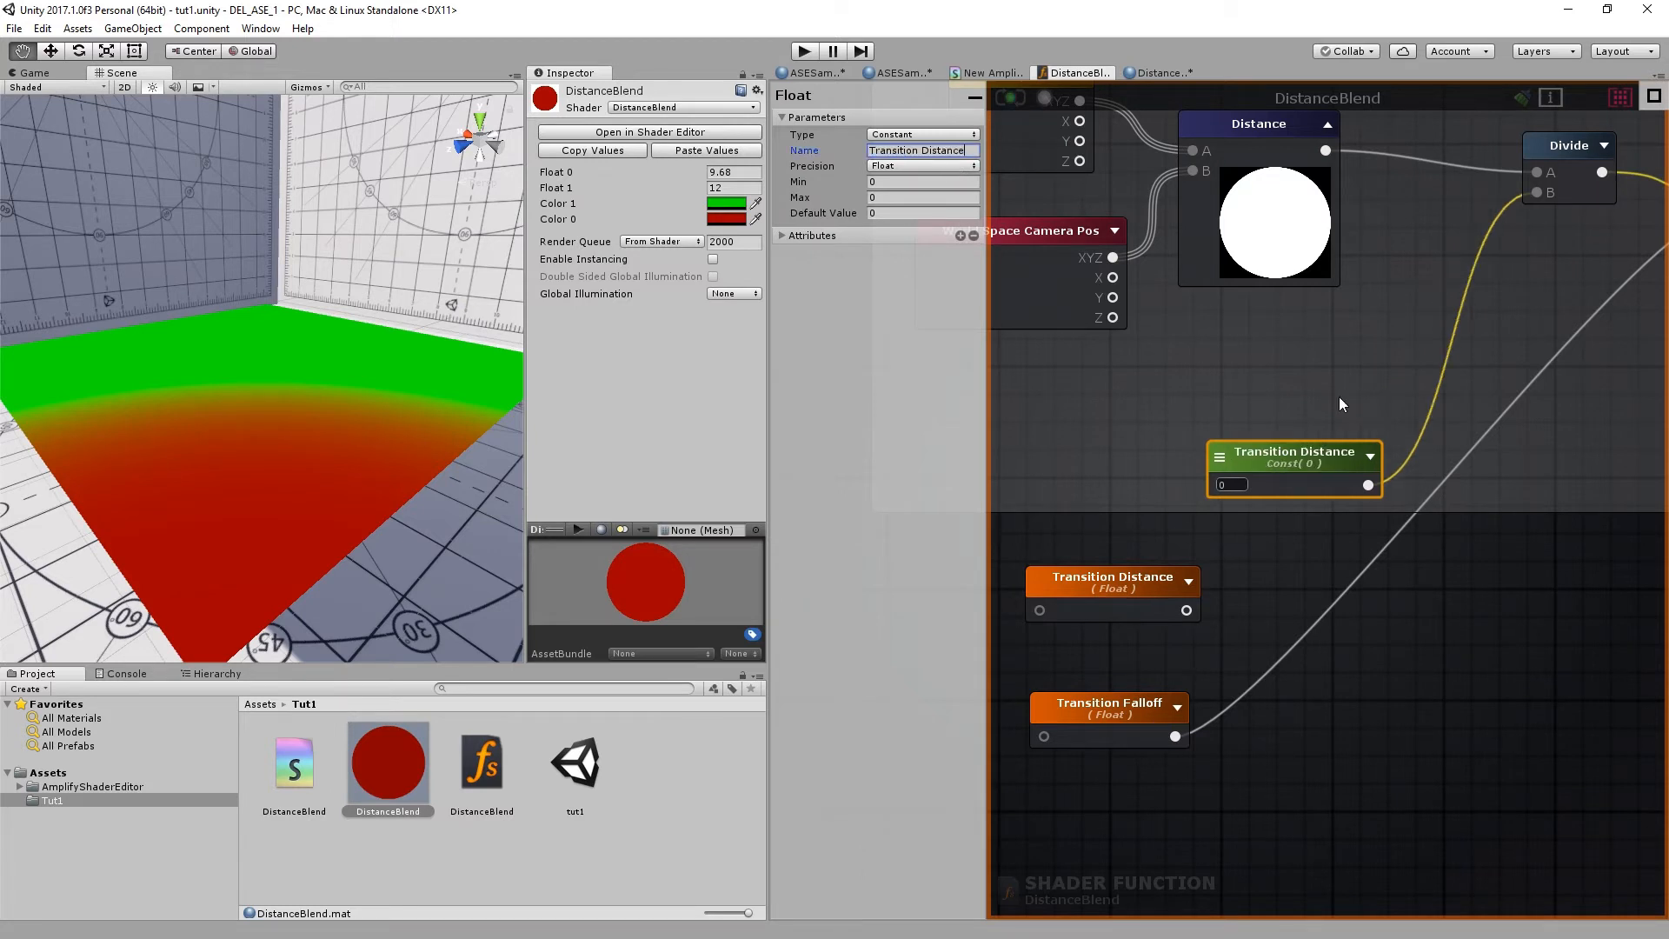
Set the Transition Distance float node's Type to Property so the material exposes it
click(921, 134)
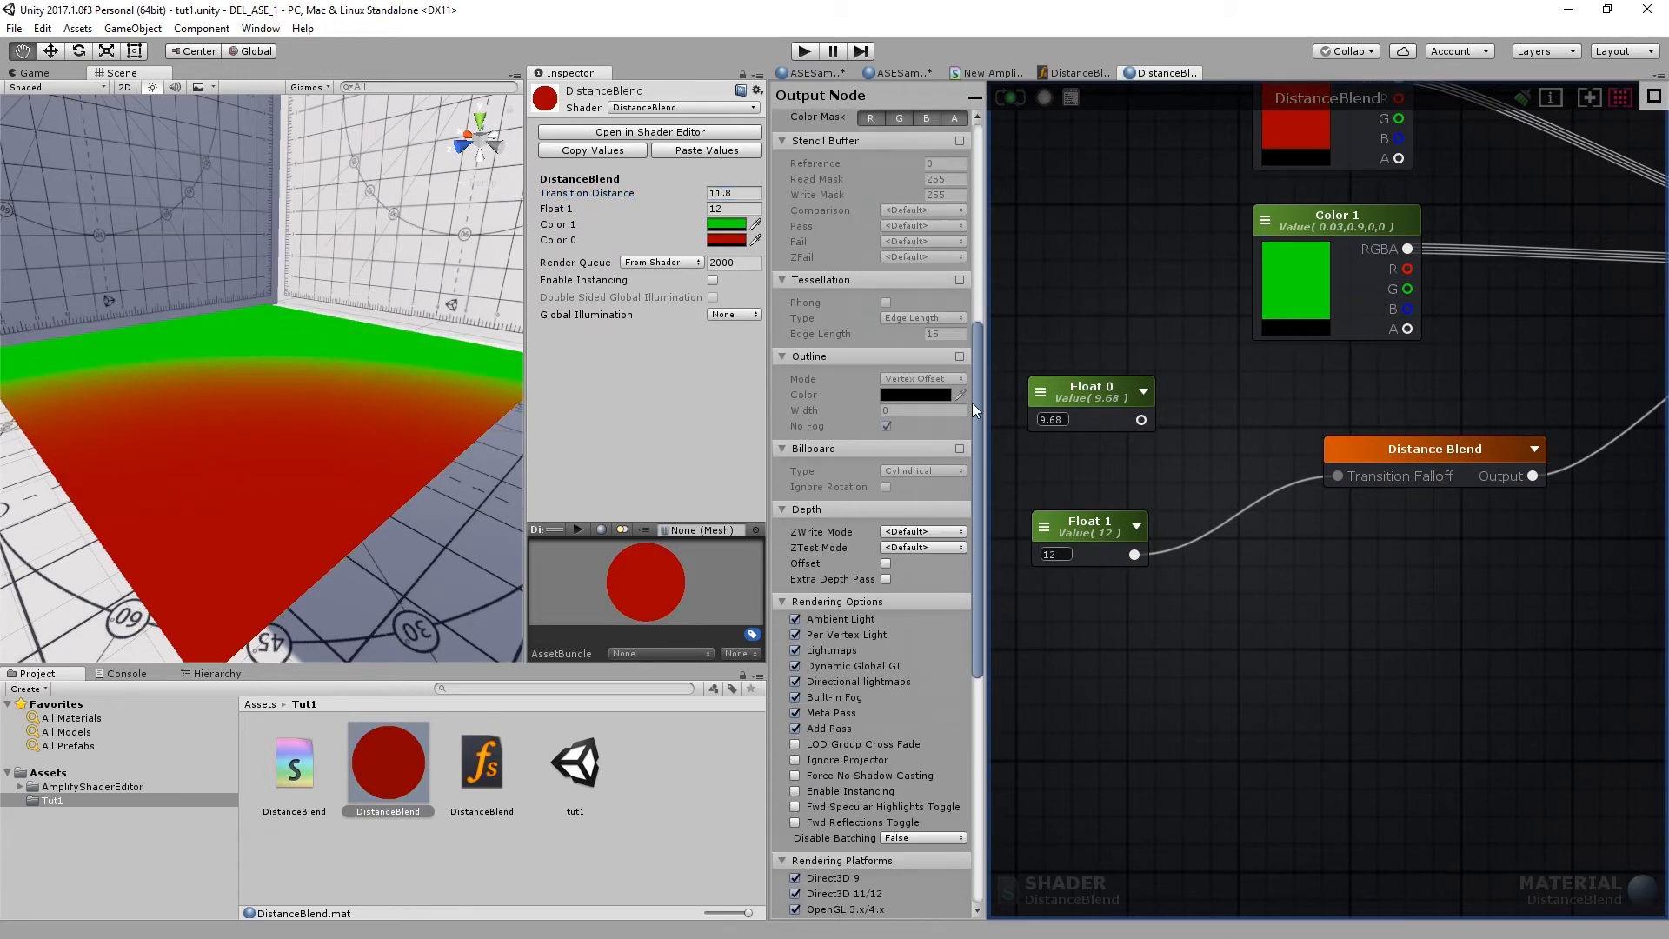
Drag the DistanceBlend property group so Transition Distance lists after Float 1 and Color 1
scroll(down, 3)
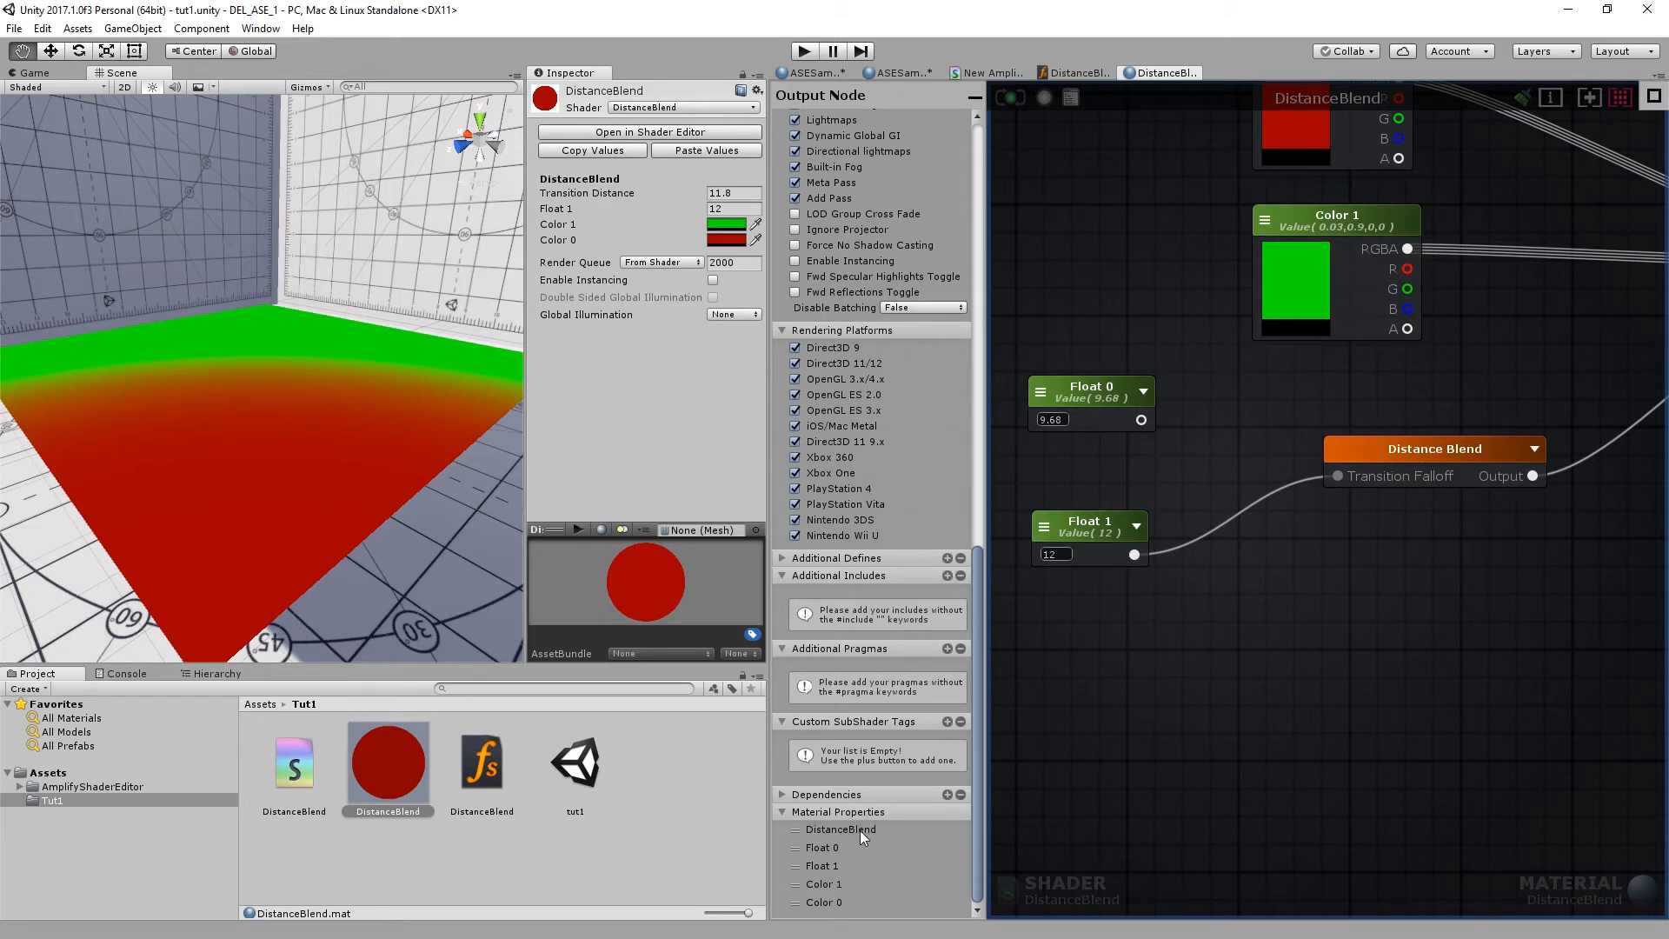
click(840, 829)
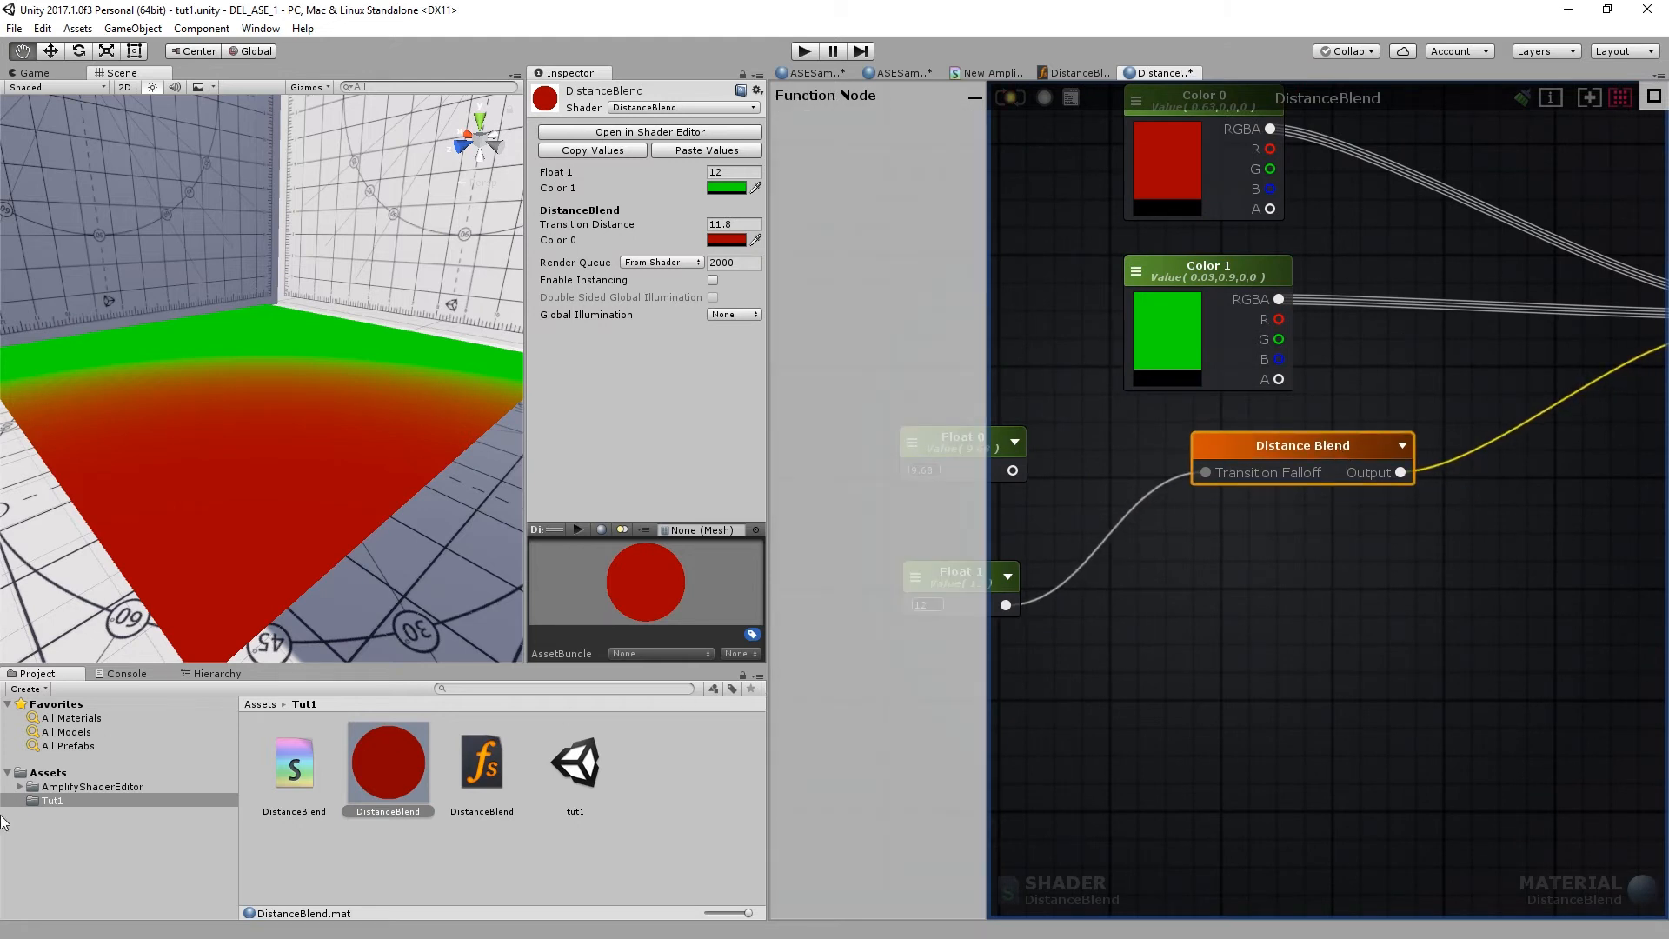
Browse to Examples/Official/AnimatedFire and open the AnimatedFire scene and shader
click(19, 786)
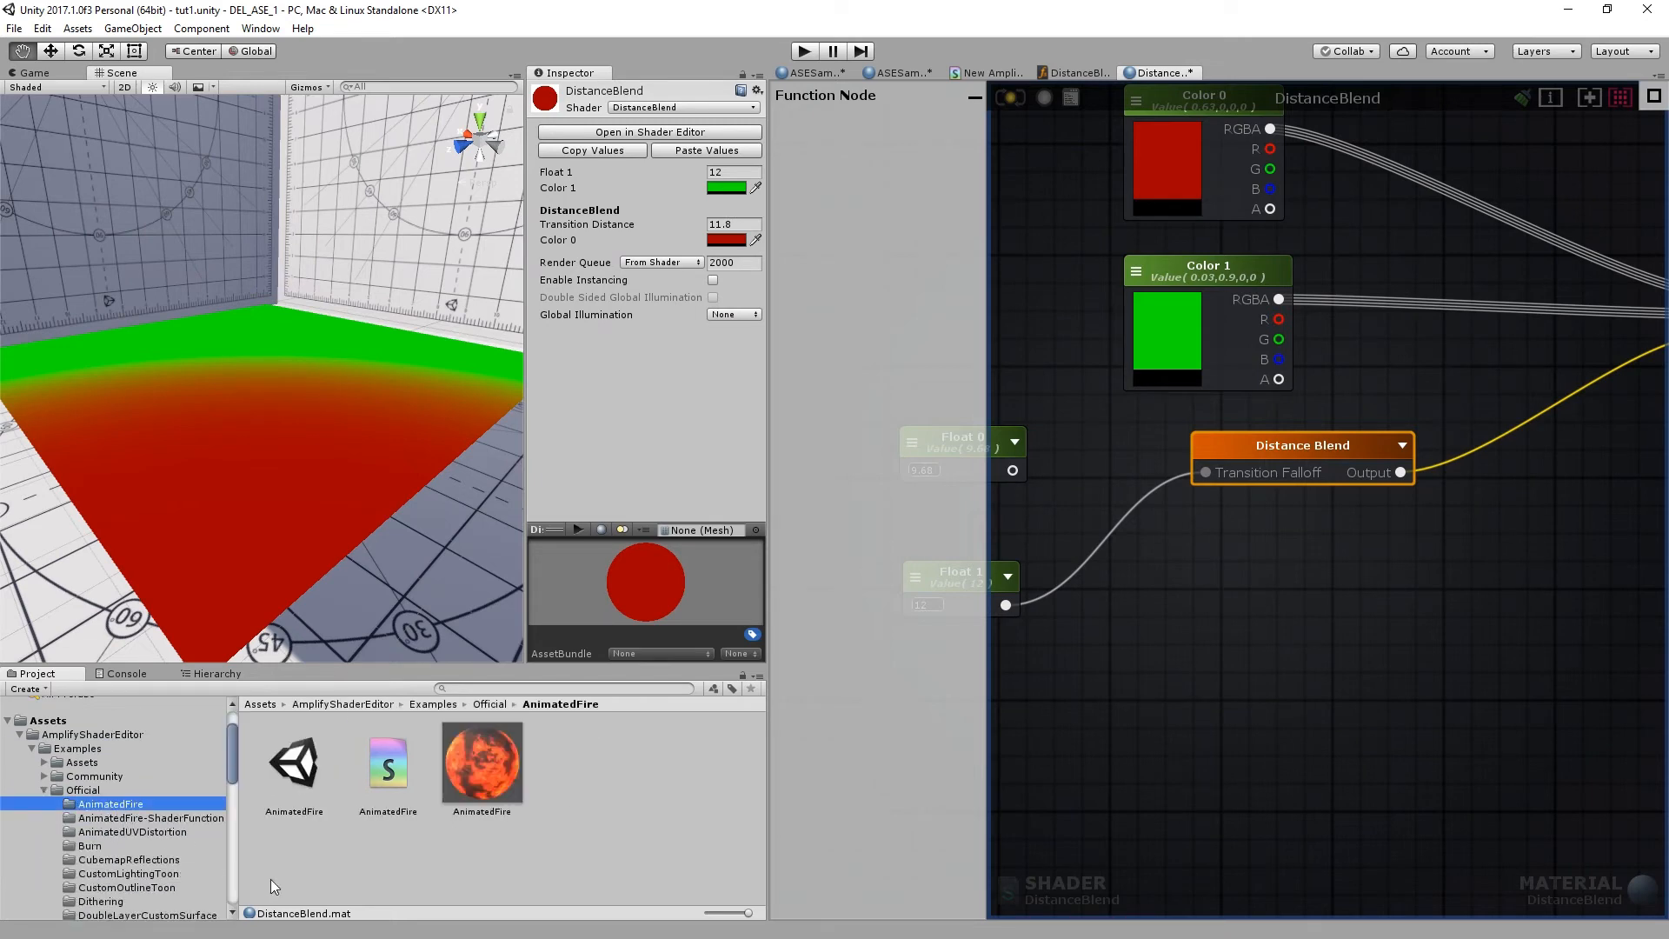
double_click(293, 762)
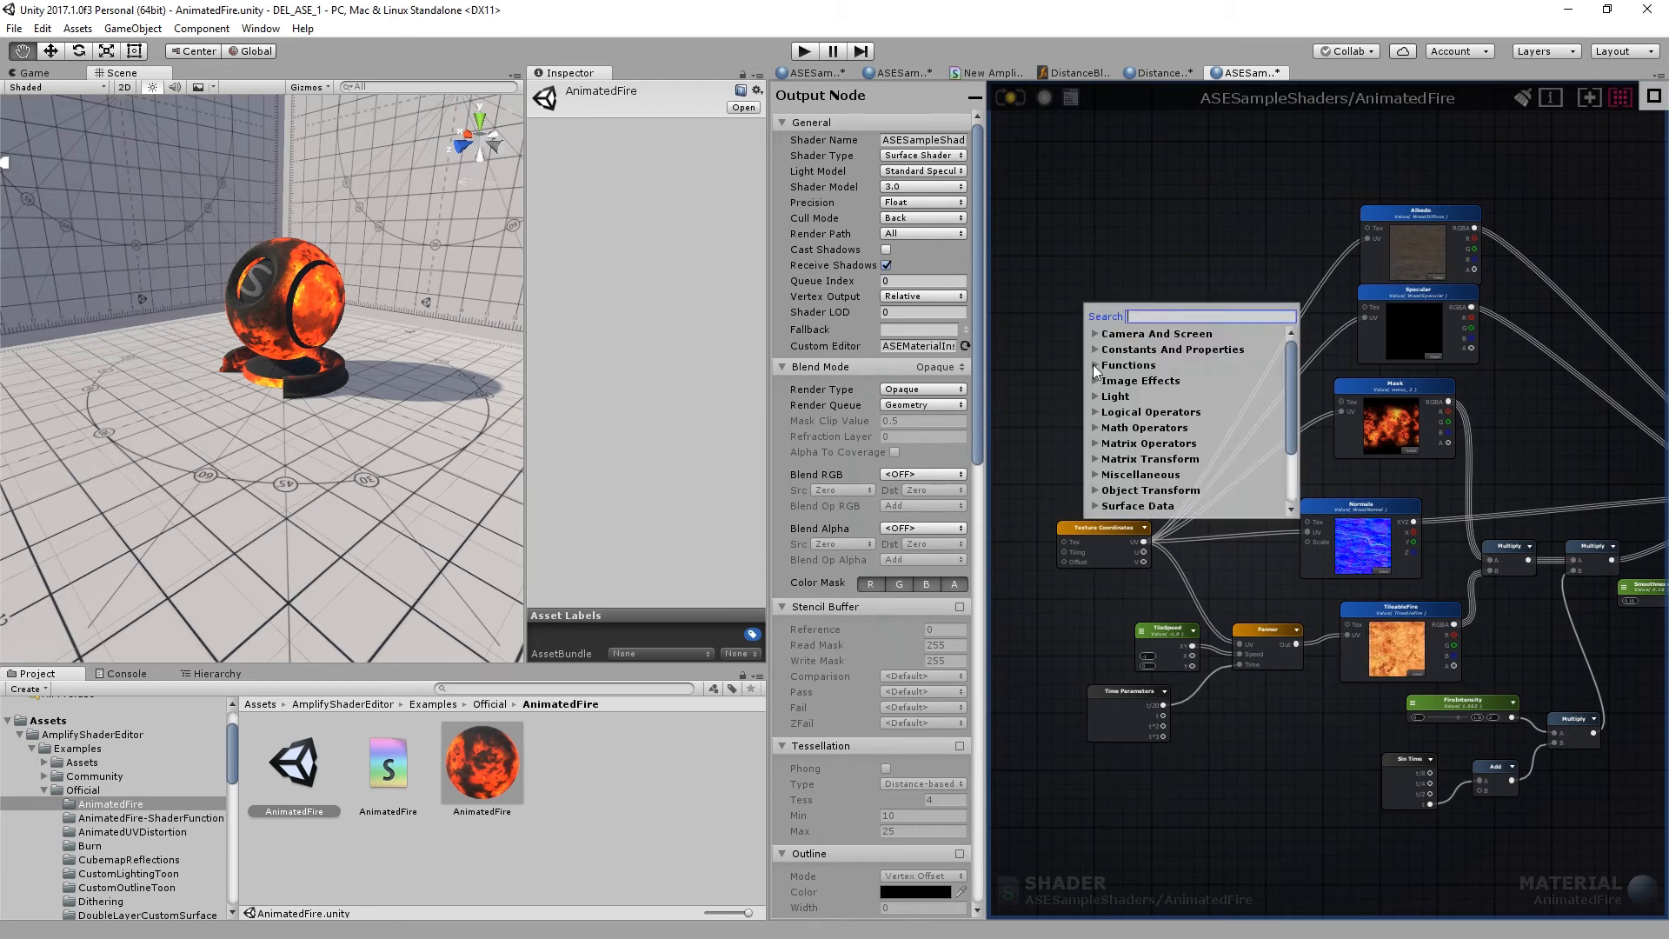
Delete the Transition Distance property node in DistanceBlend so the function input feeds Divide again
click(1127, 364)
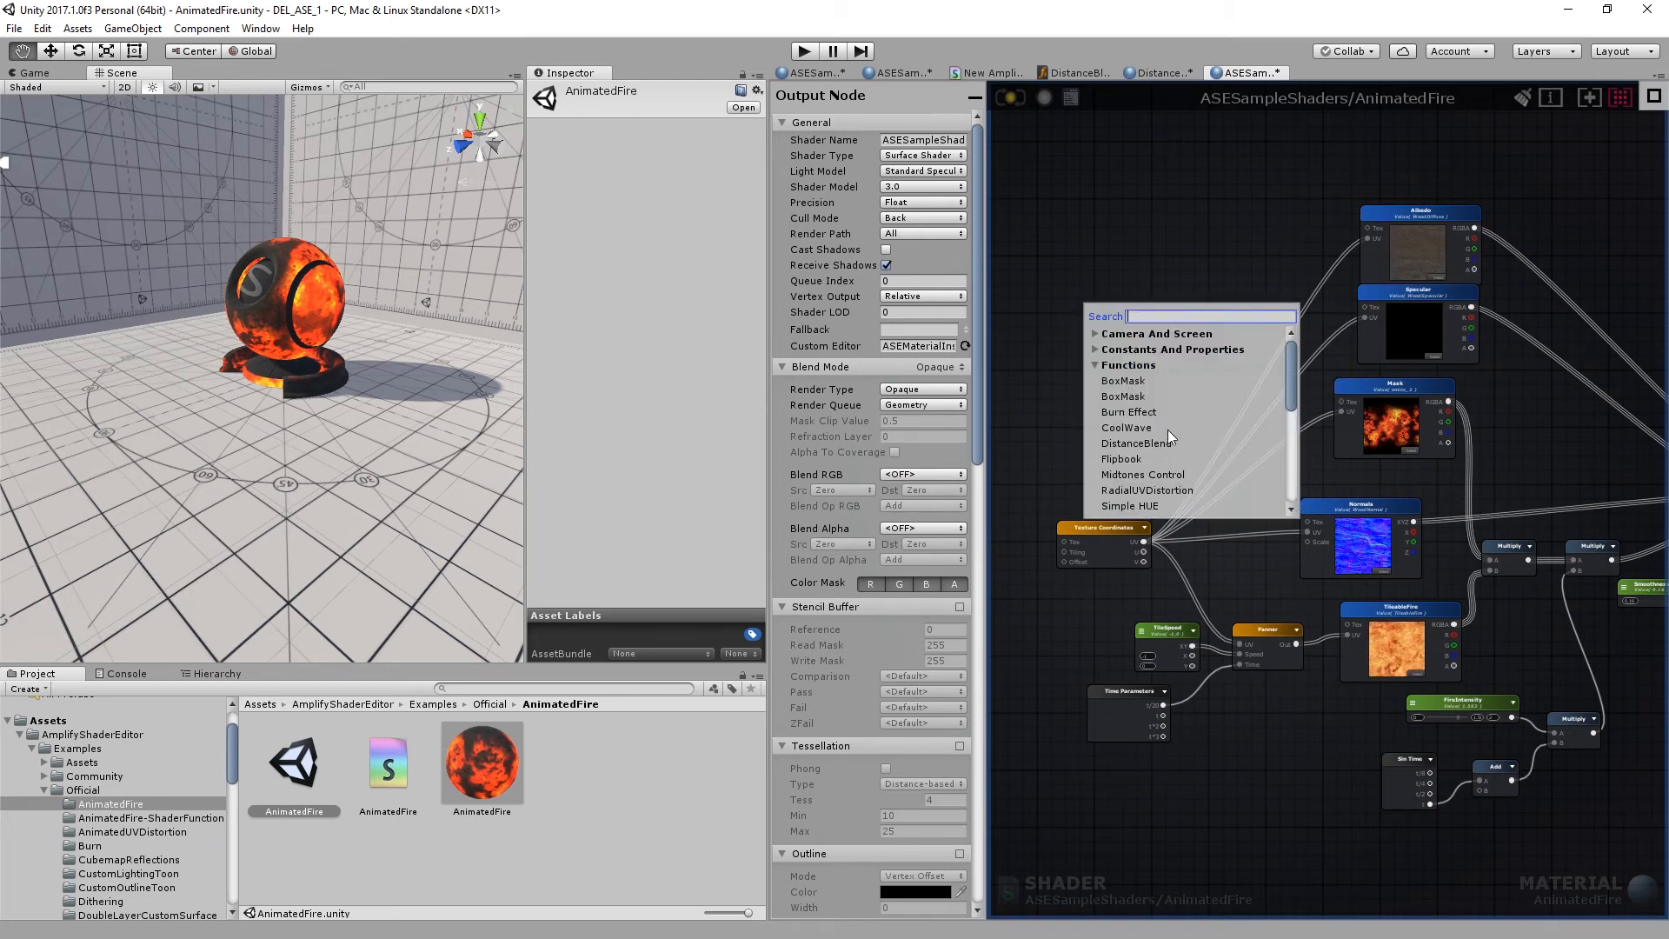
click(1136, 443)
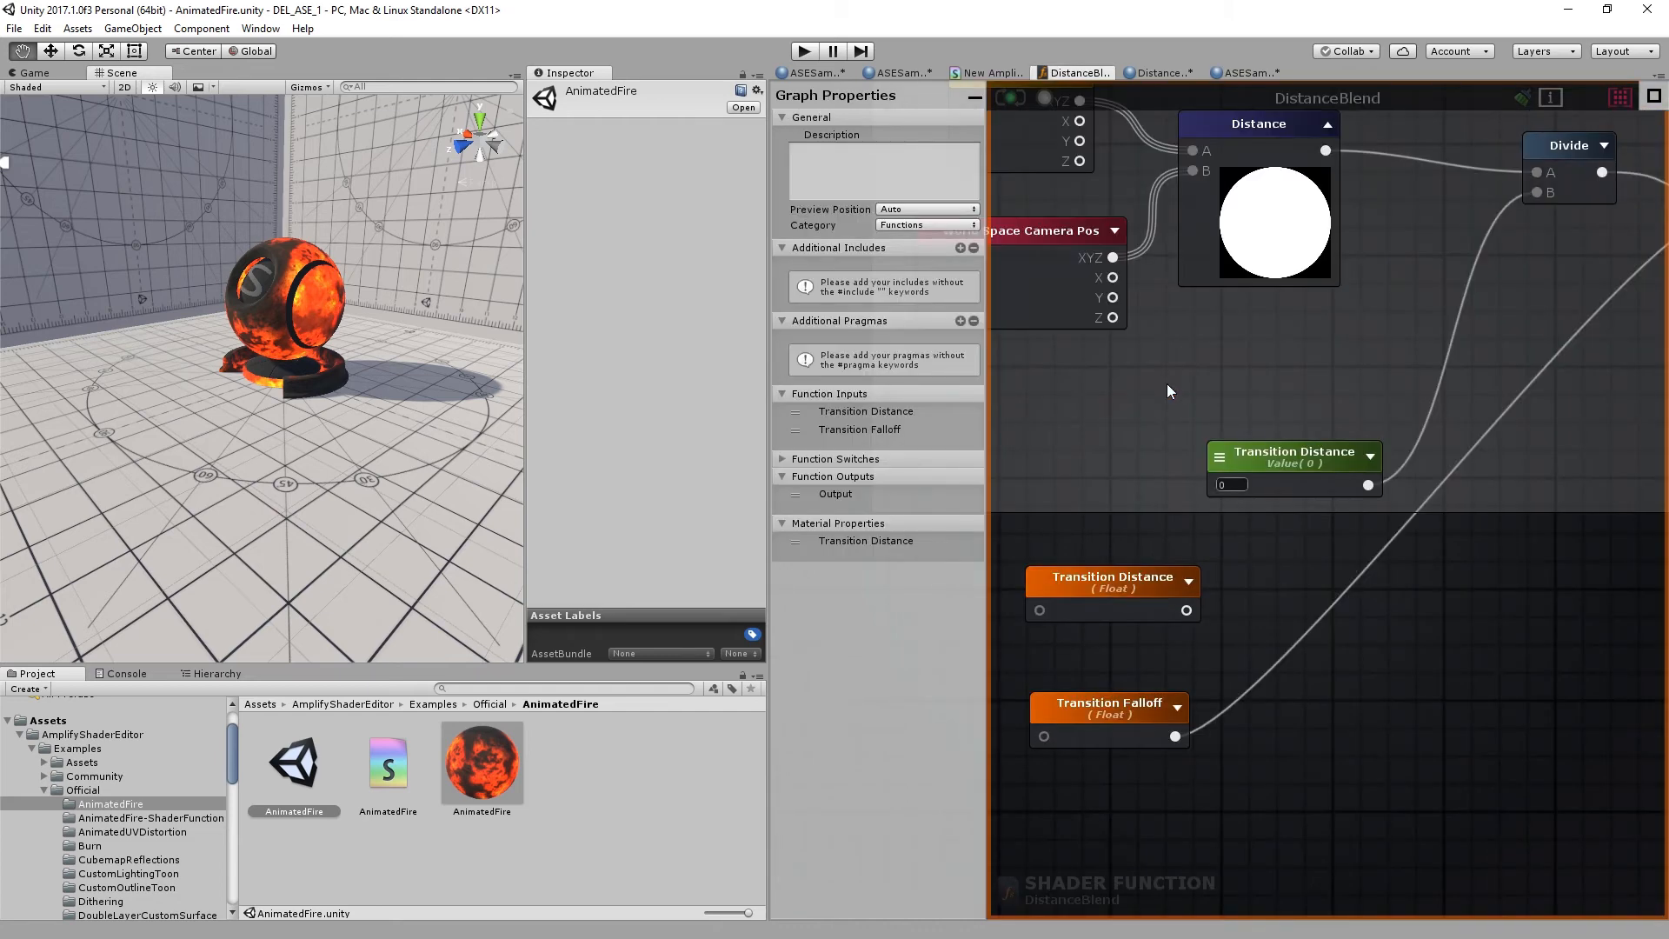
click(1294, 451)
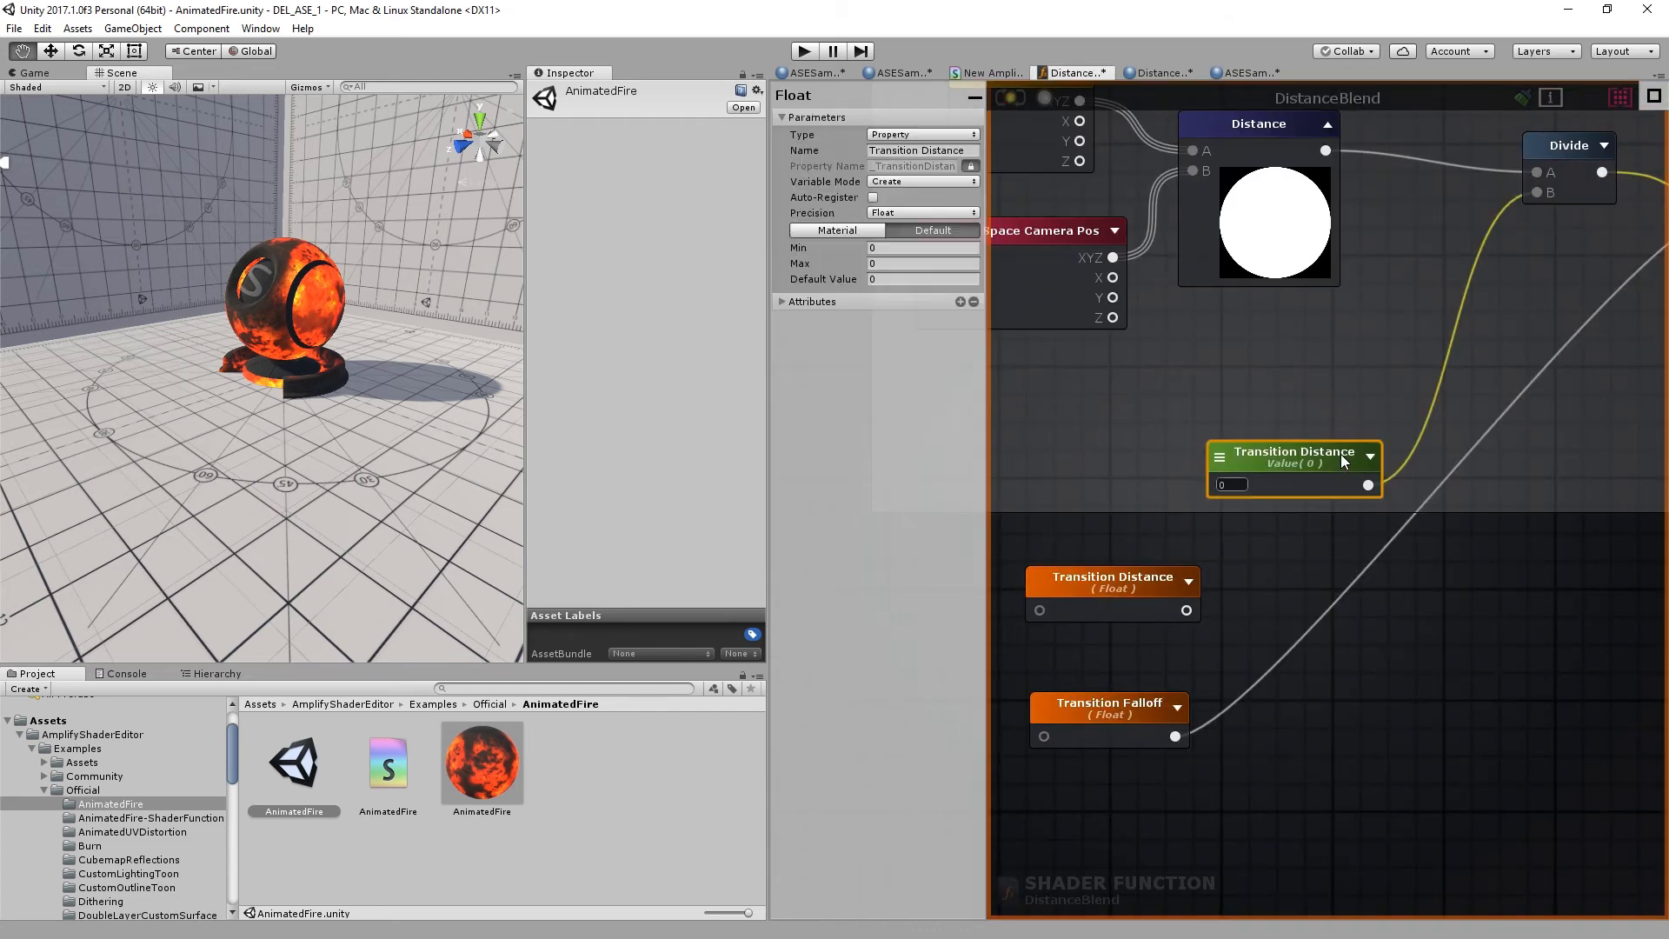
click(1293, 451)
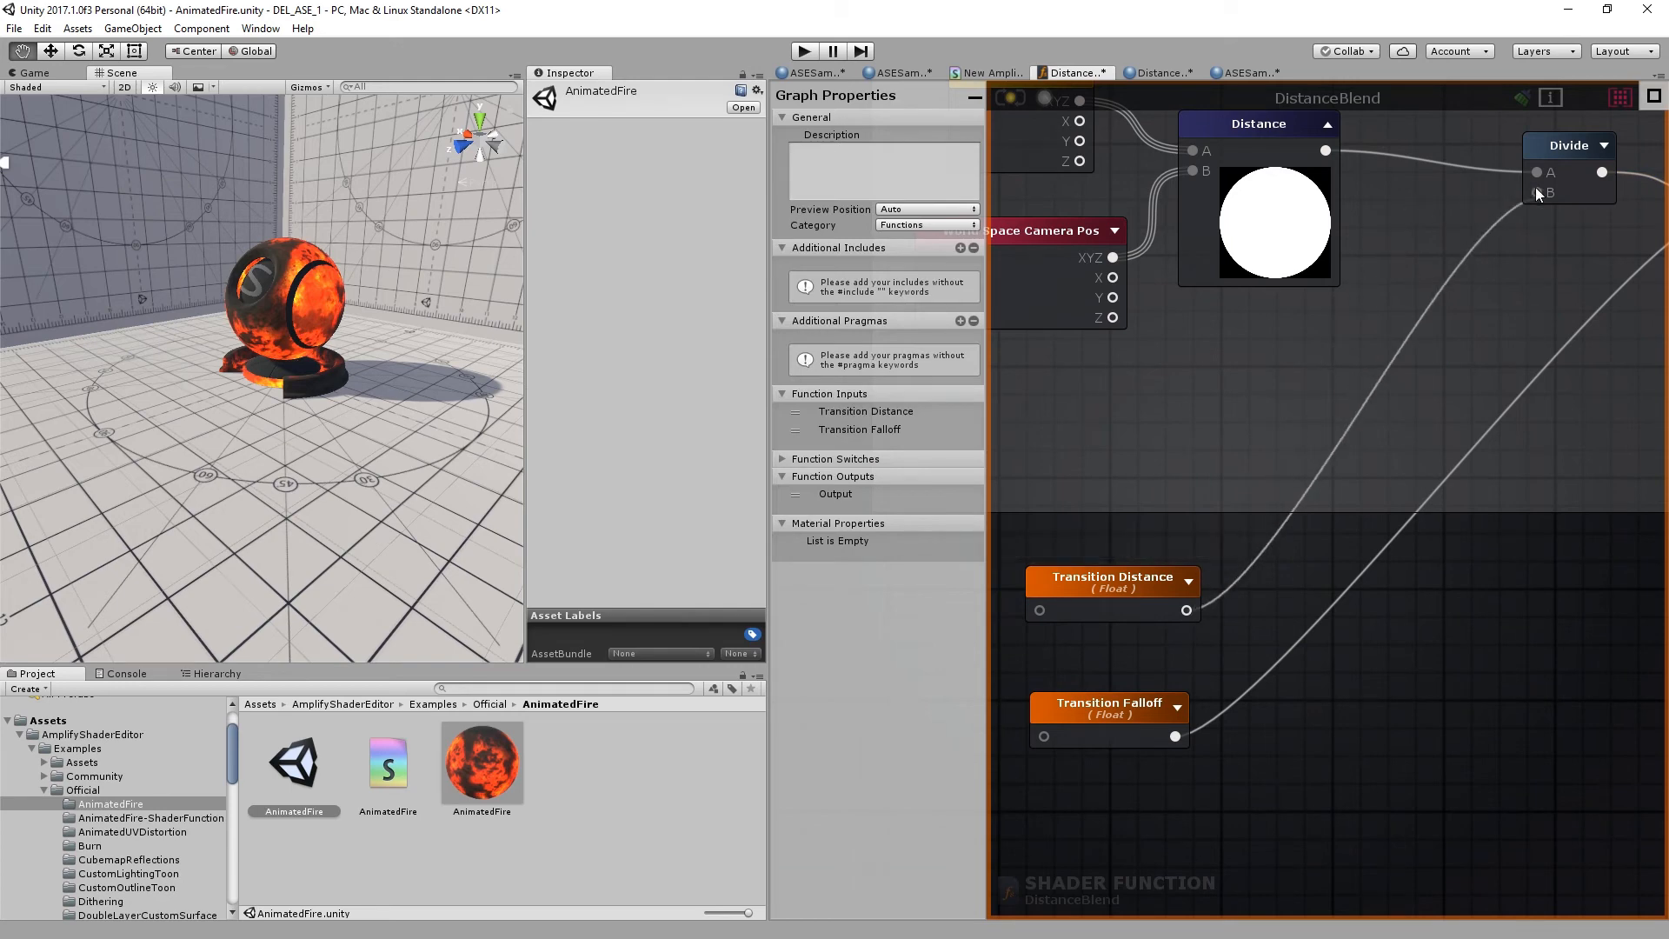
click(1243, 73)
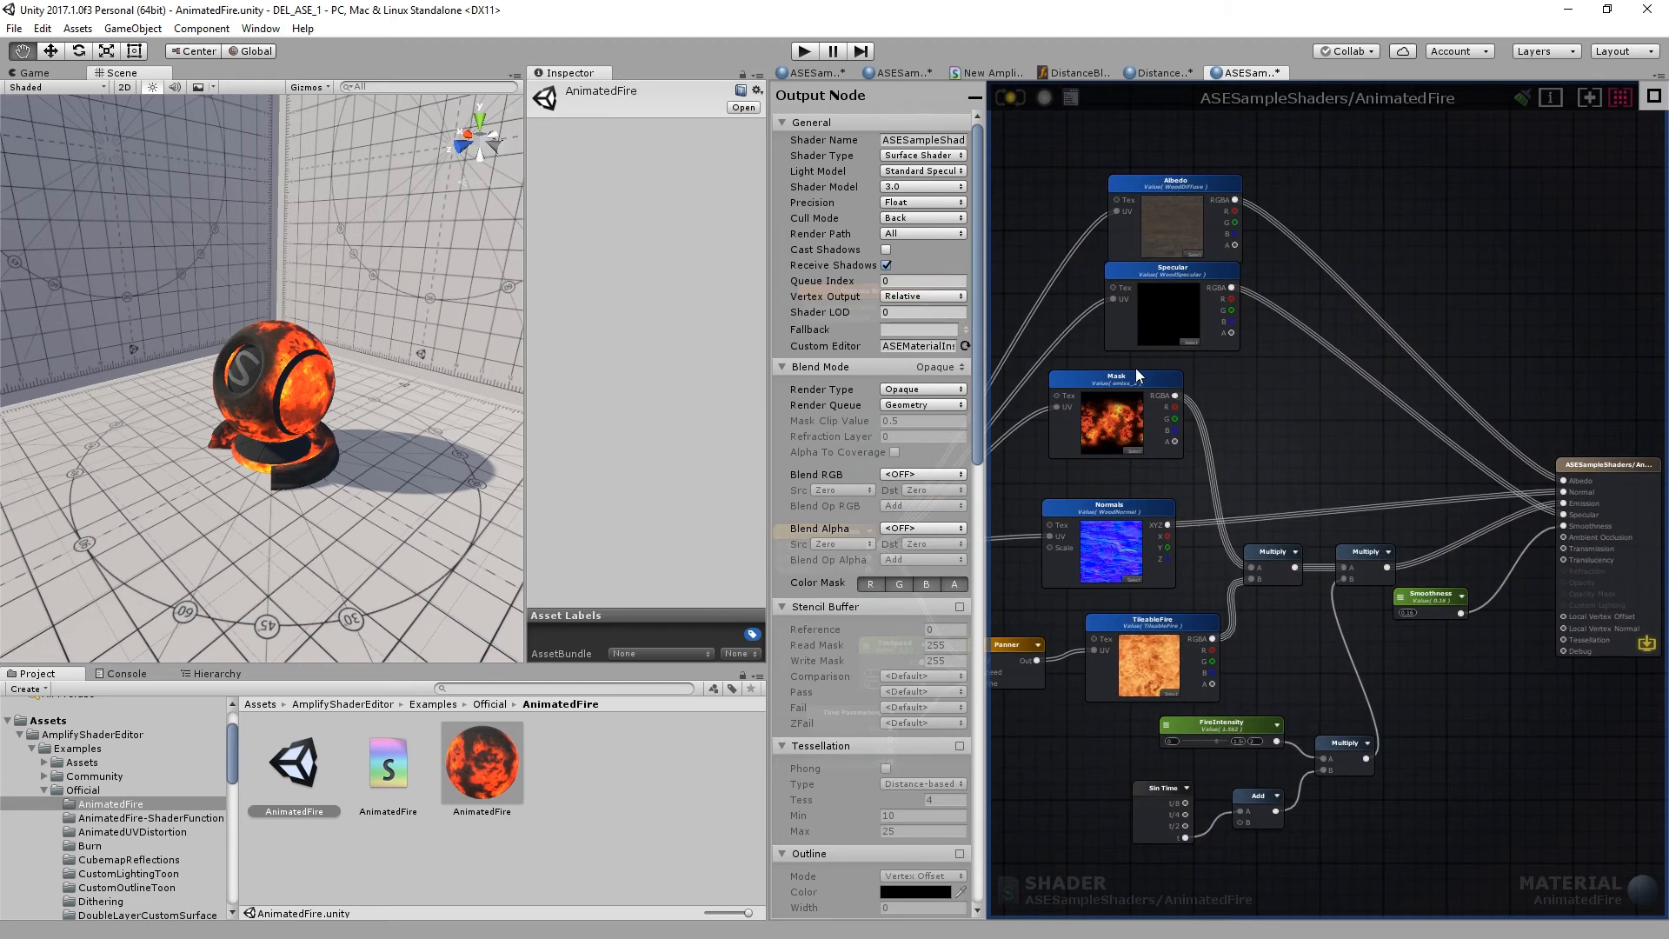
Wire DistanceBlend into the Mask Multiply and set Transition Falloff to 11.12
scroll(down, 3)
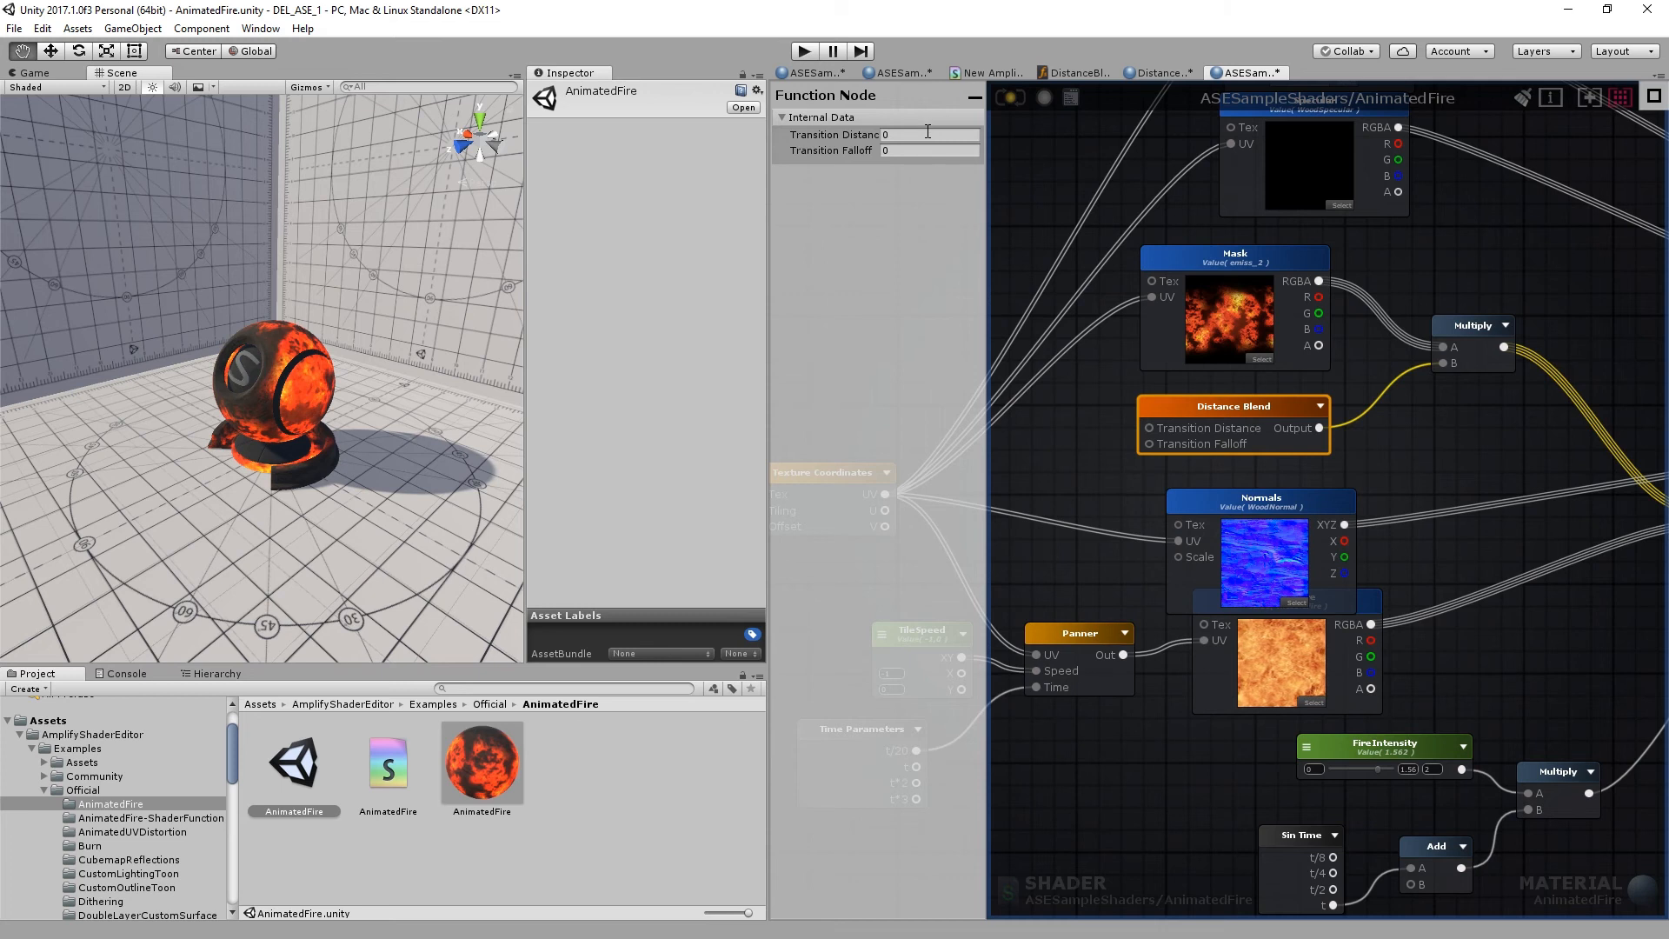
mouse_move(1121, 436)
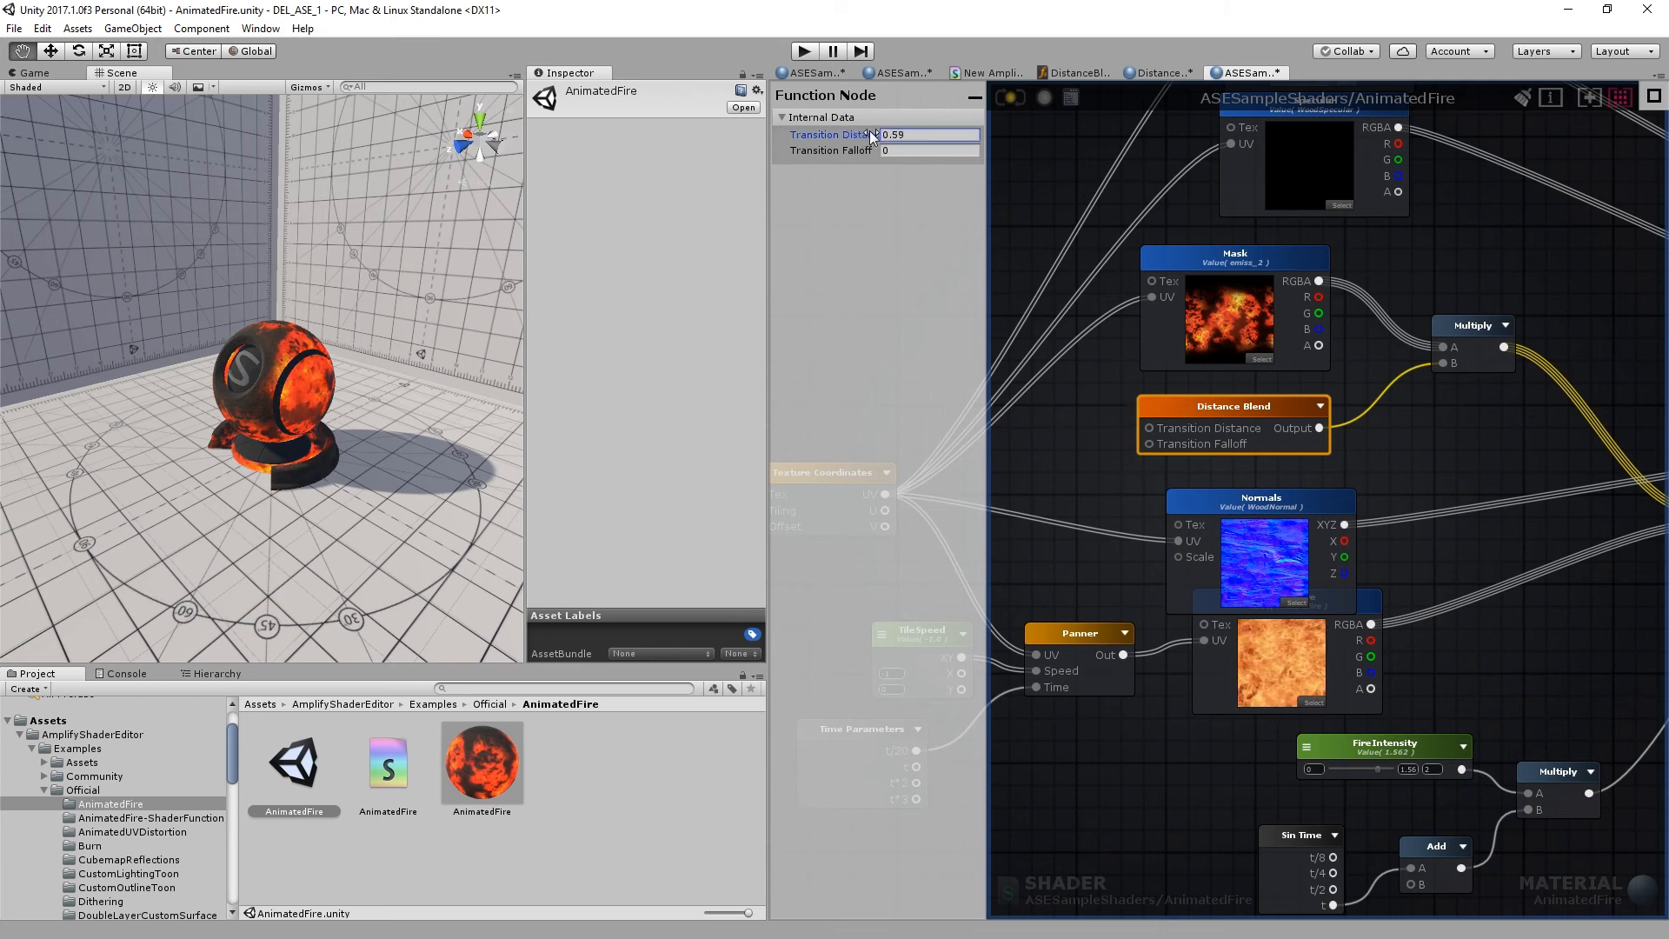
click(830, 150)
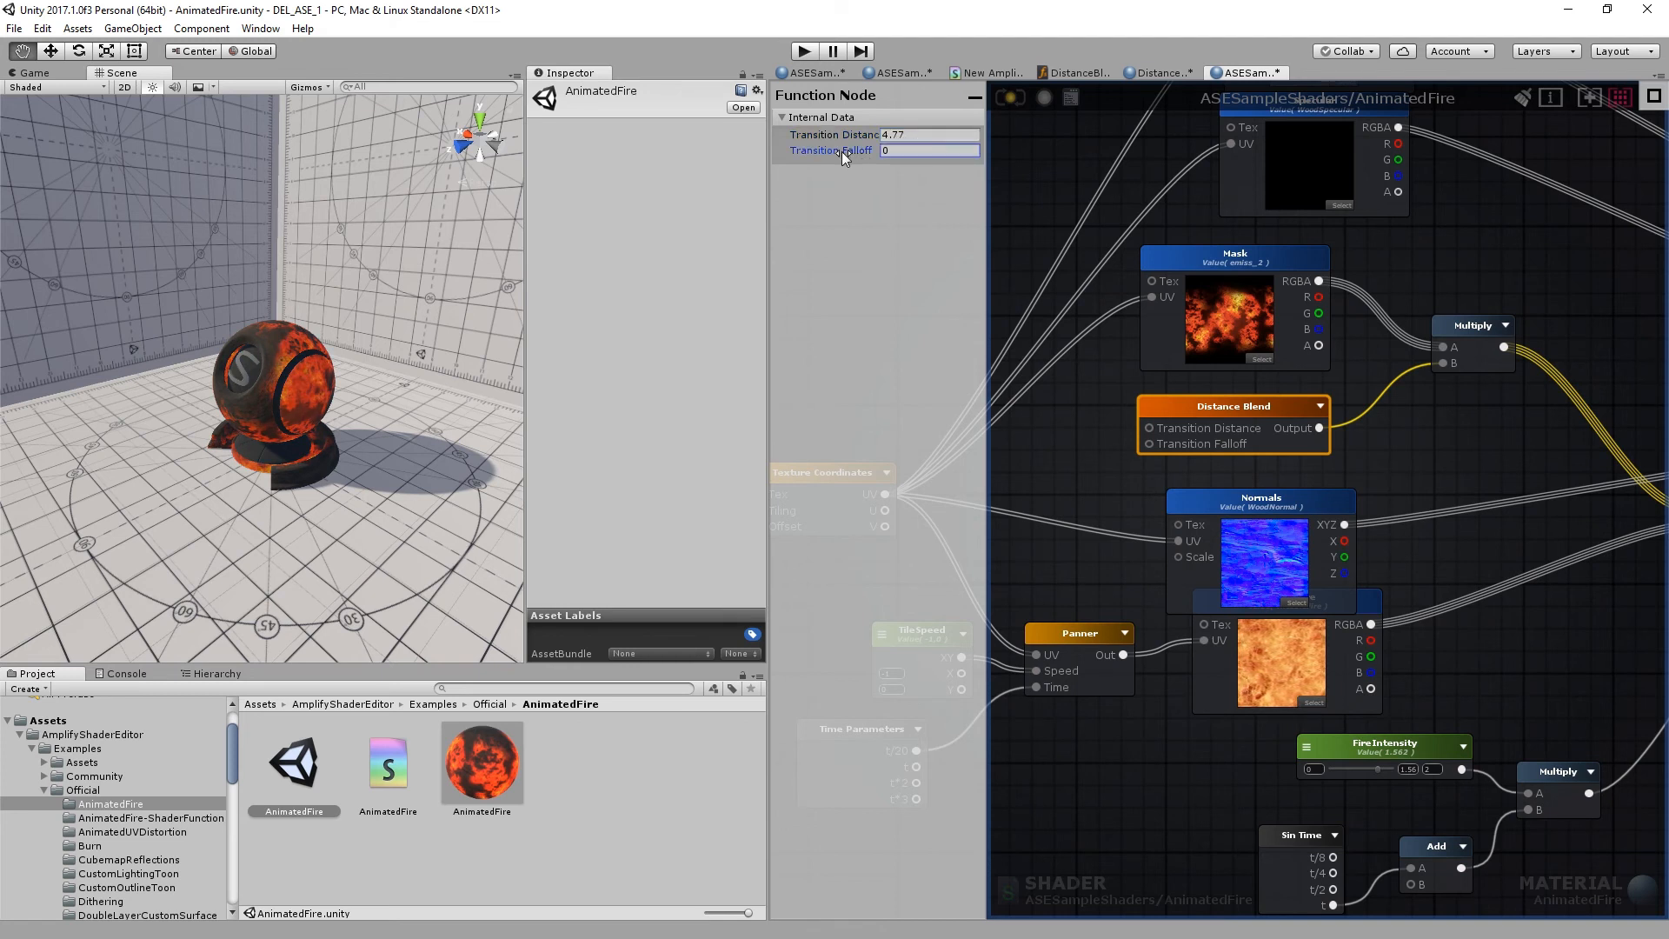
text(11.12)
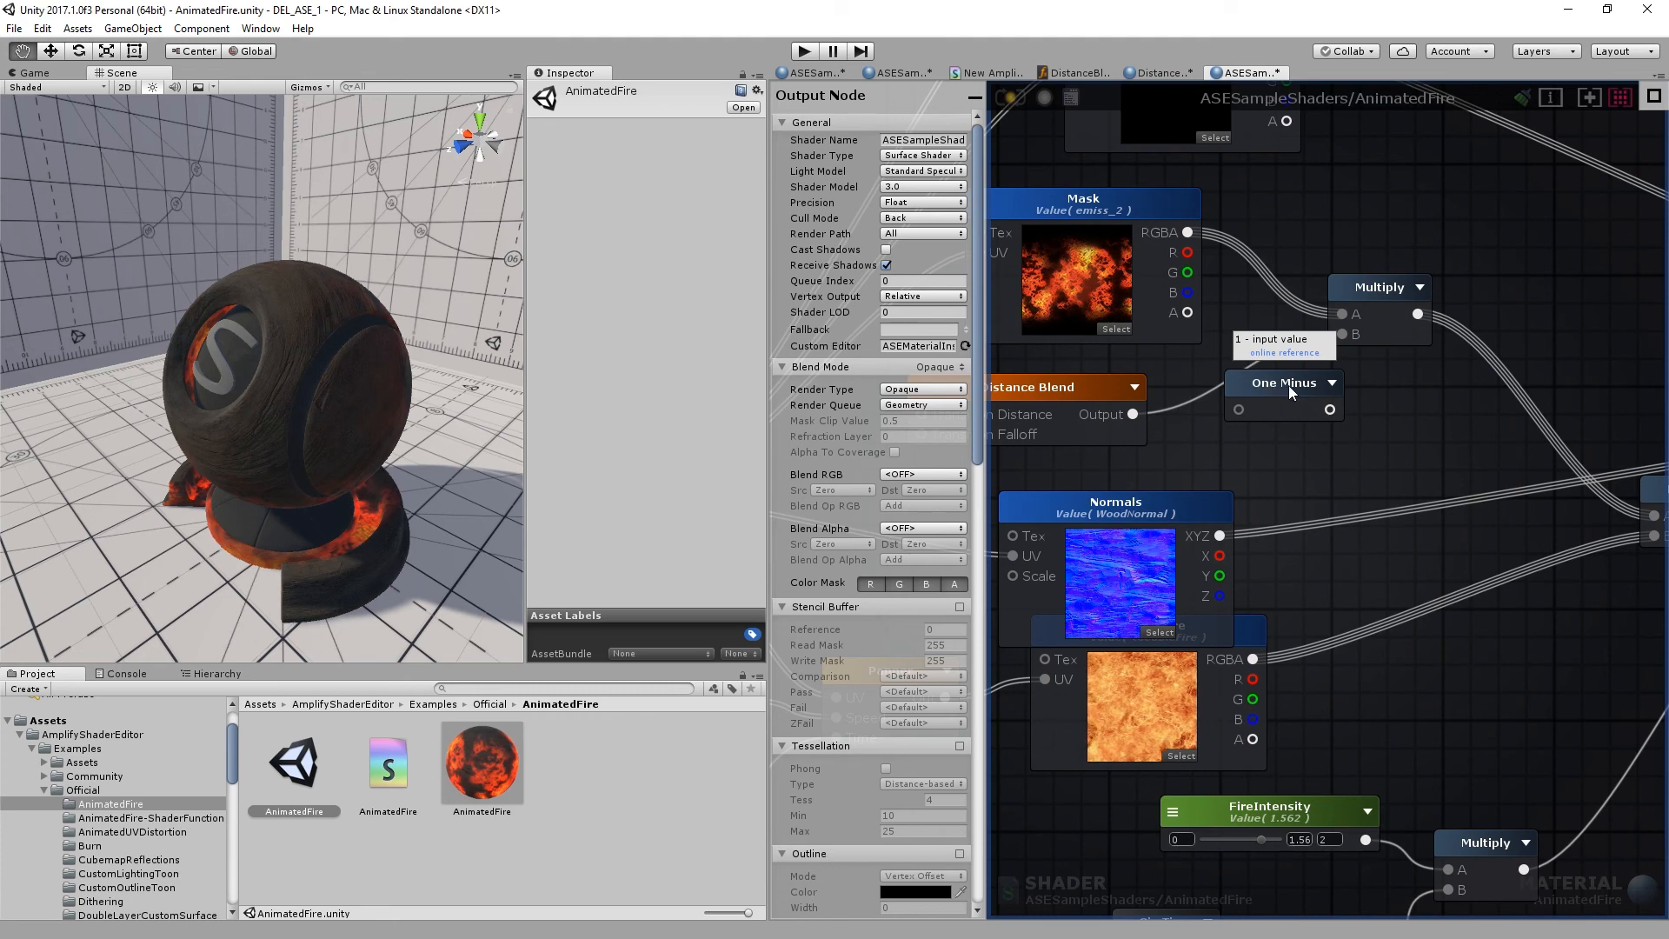
Connect the One Minus output into the Multiply B input beside the Mask
click(1283, 382)
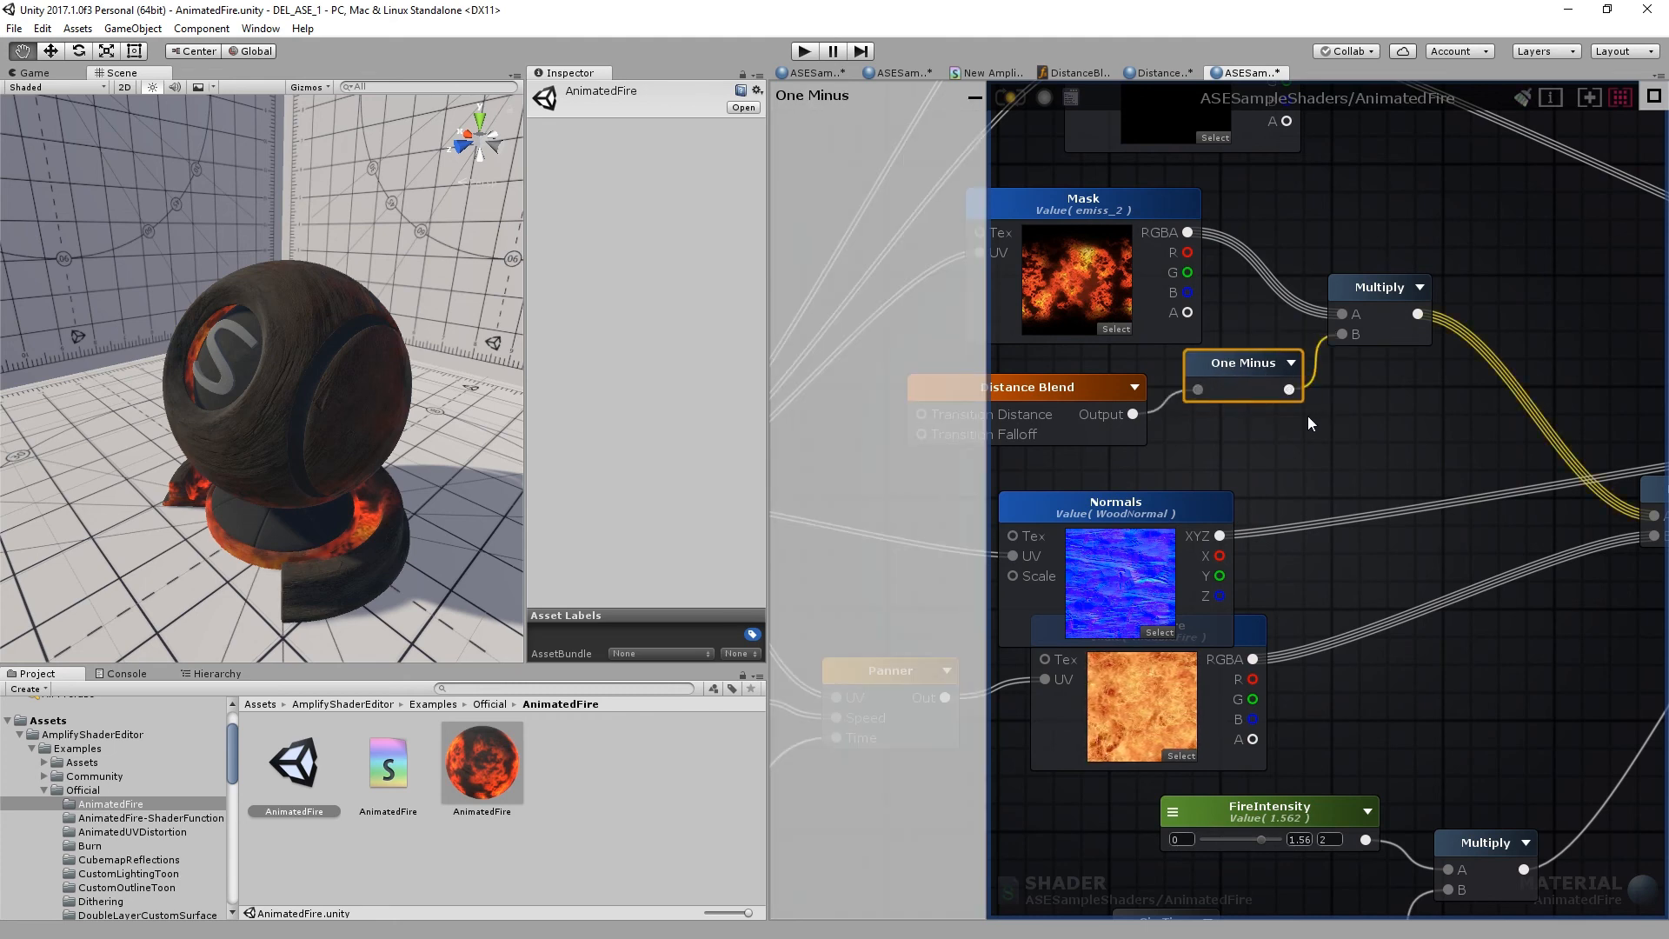